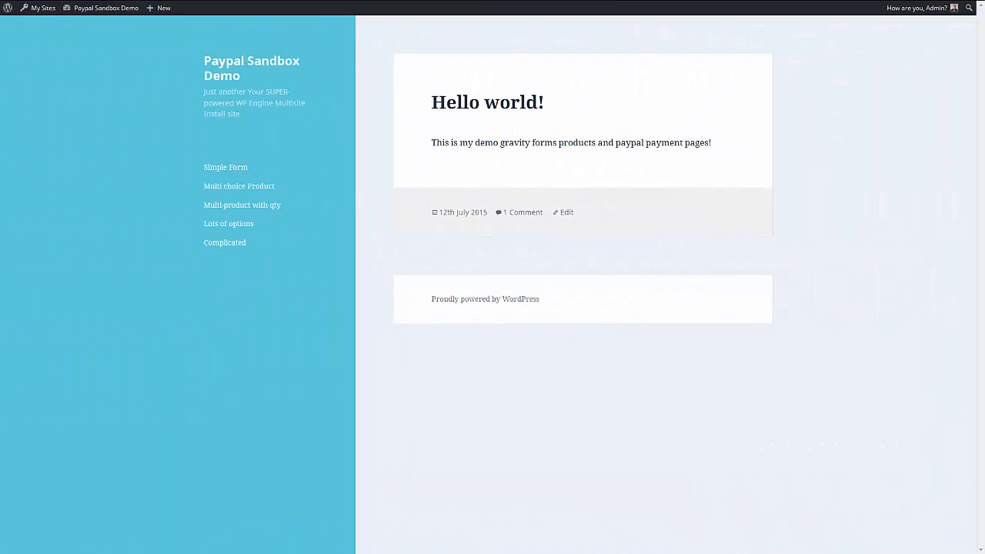
mouse_move(326, 289)
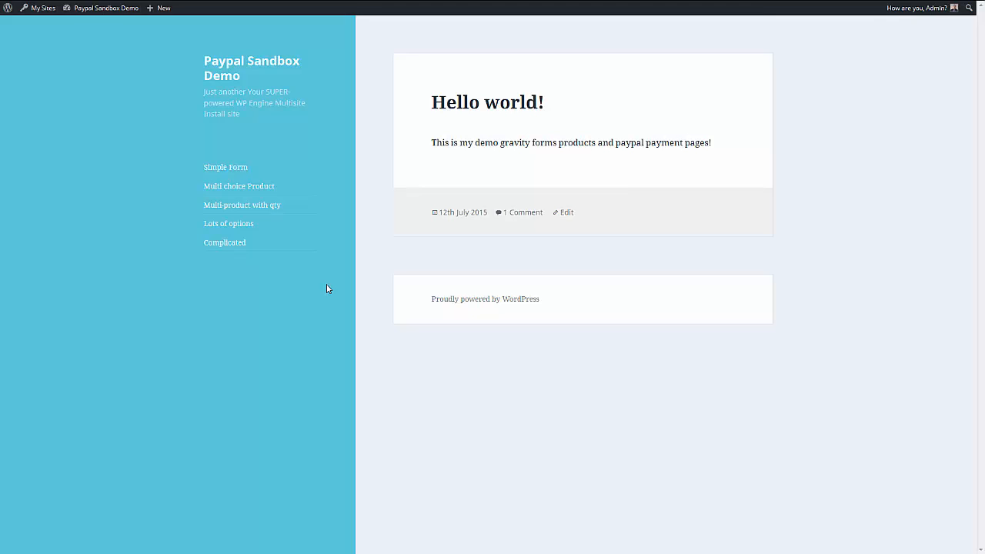
mouse_move(224, 166)
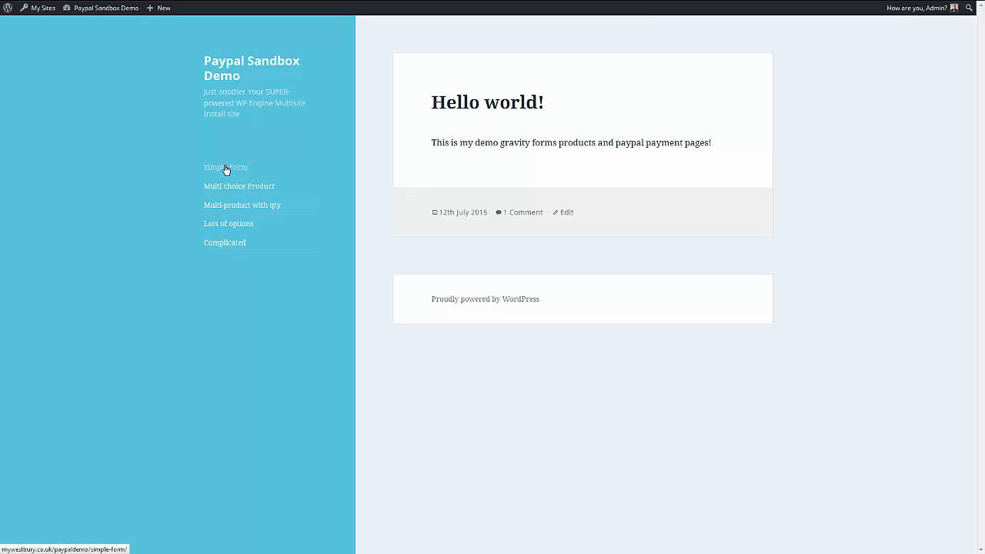
Order quantity 3 of A Little widget on the Simple Form demo page and submit it.
left_click(224, 167)
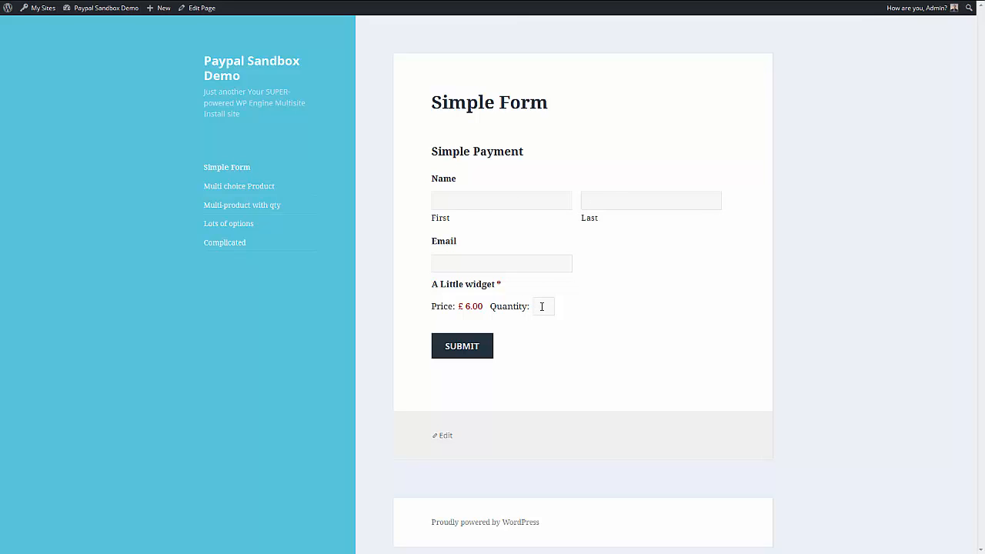
mouse_move(629, 323)
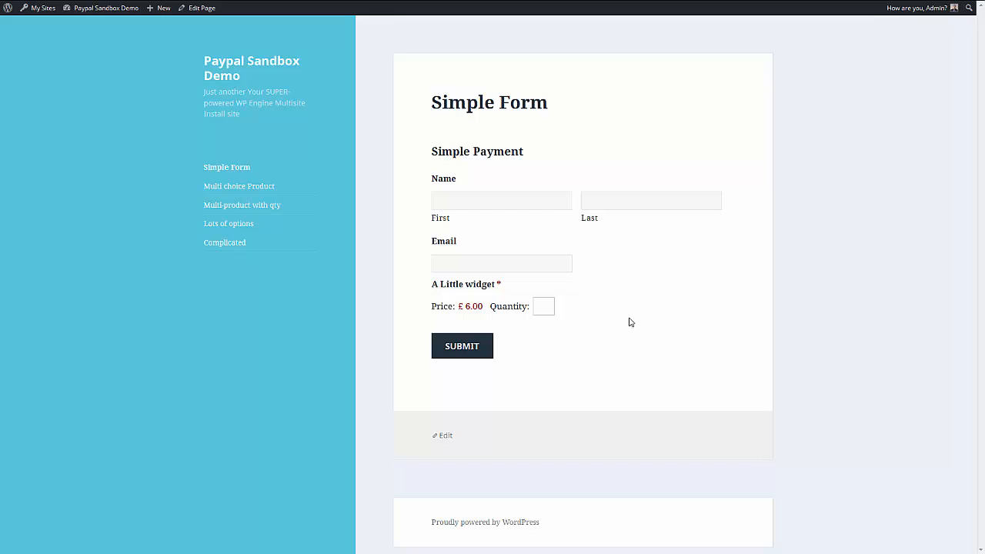
type("3")
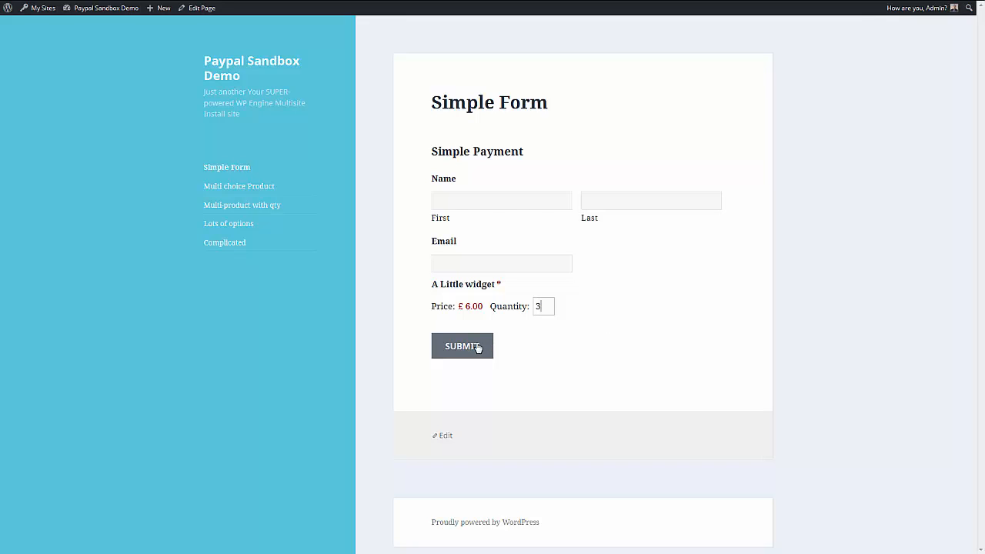
left_click(462, 345)
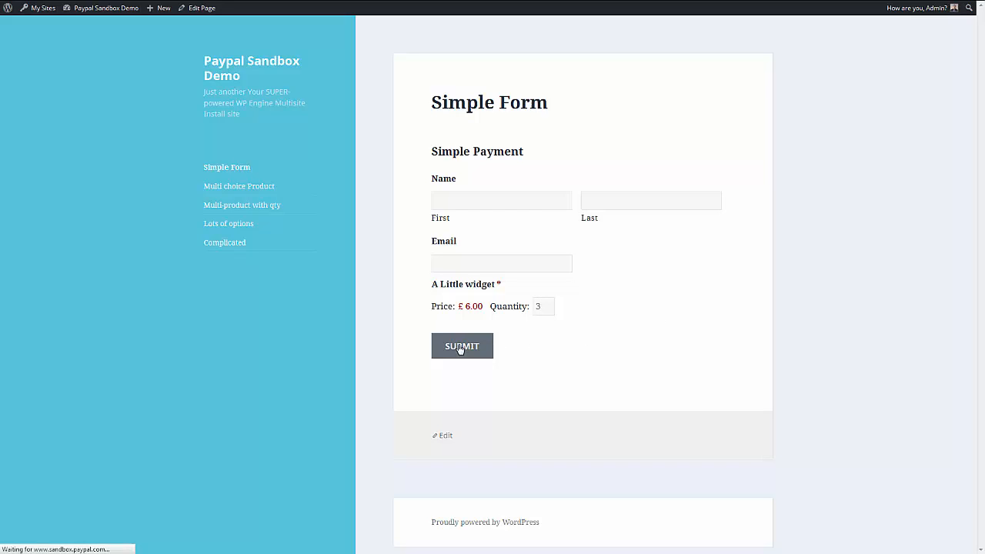
left_click(462, 345)
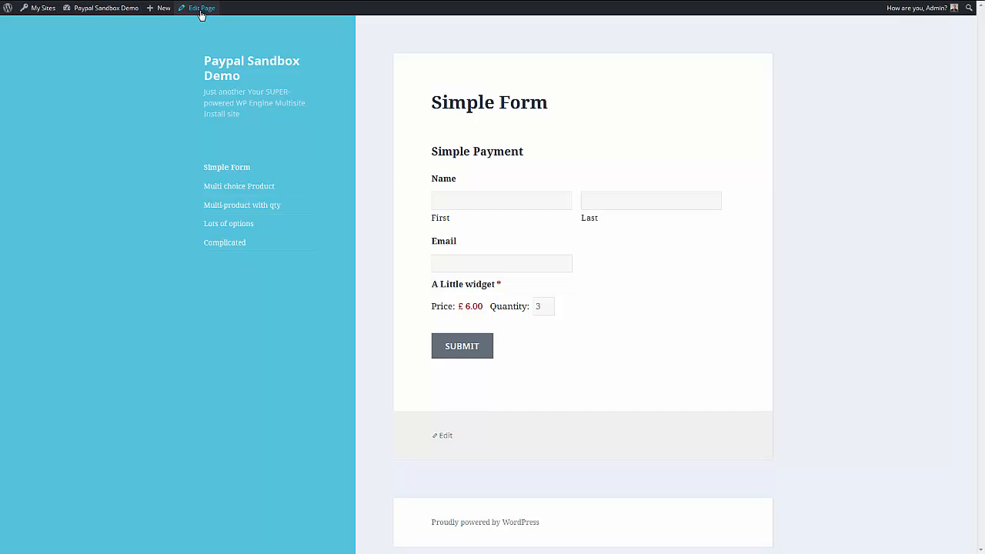
Edit the Simple Form page and inspect its gravityform shortcode with id 1.
left_click(462, 345)
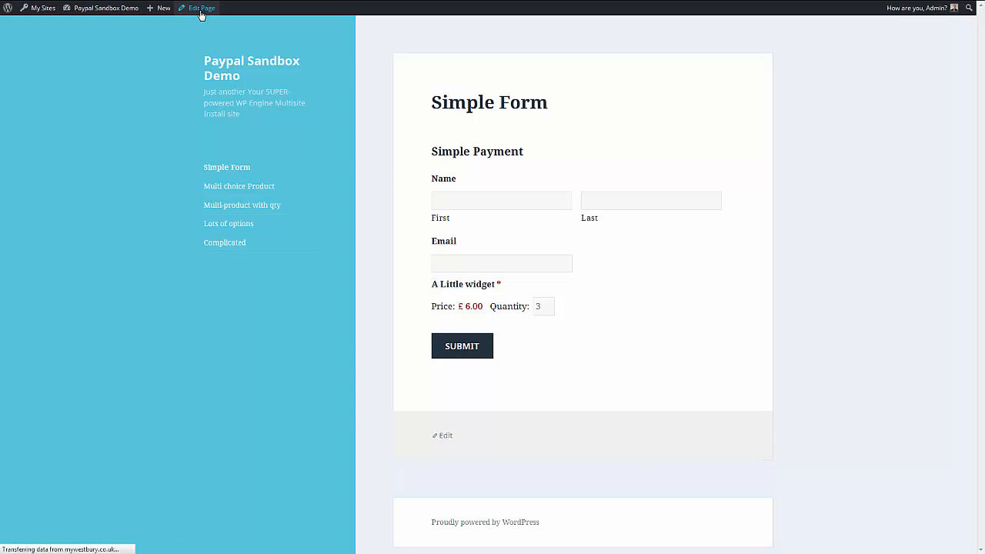
left_click(200, 8)
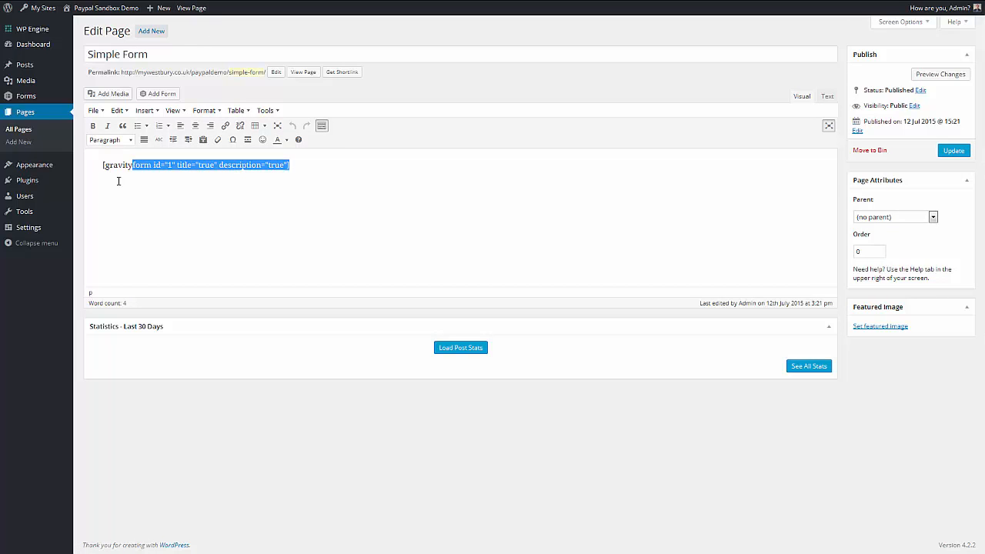
left_click(98, 165)
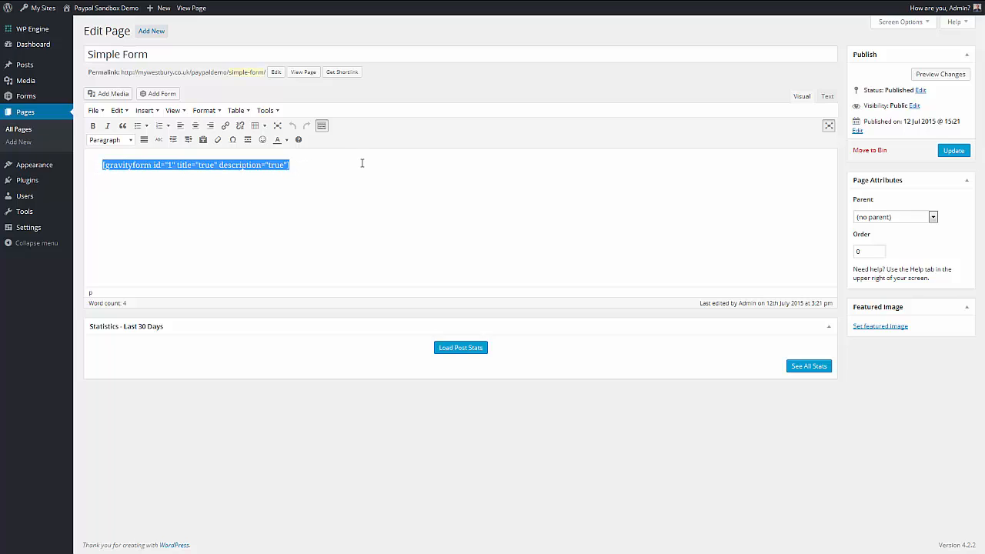
mouse_move(124, 181)
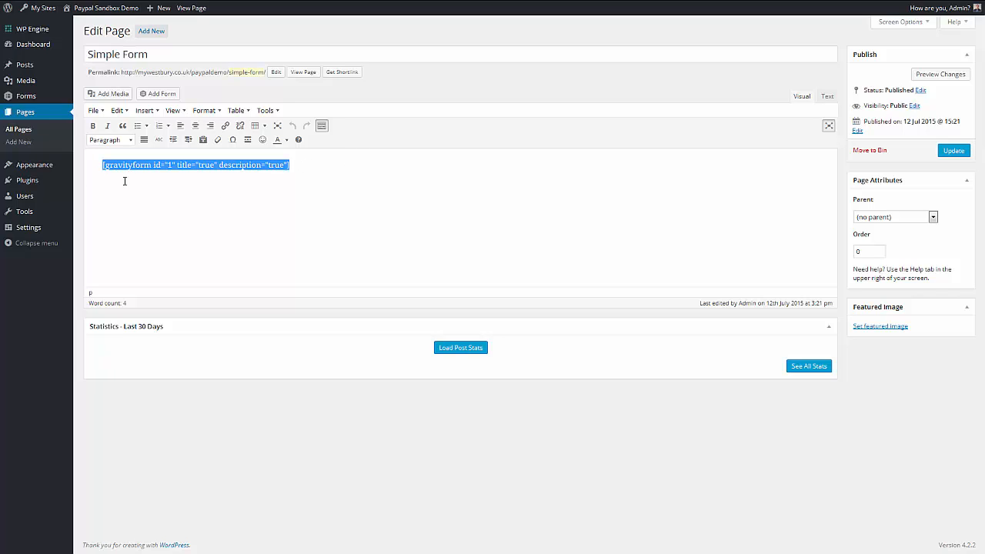
left_click(101, 164)
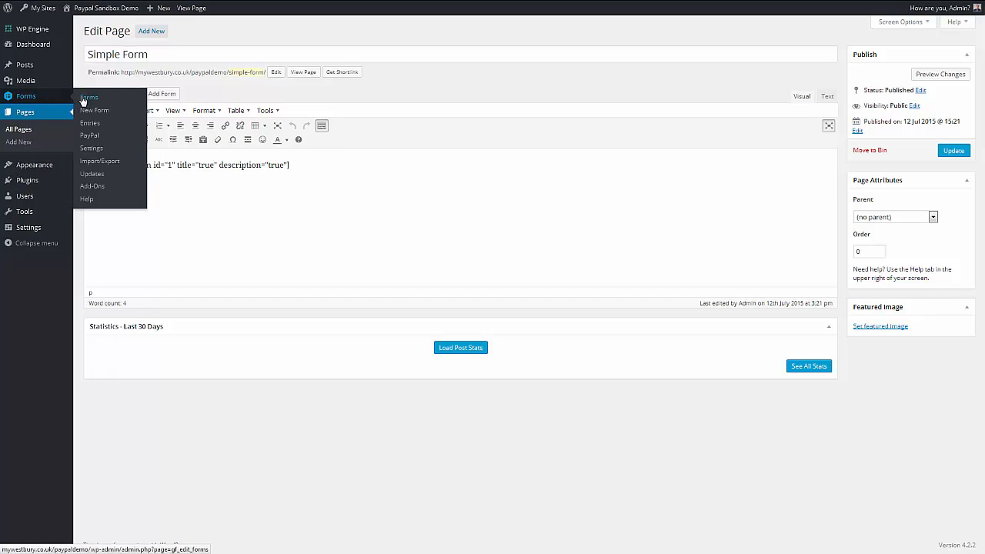
Inspect the Simple Payment form's A Little widget product field (£6.00) in the form editor, then return to the site home.
left_click(89, 97)
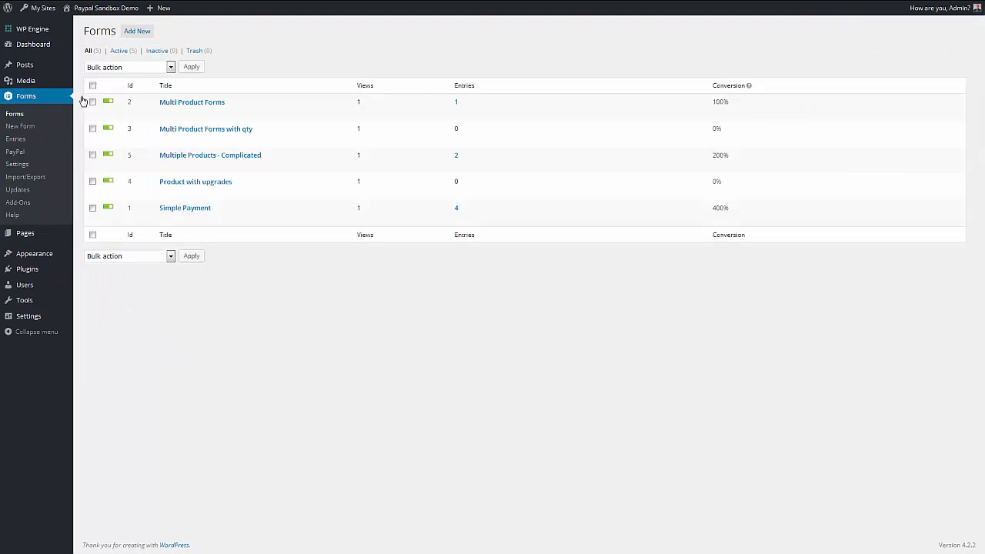
mouse_move(184, 208)
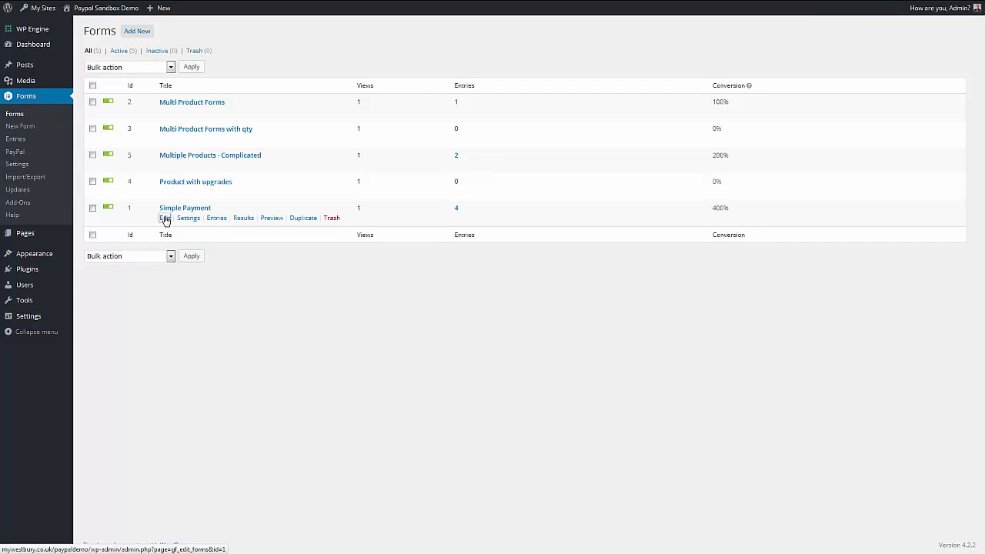
left_click(185, 208)
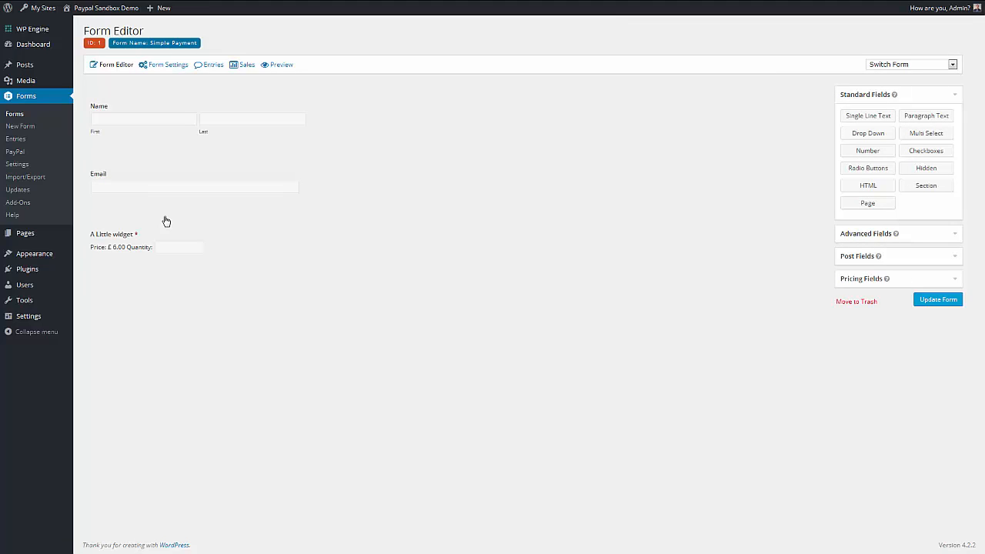
left_click(143, 120)
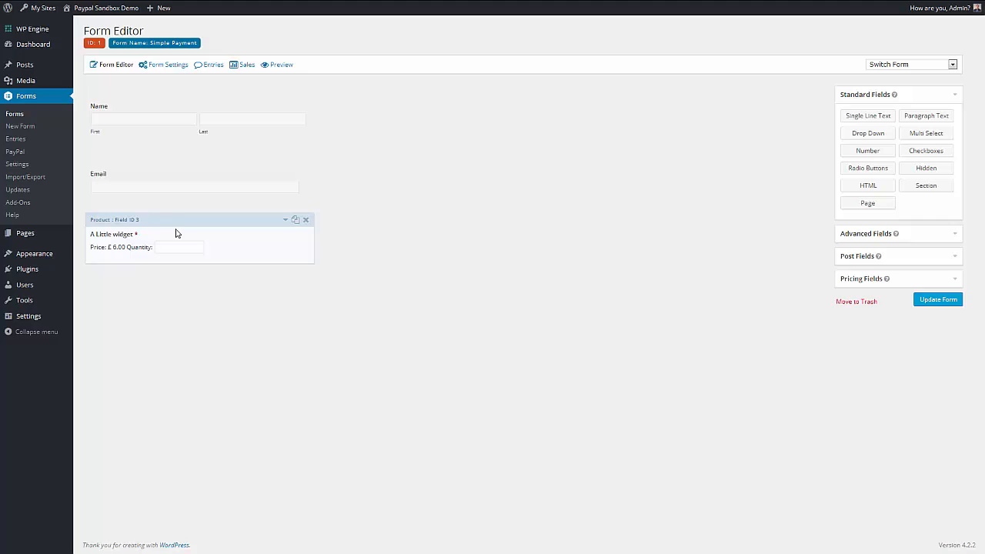
mouse_move(188, 222)
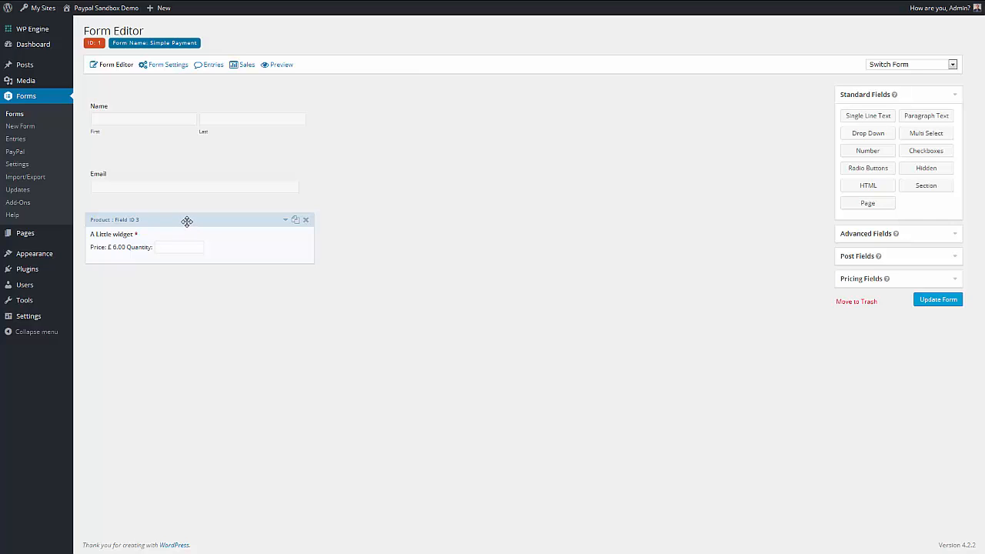
mouse_move(286, 224)
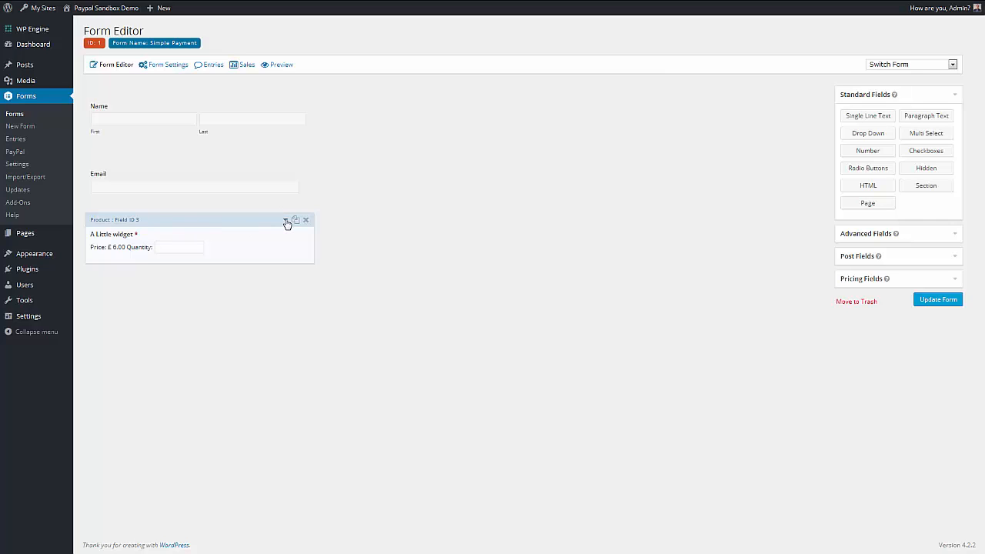
left_click(286, 220)
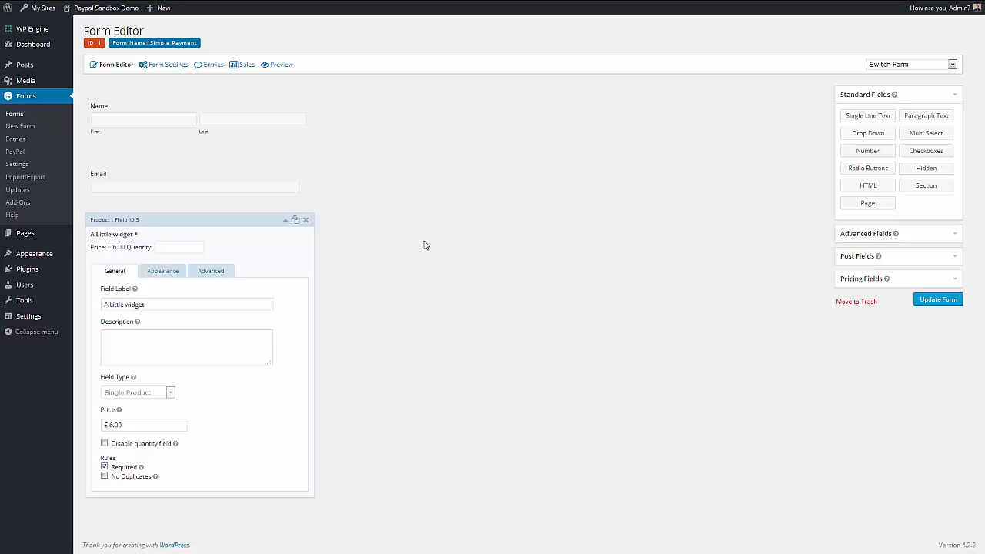
triple_click(187, 305)
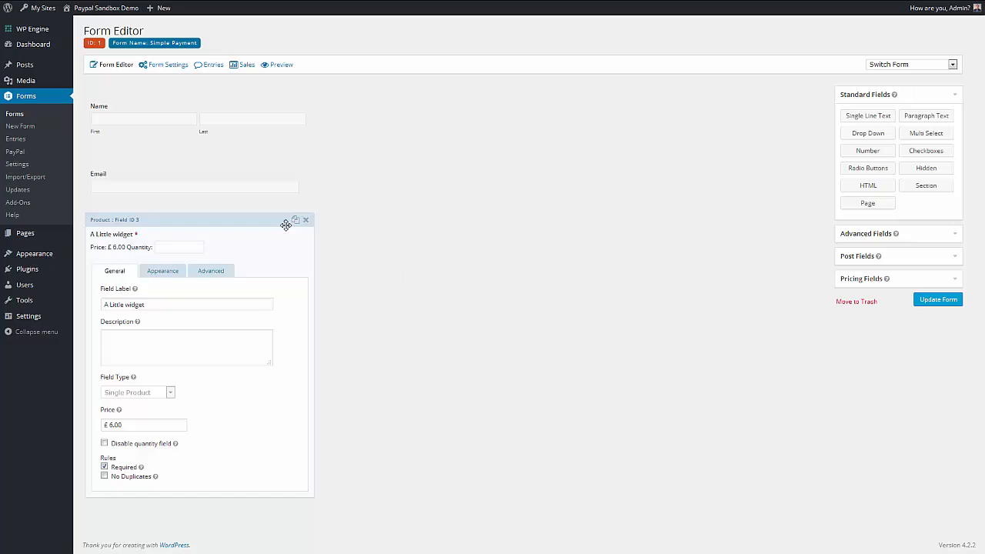
left_click(305, 220)
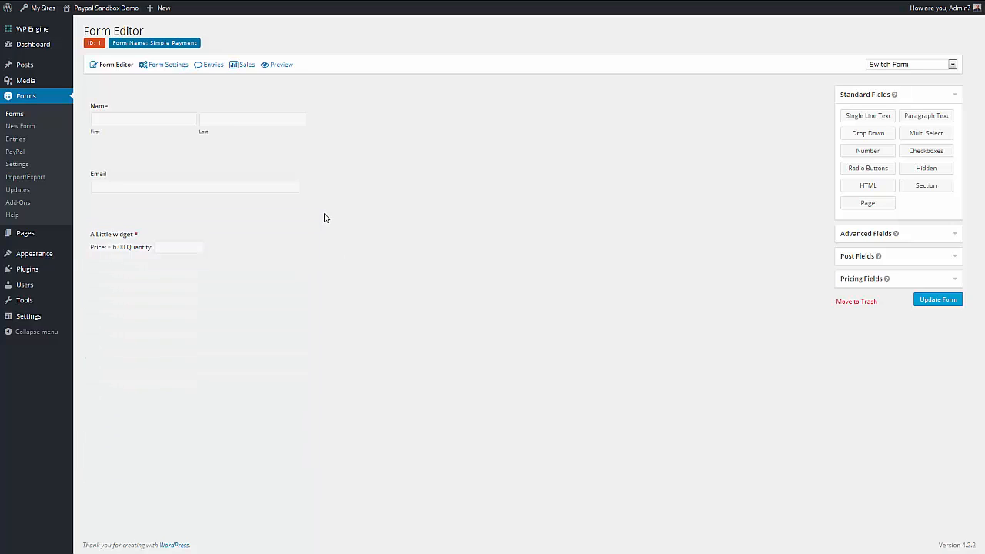
mouse_move(115, 152)
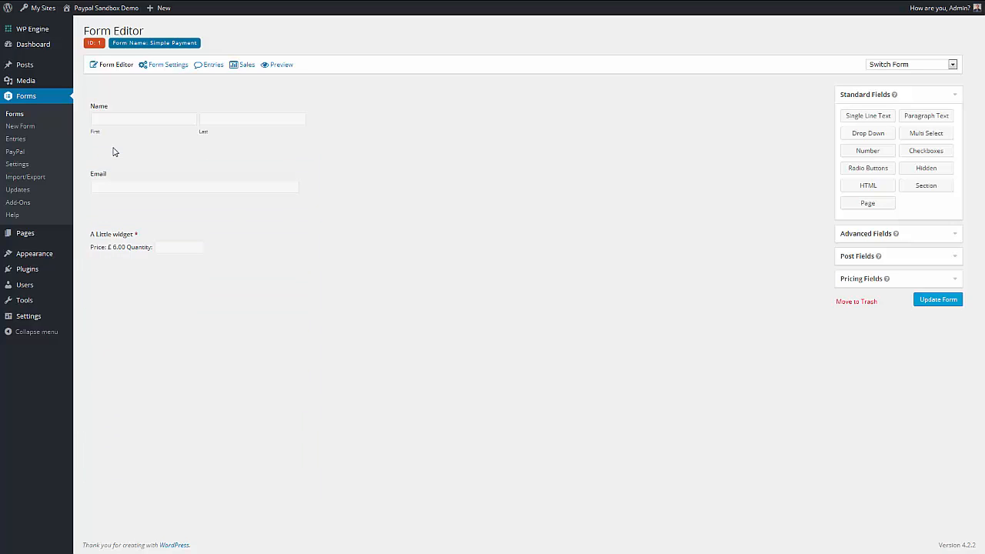
mouse_move(47, 240)
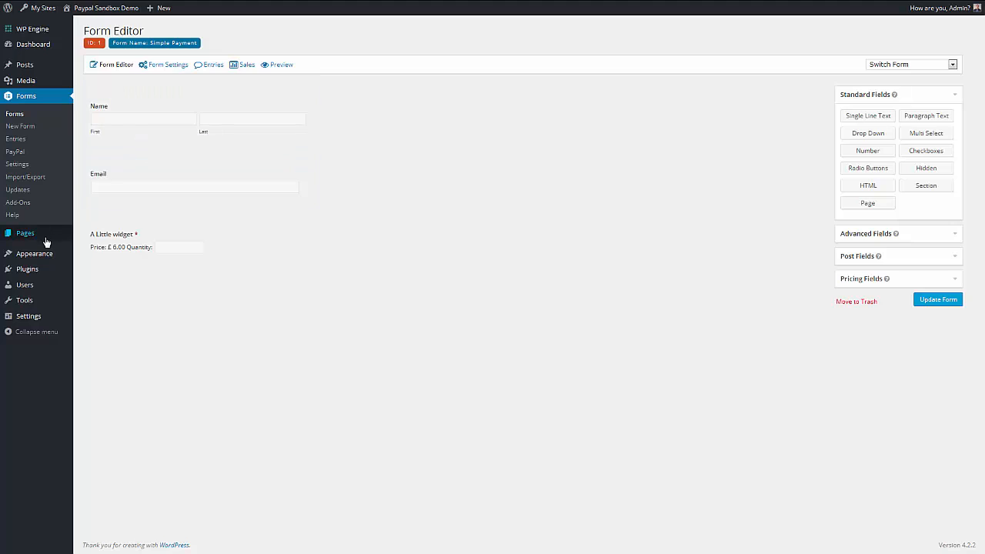
mouse_move(25, 234)
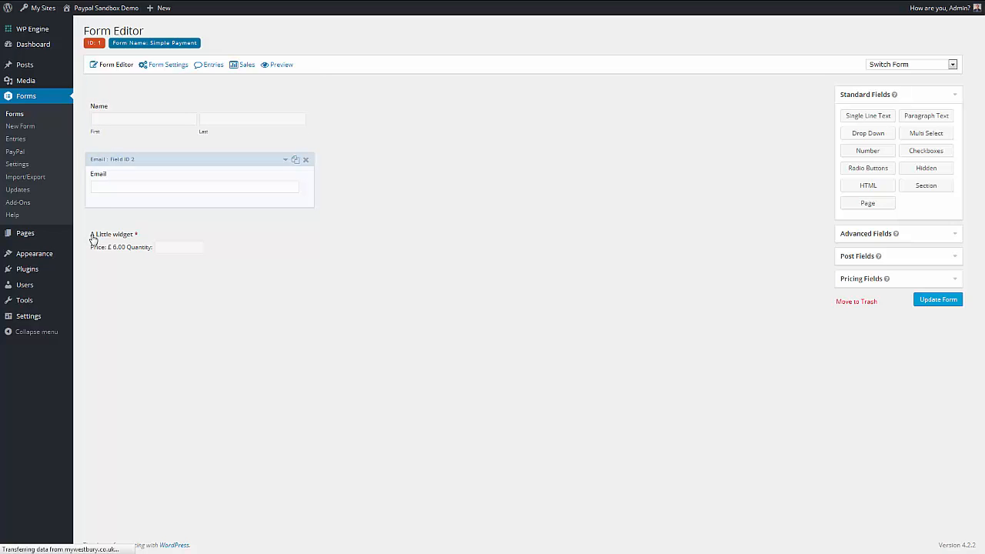
left_click(24, 110)
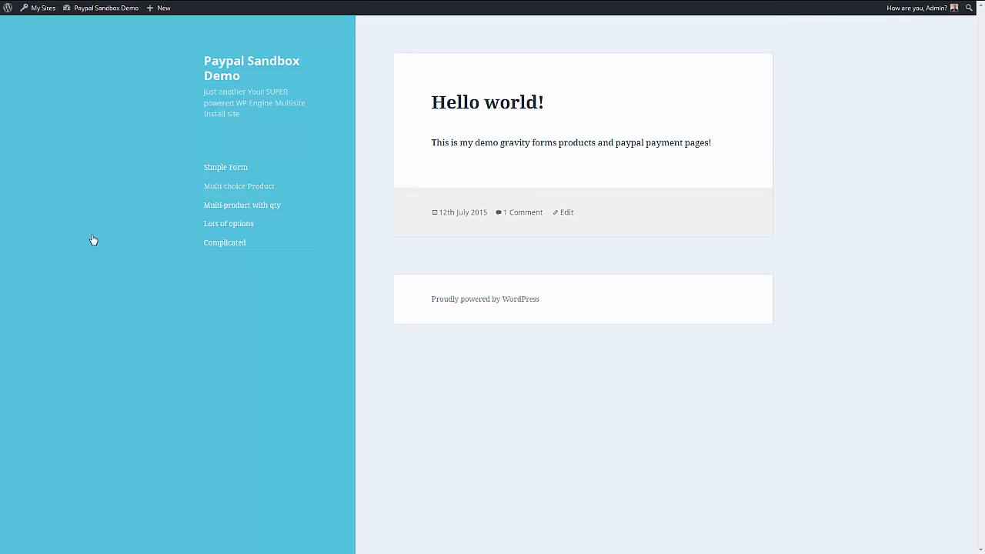
mouse_move(261, 186)
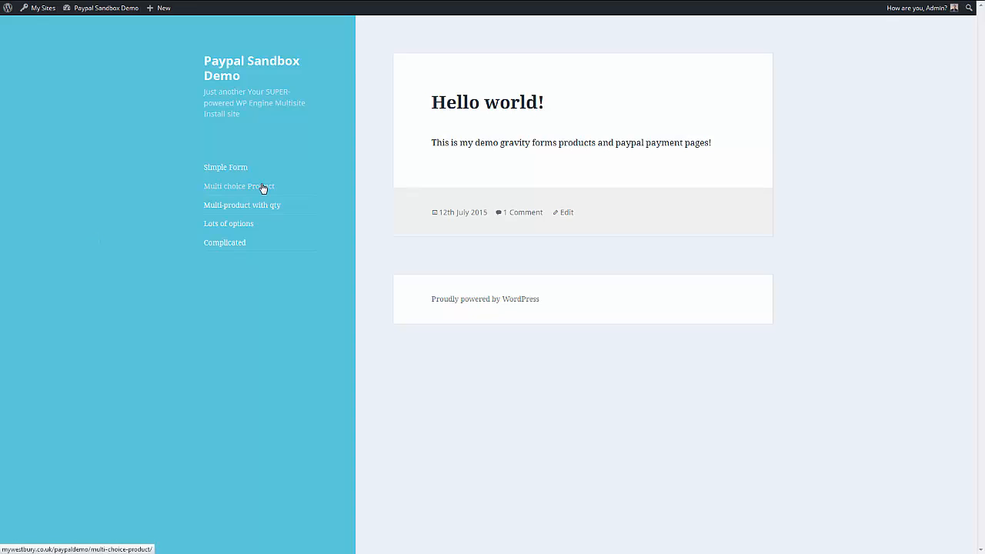
On the Multi choice Product form, try Widget Green then Widget Black, reaching a £11.00 total.
left_click(239, 186)
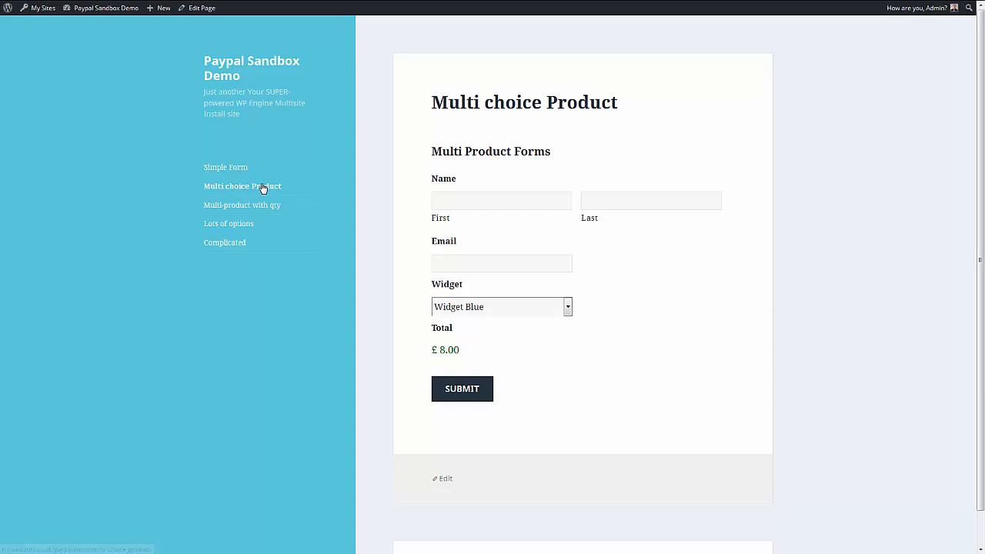
left_click(501, 306)
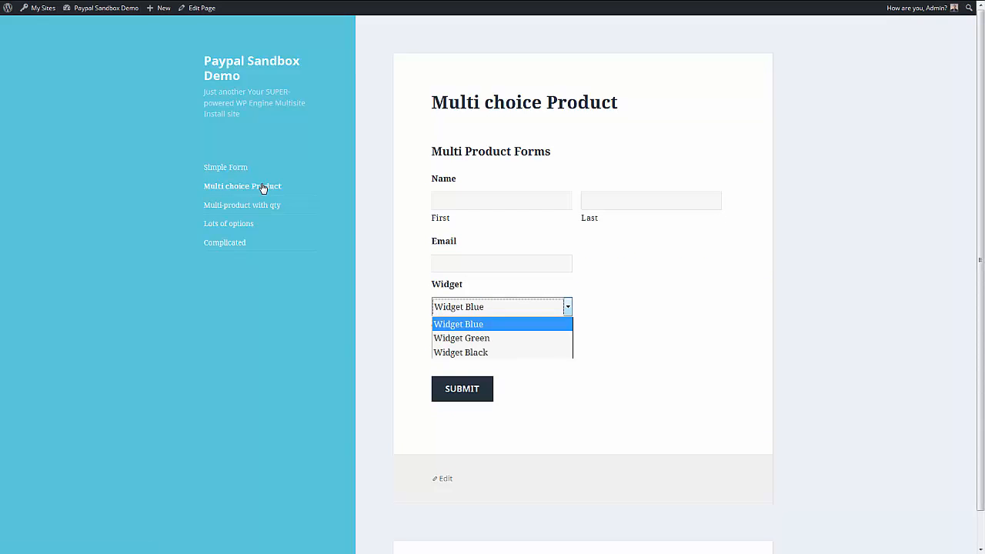
left_click(462, 339)
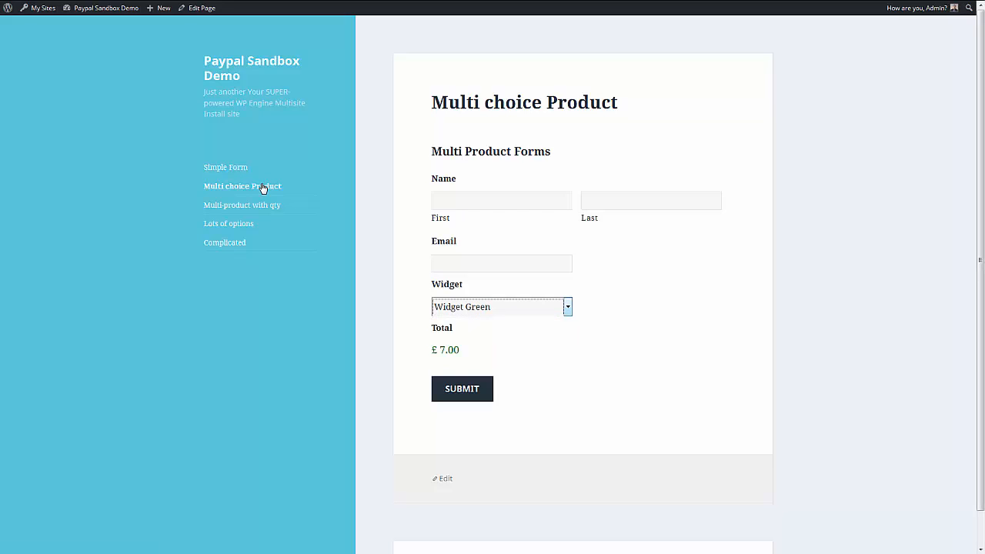
left_click(500, 307)
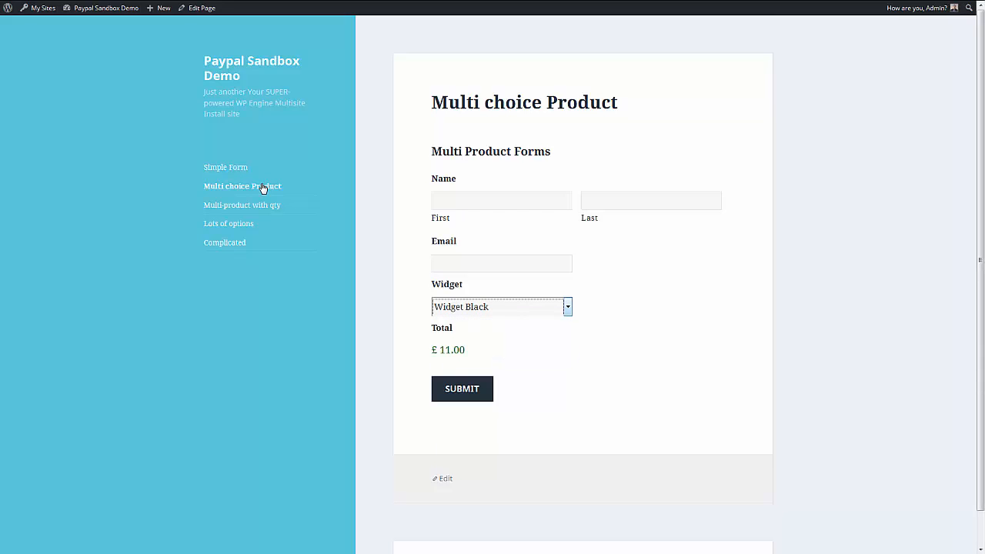
left_click(500, 307)
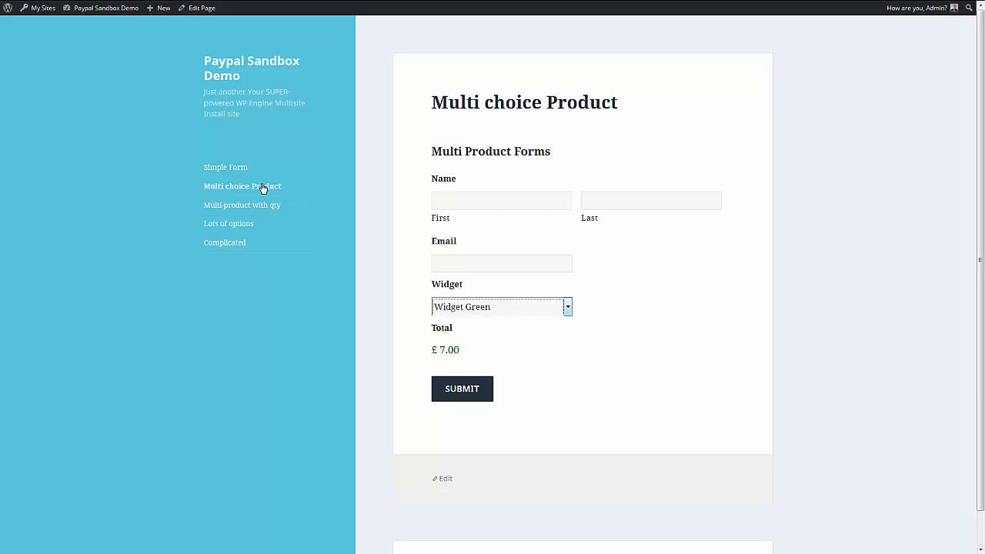
left_click(500, 306)
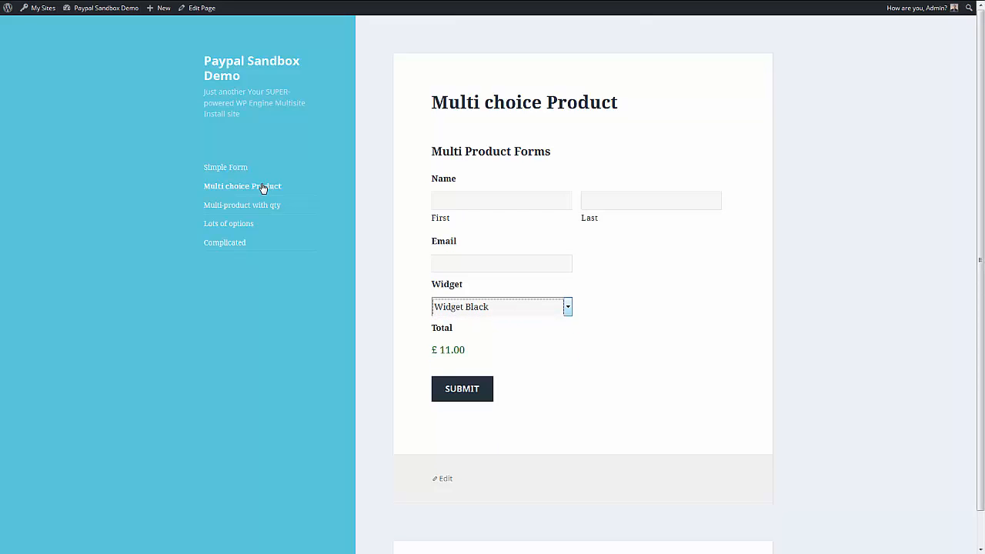
mouse_move(242, 205)
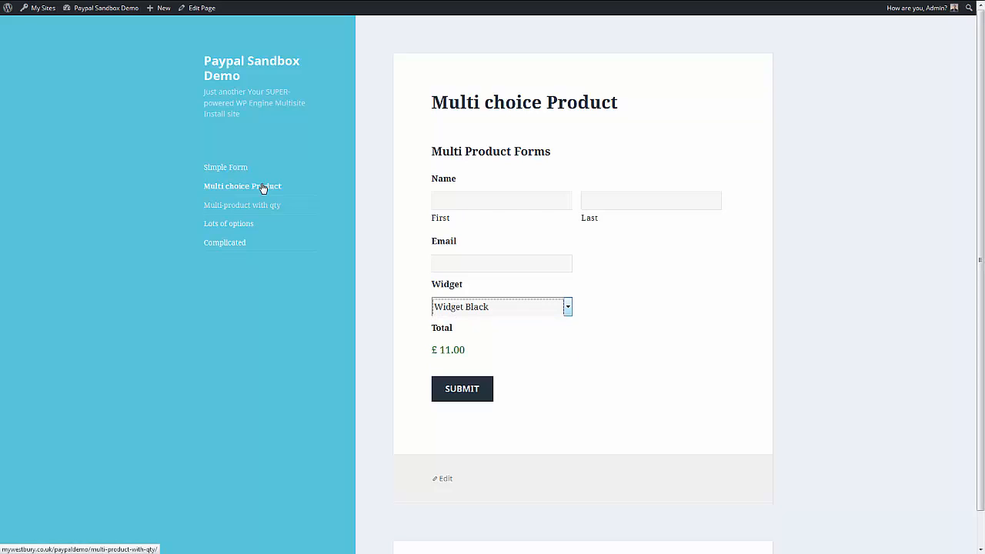
On the Multi-product with qty form, try quantities 1, 3, 10 and 4 with Widget Green.
left_click(247, 205)
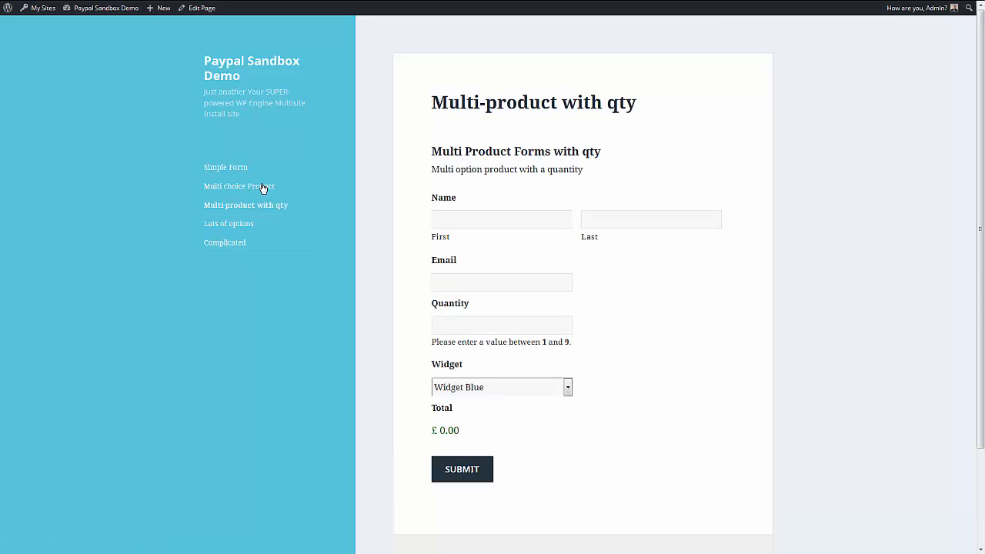
type("1")
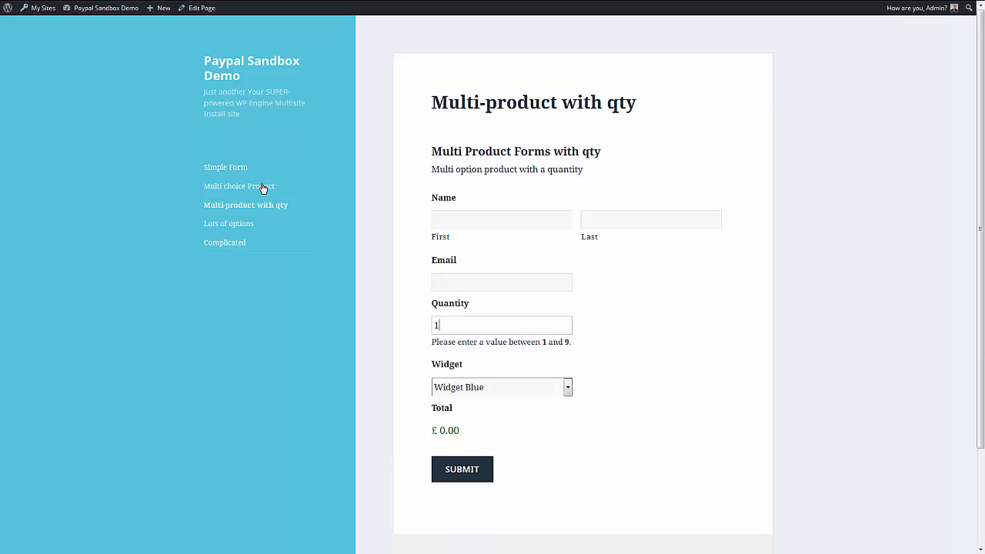
left_click(501, 388)
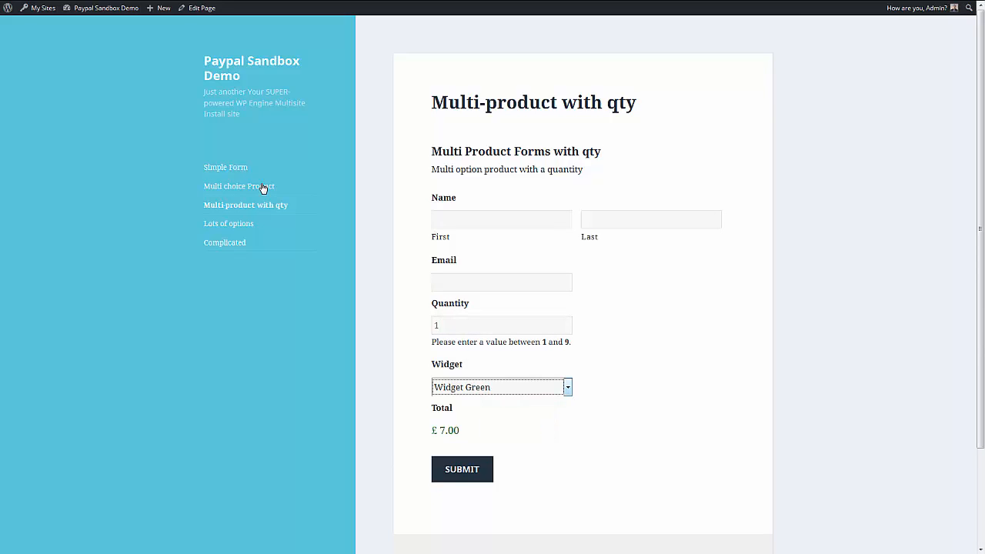
left_click(502, 323)
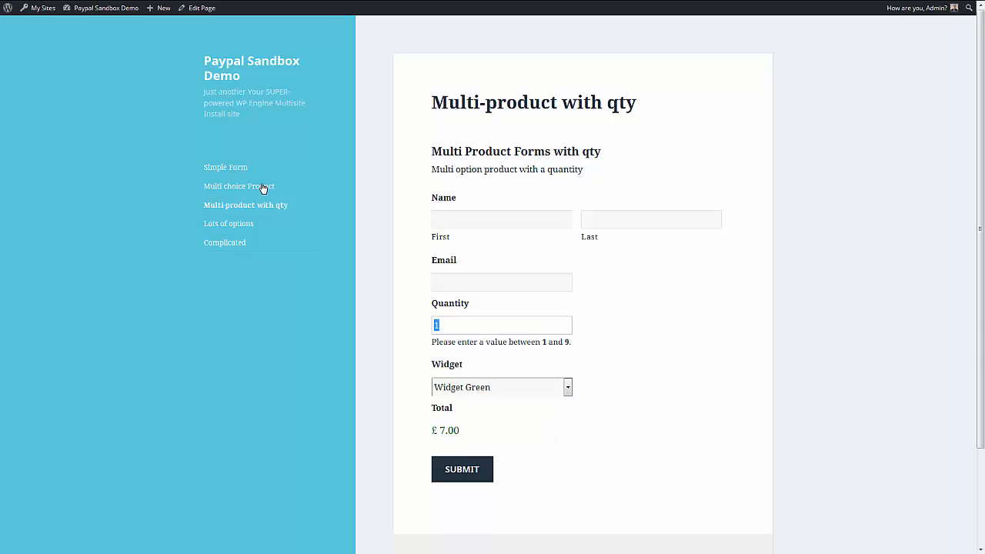
type("3")
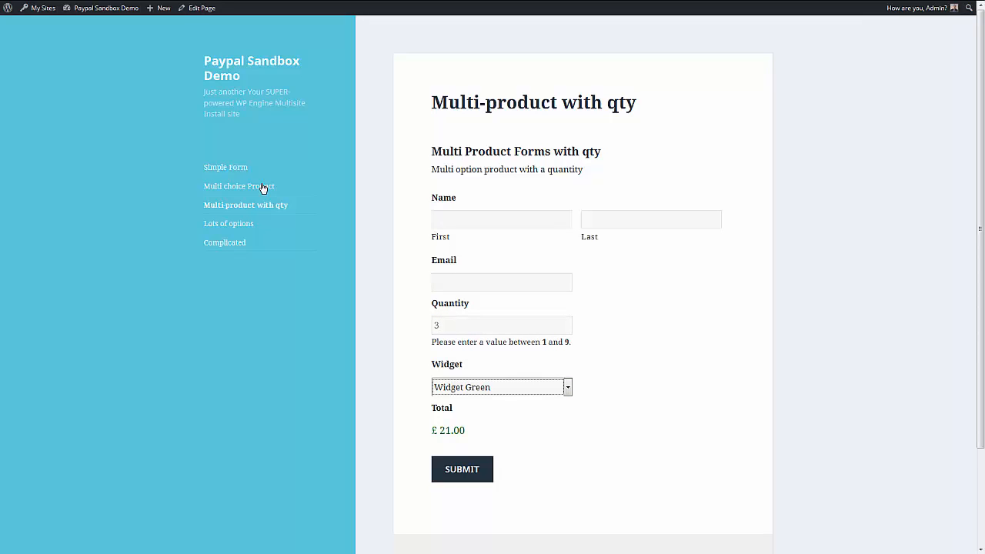
left_click(502, 325)
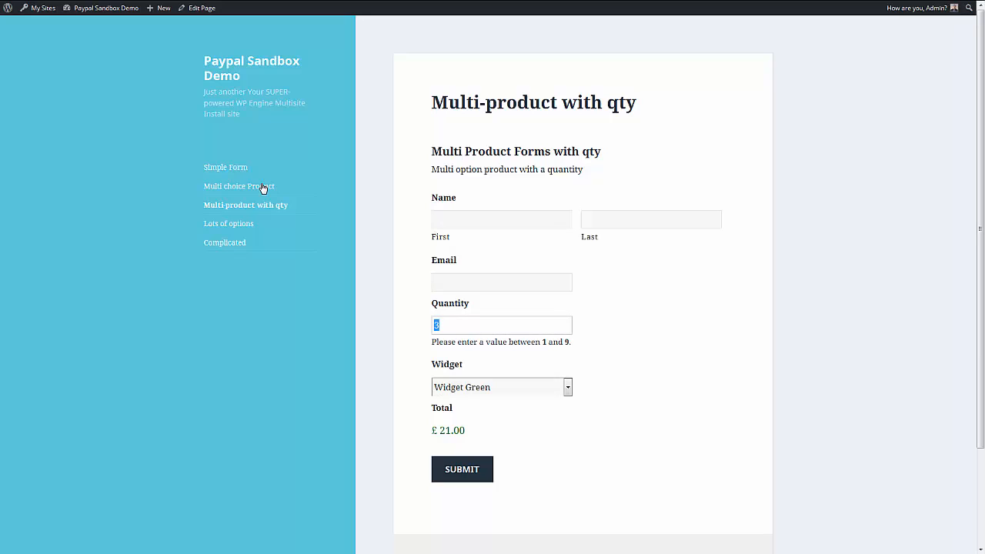
type("10")
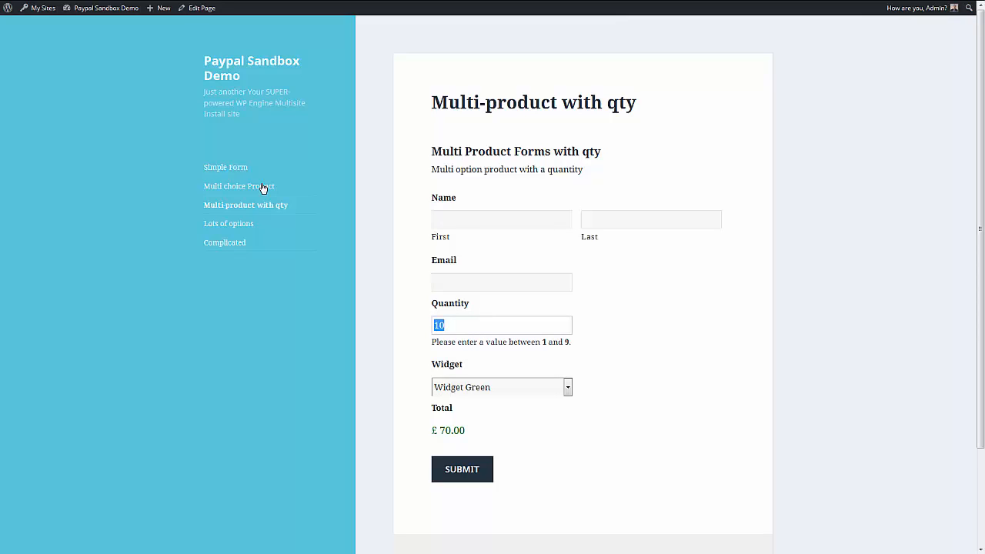
type("4")
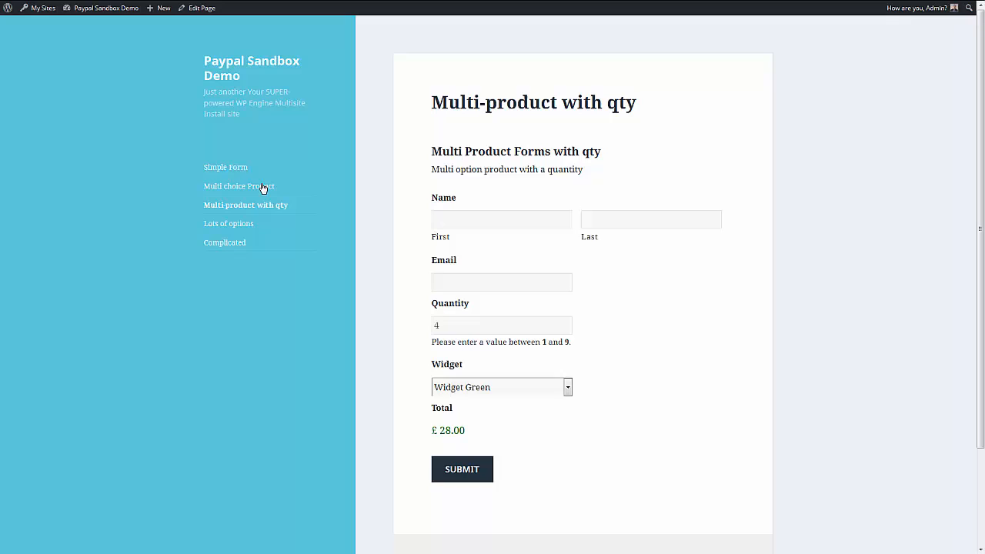
Switch the widget to Blue then Black, totalling £44.00, then go to Lots of options.
left_click(501, 386)
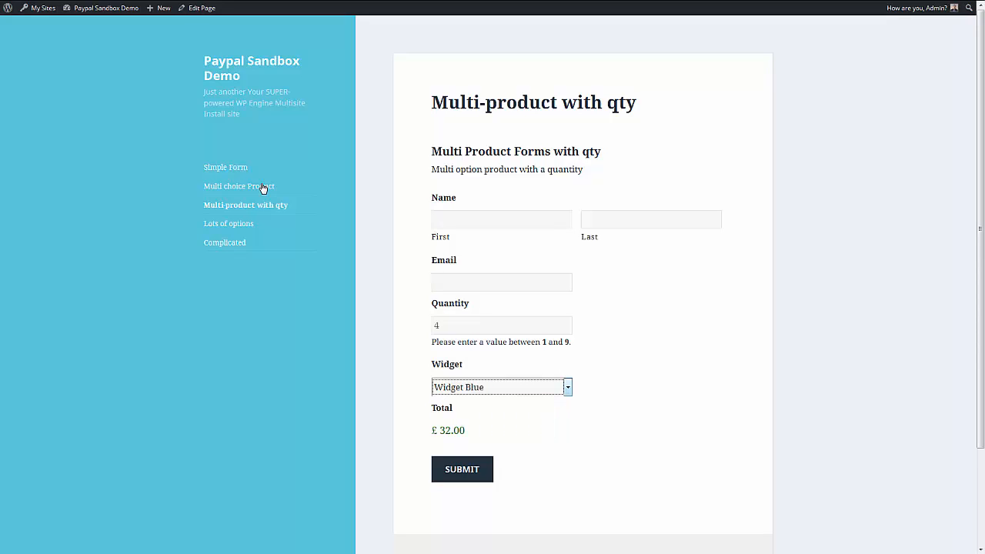
left_click(502, 387)
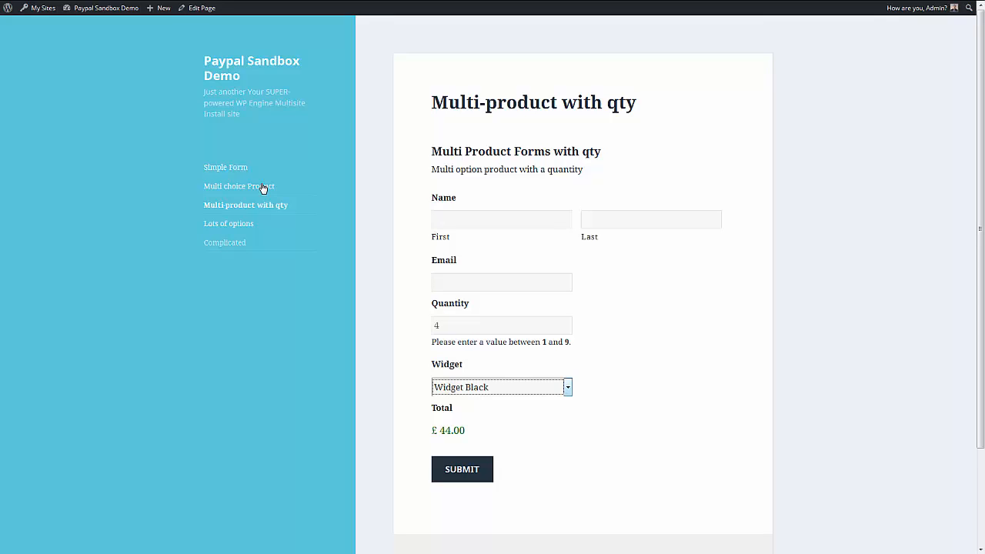
left_click(231, 224)
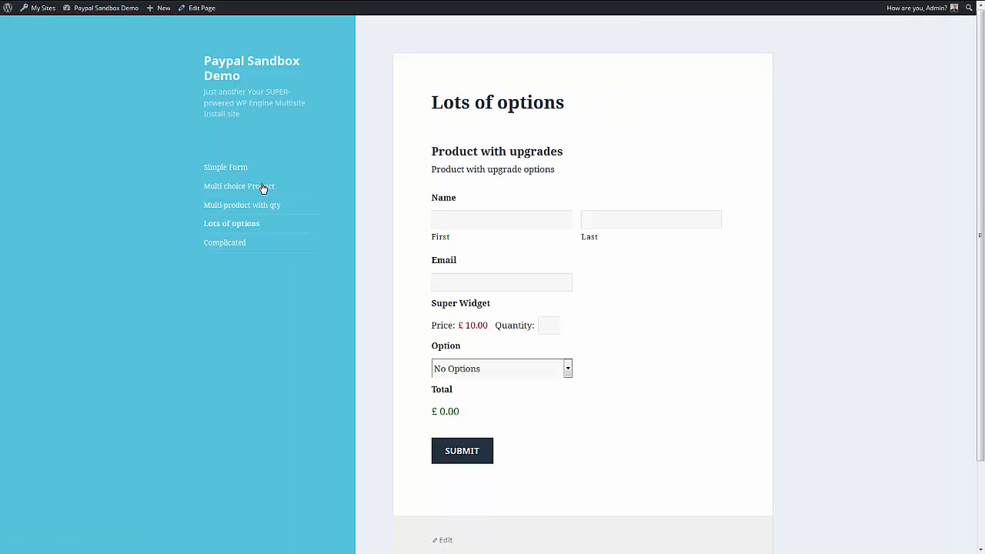
Set Super Widget quantity 2 with Presentation Box then Gift twrapped (£24.00), then go to the Complicated page.
left_click(548, 325)
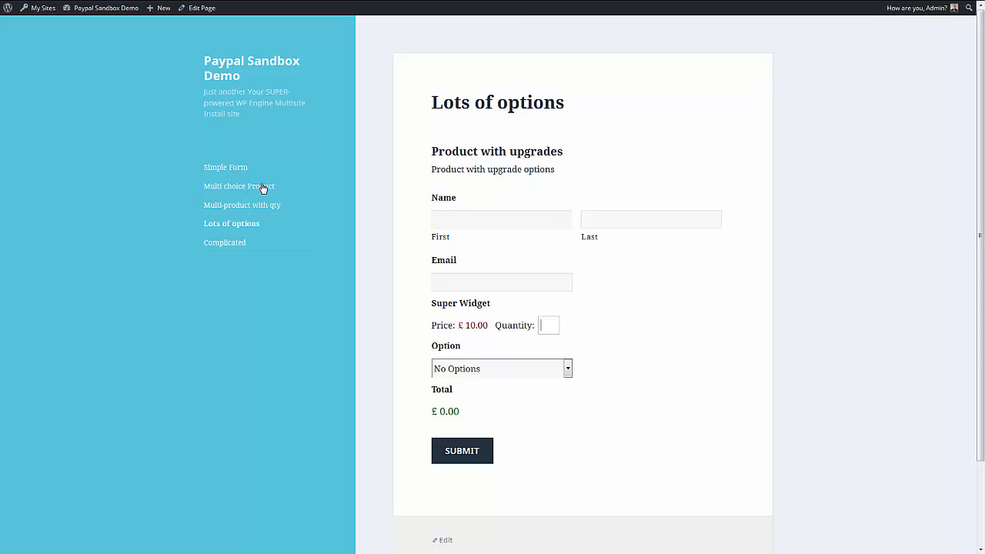
type("2")
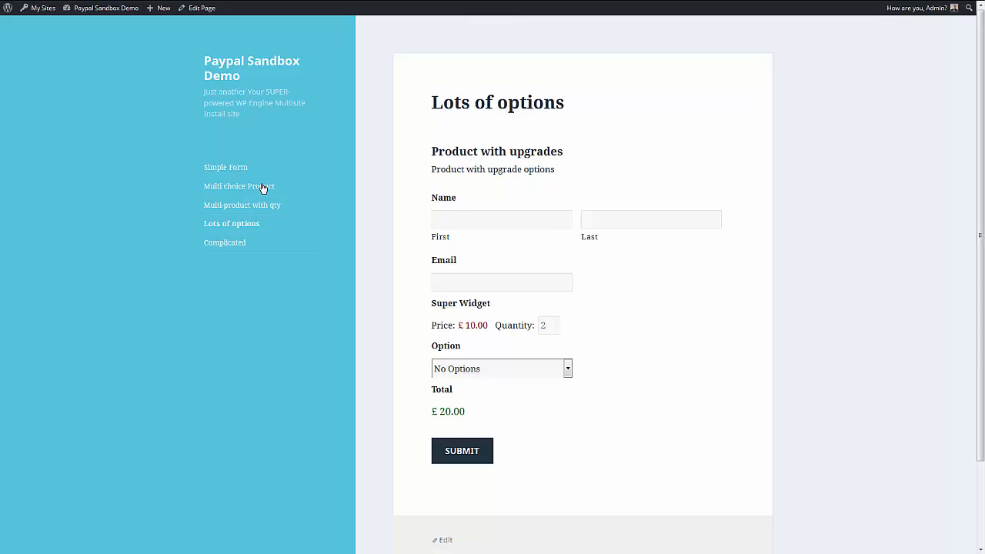
left_click(502, 368)
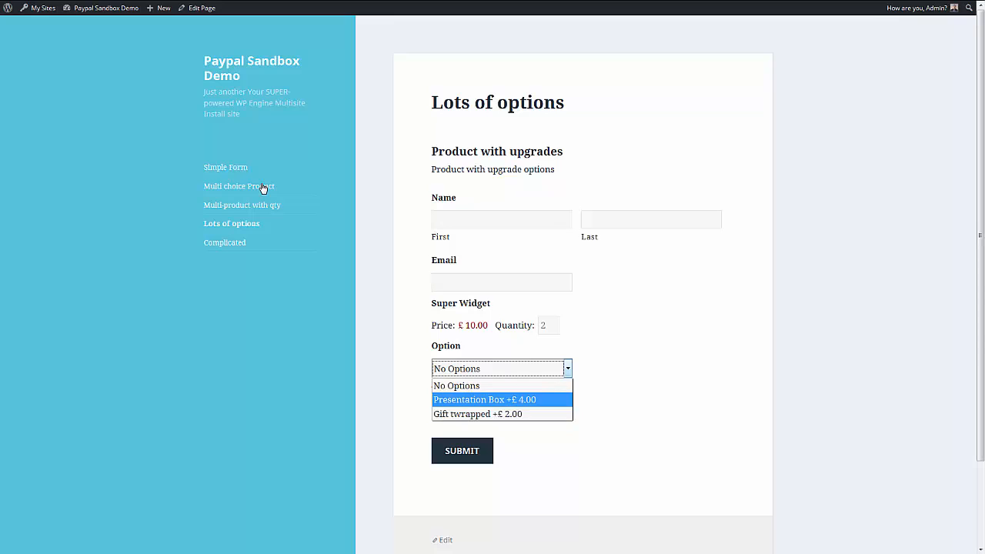
left_click(483, 400)
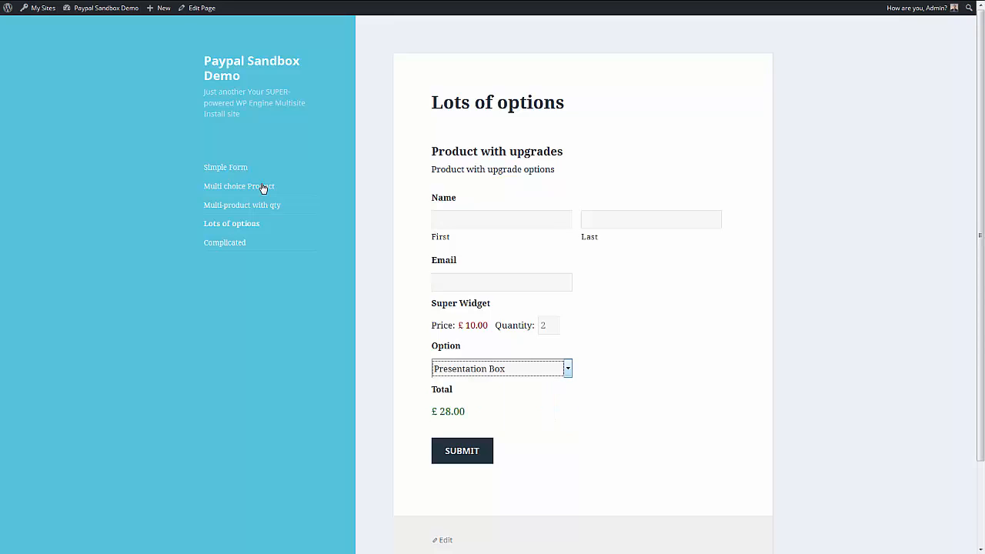
left_click(500, 368)
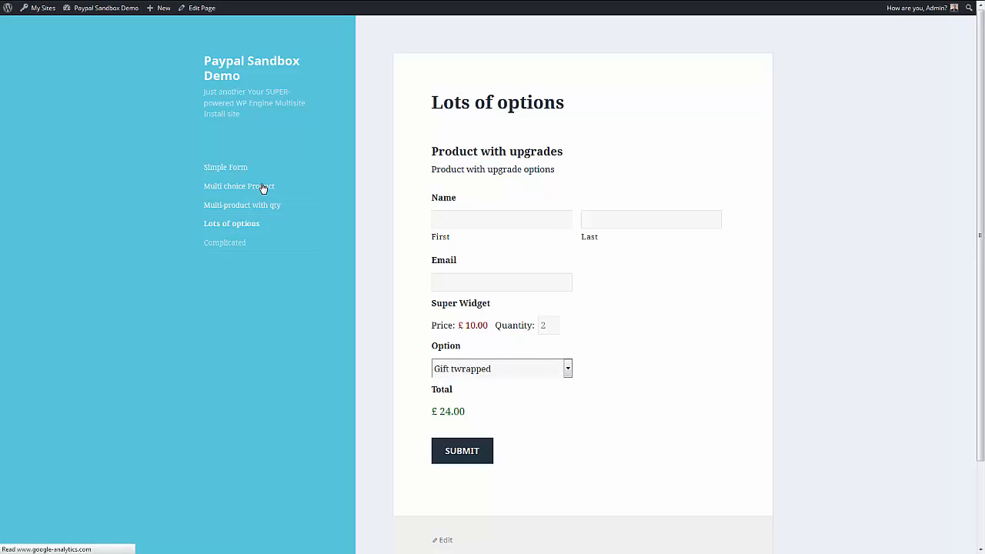
left_click(226, 244)
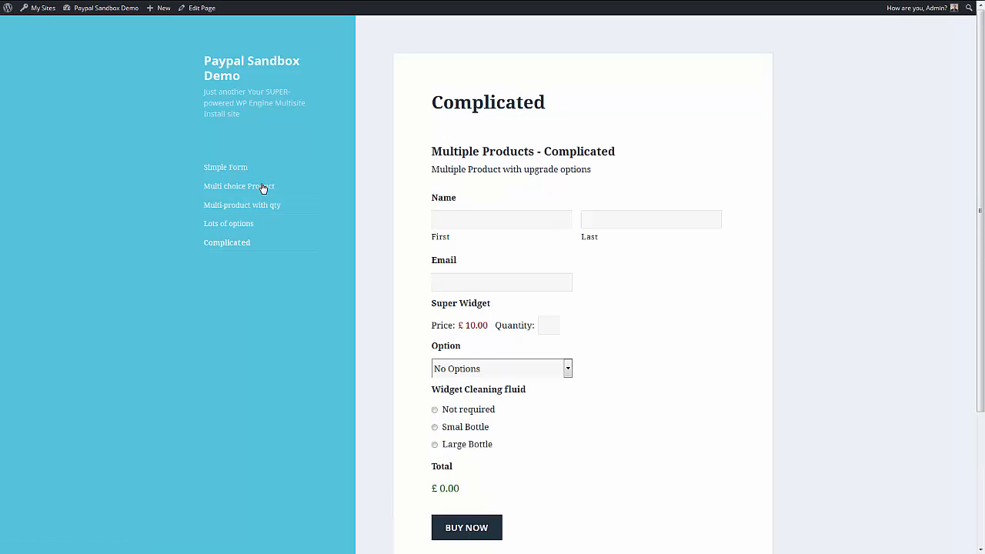
Enter quantity 3 with Presentation Box, Large Bottle and the half-price second bottle, totalling £49.00.
type("3")
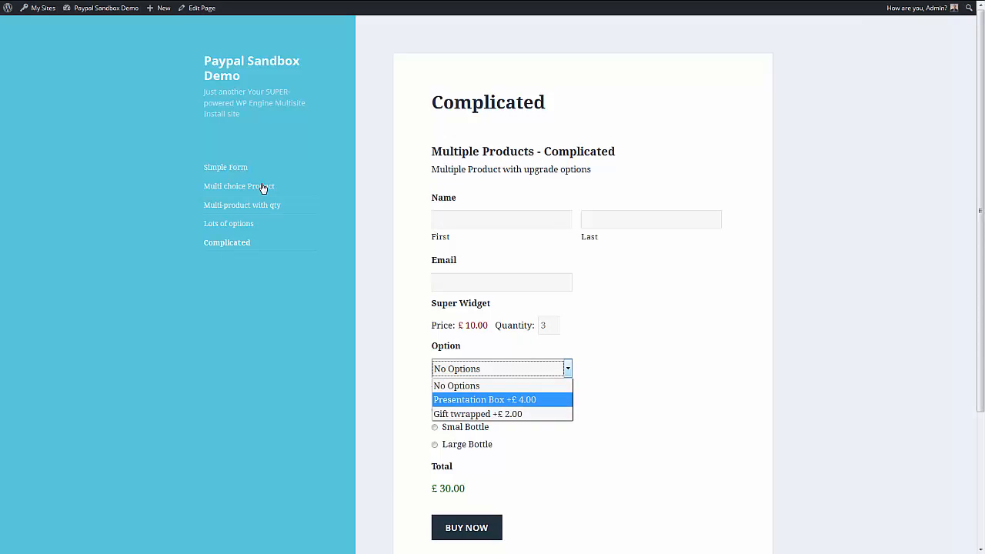
left_click(484, 400)
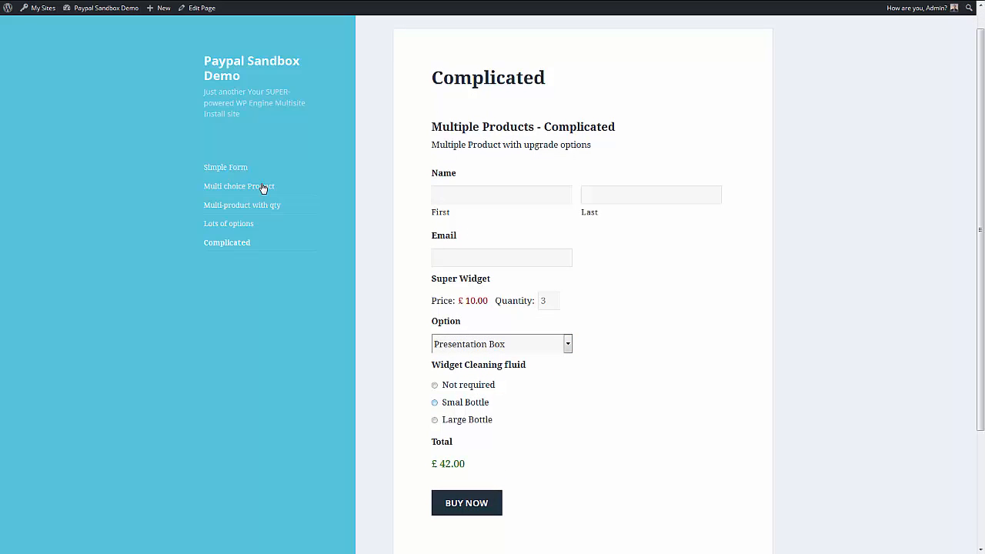
left_click(434, 402)
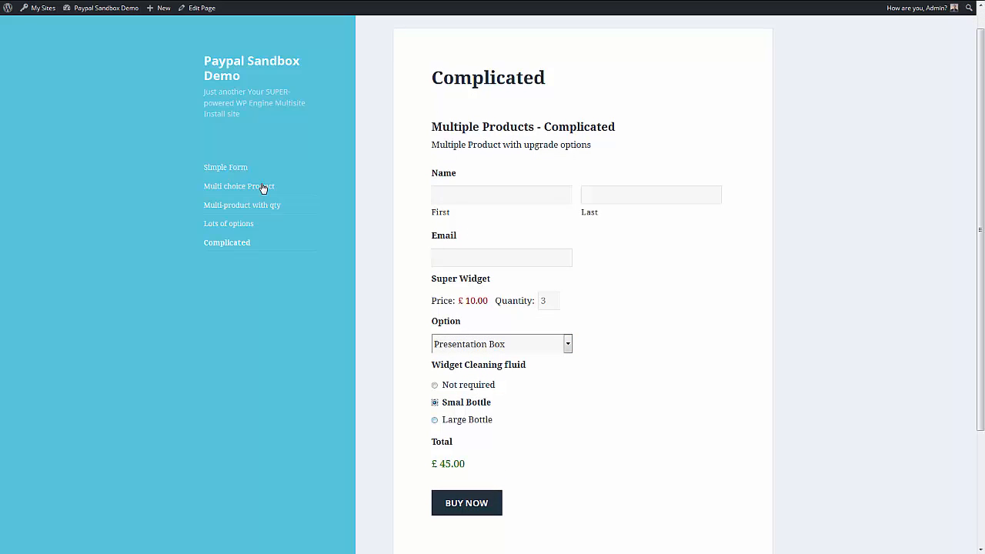
left_click(434, 419)
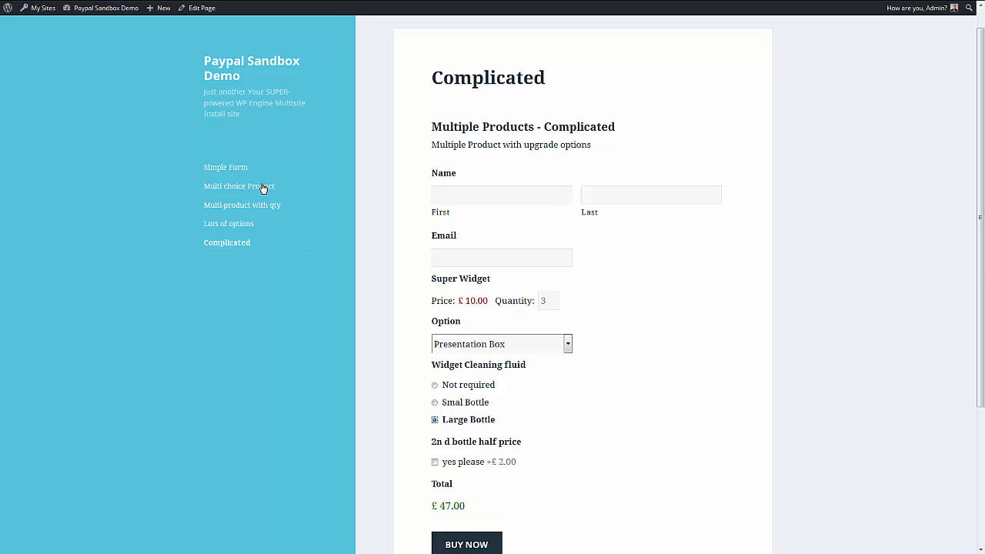
scroll("down", 3)
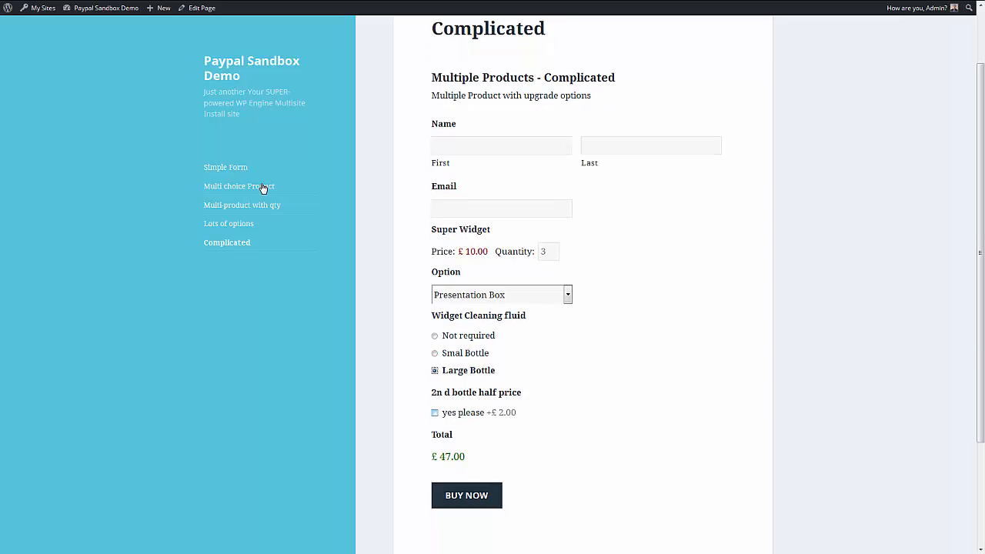
left_click(434, 413)
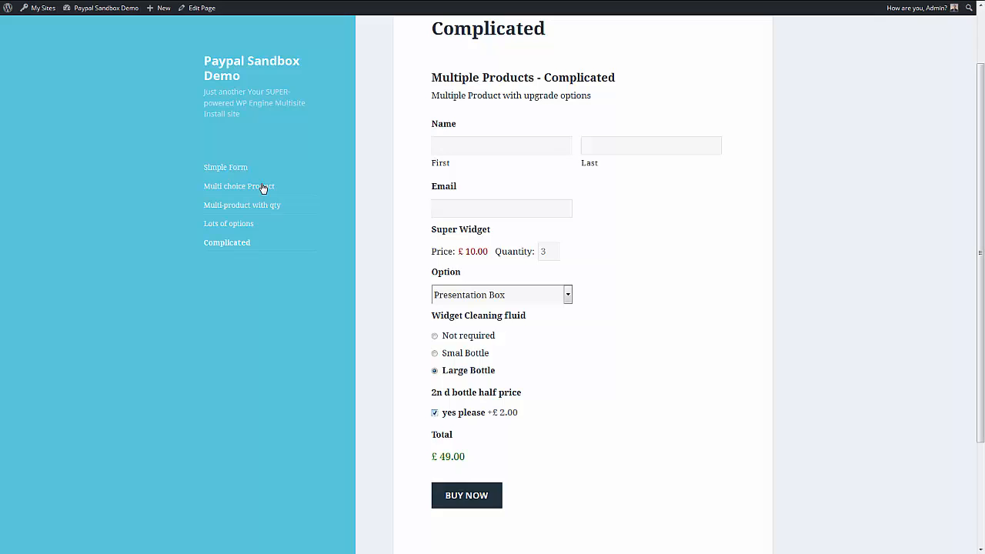
scroll("up", 3)
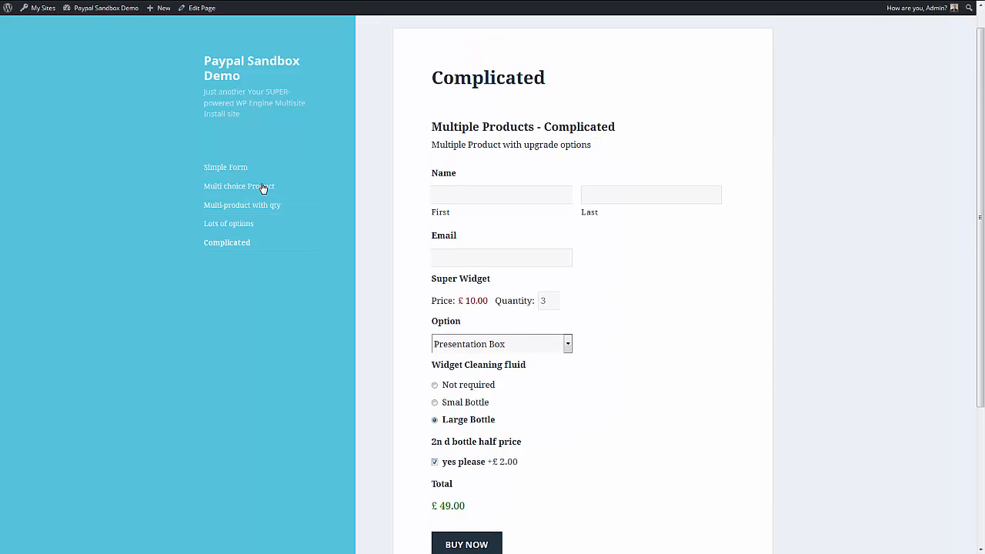
scroll("down", 3)
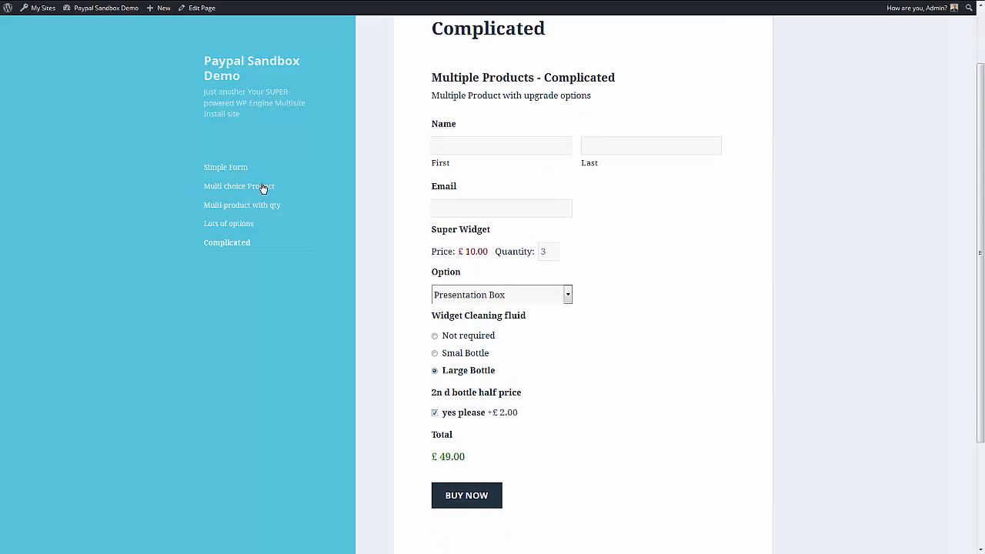
left_click(105, 8)
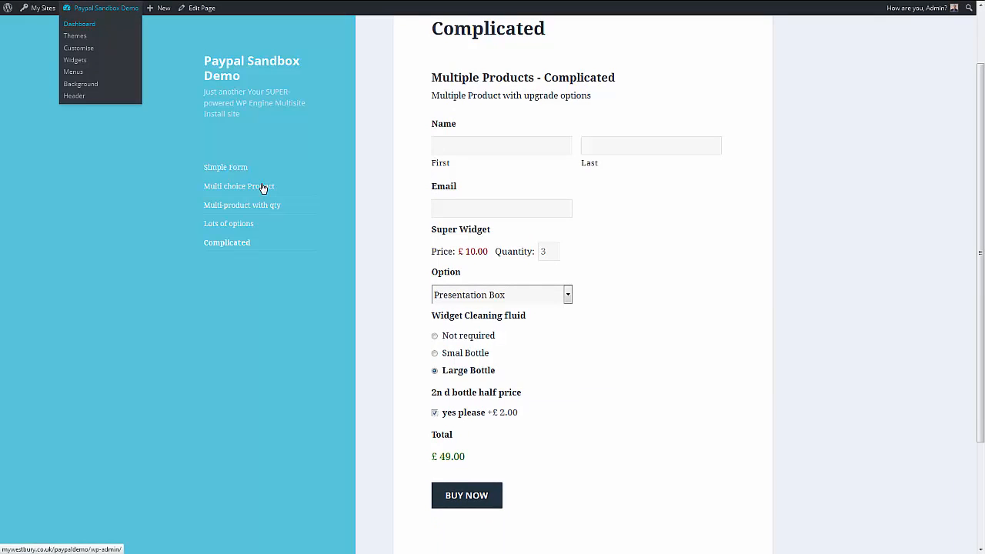
Go to the admin dashboard and list all Gravity Forms forms.
left_click(80, 23)
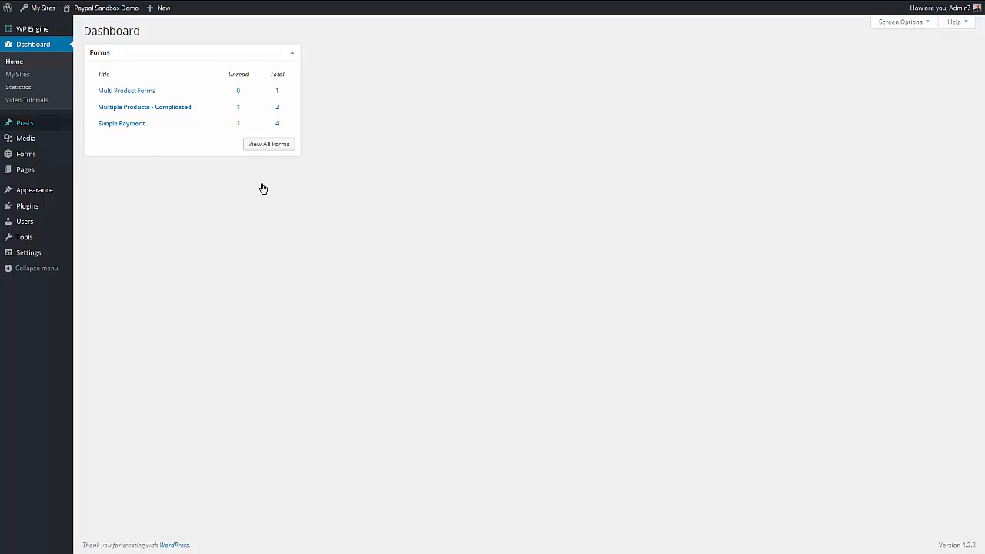
mouse_move(25, 154)
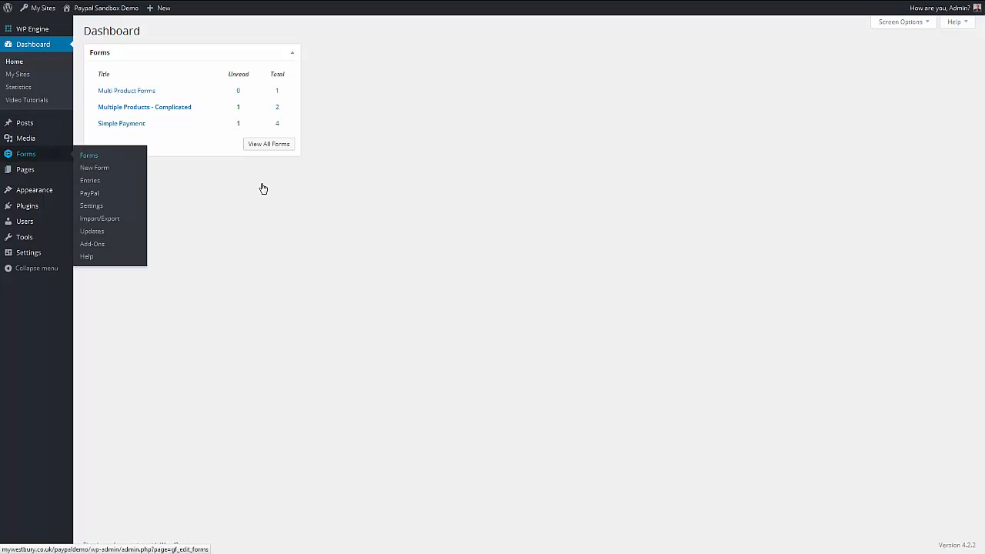
left_click(89, 154)
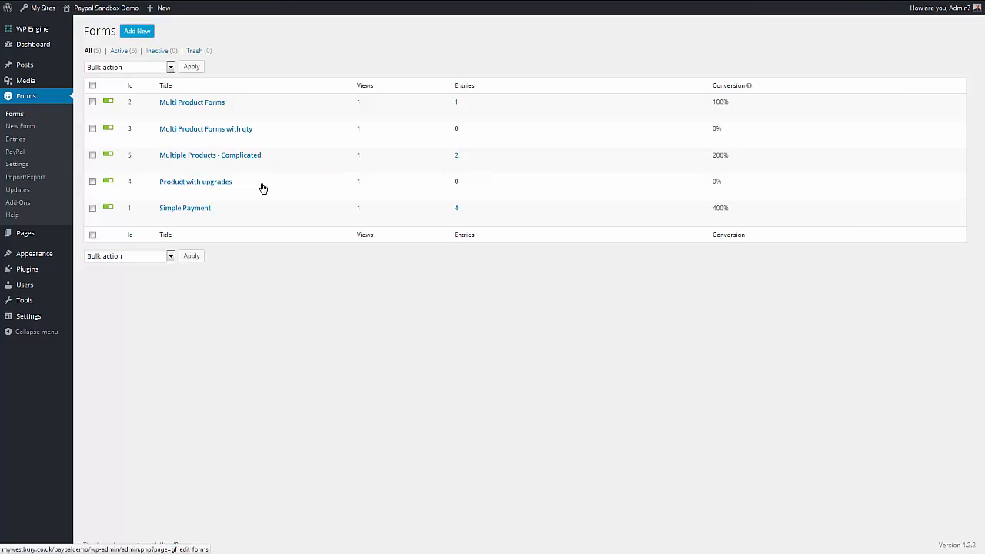
Create a new form titled 'Live Demo' and open it in the form editor.
left_click(137, 31)
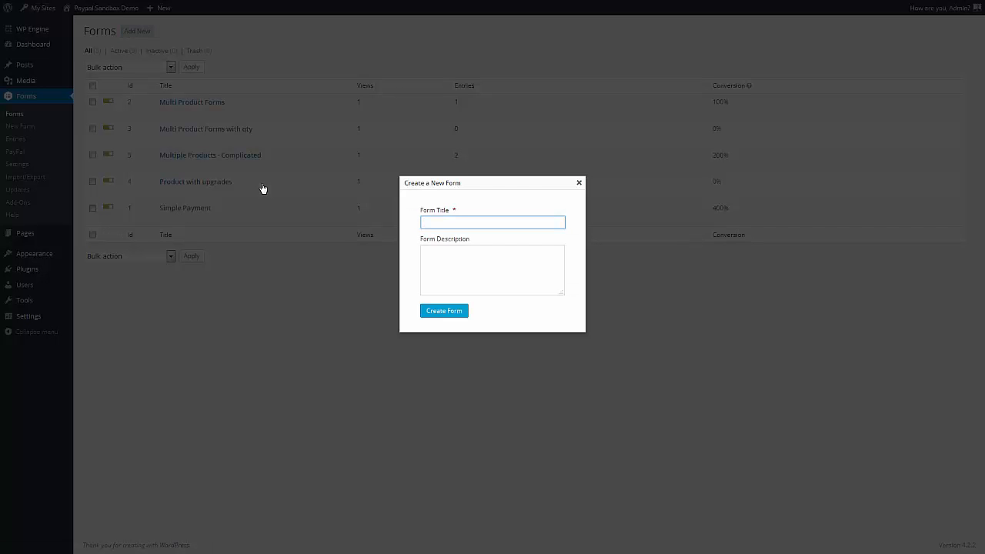
type("Live Demo")
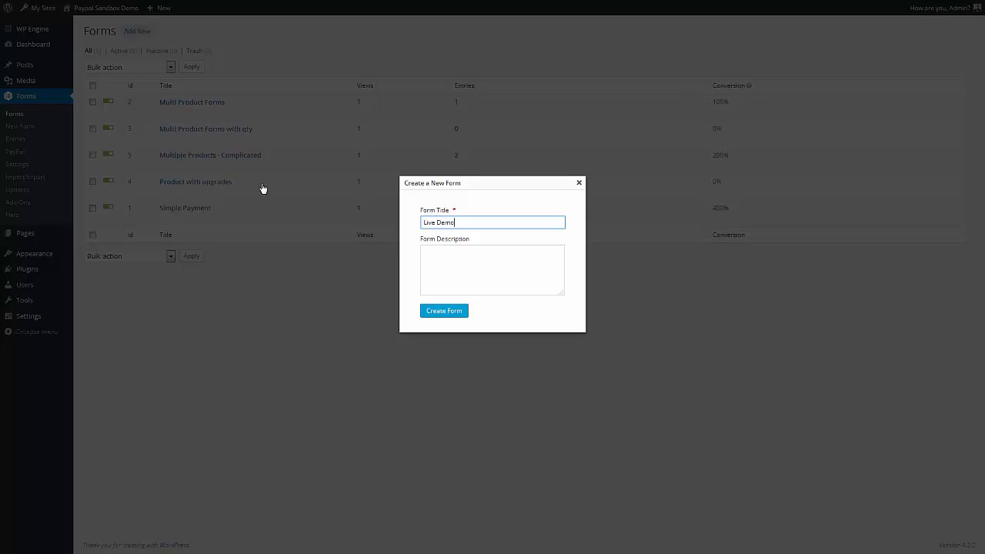
left_click(443, 311)
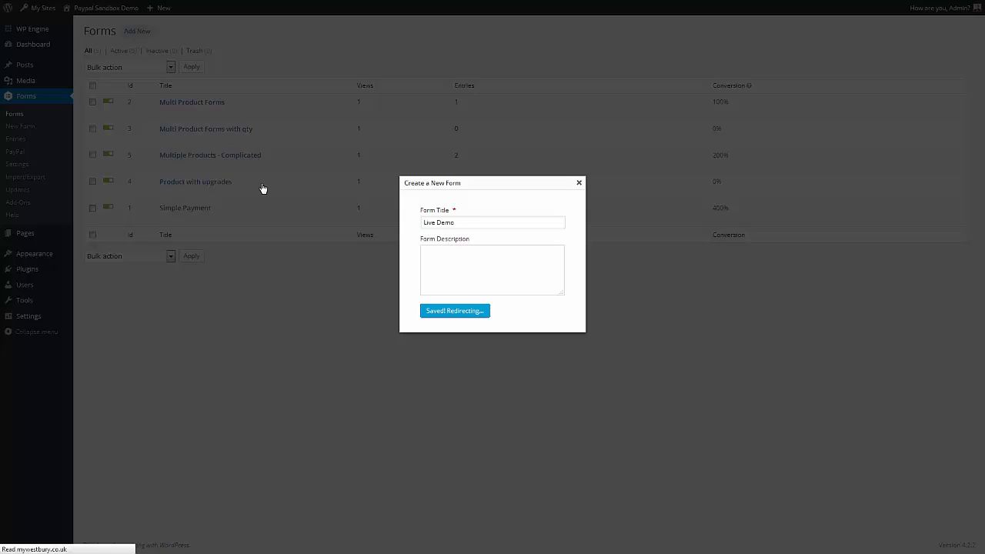
left_click(455, 311)
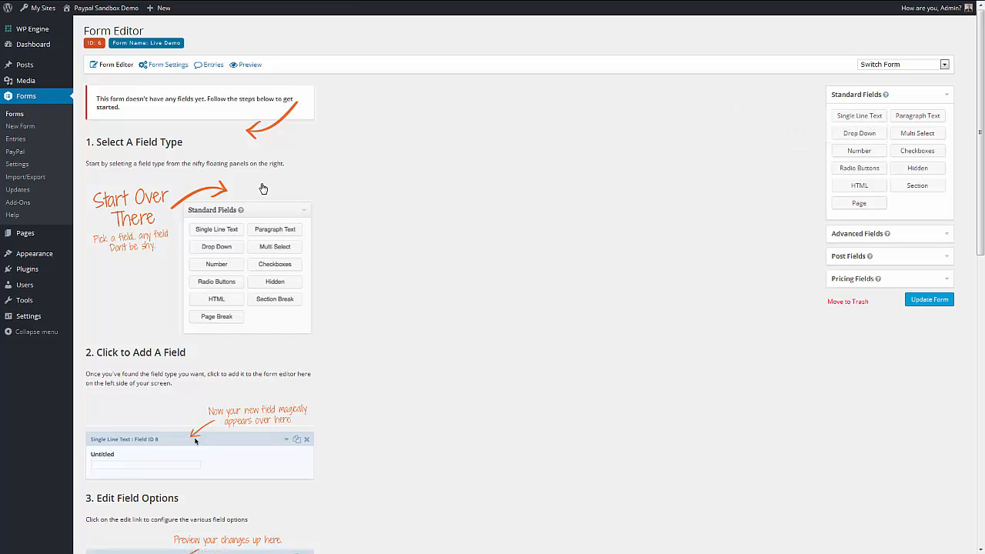
Add Name, Email and Address advanced fields to the Live Demo form.
left_click(890, 234)
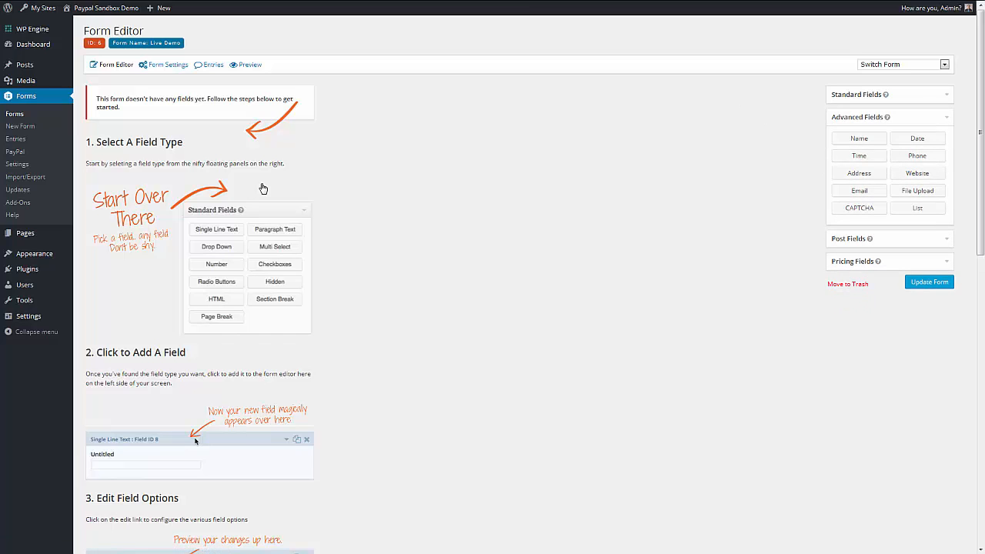
left_click(868, 138)
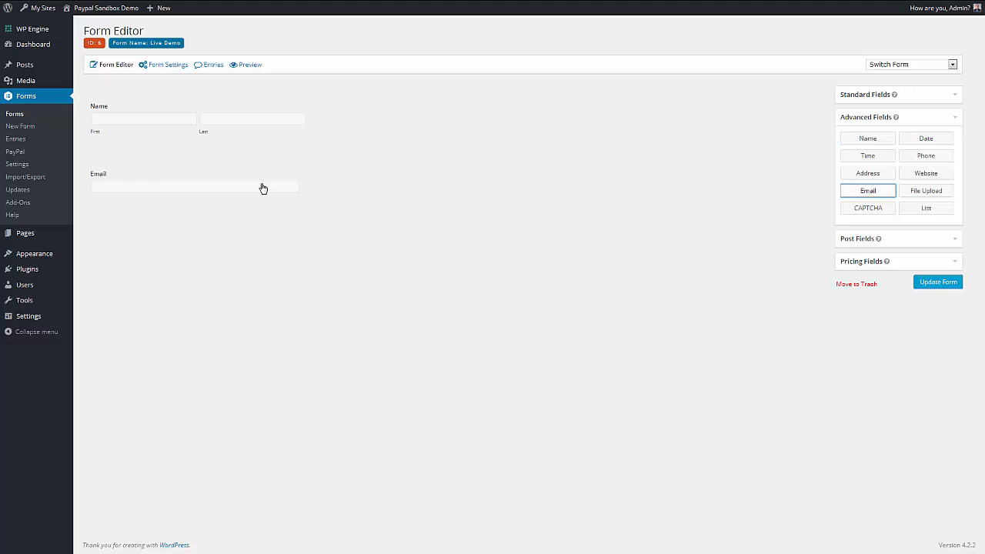
left_click(194, 188)
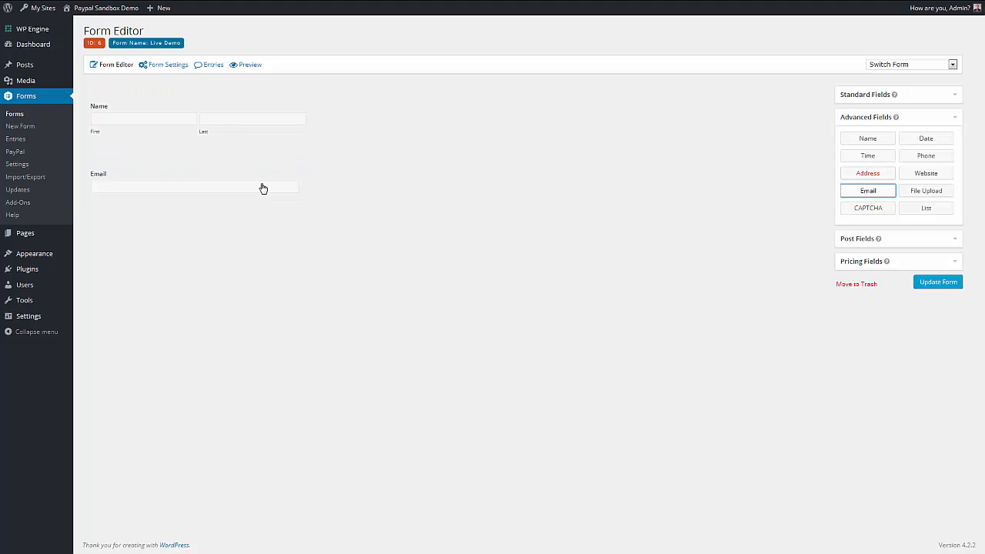
left_click(868, 173)
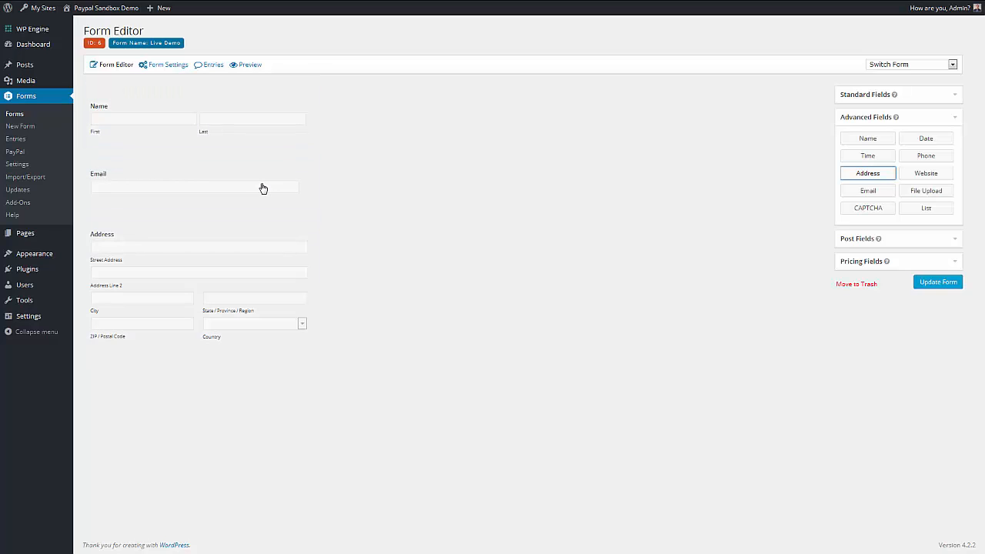
left_click(199, 247)
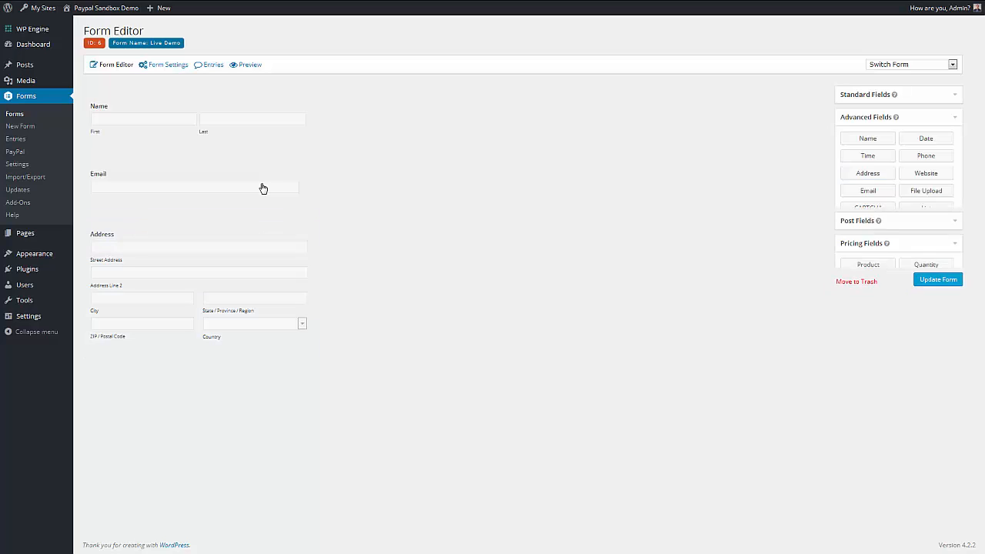
Add a Product field labelled Big Widget with a base price of 8.00.
left_click(896, 117)
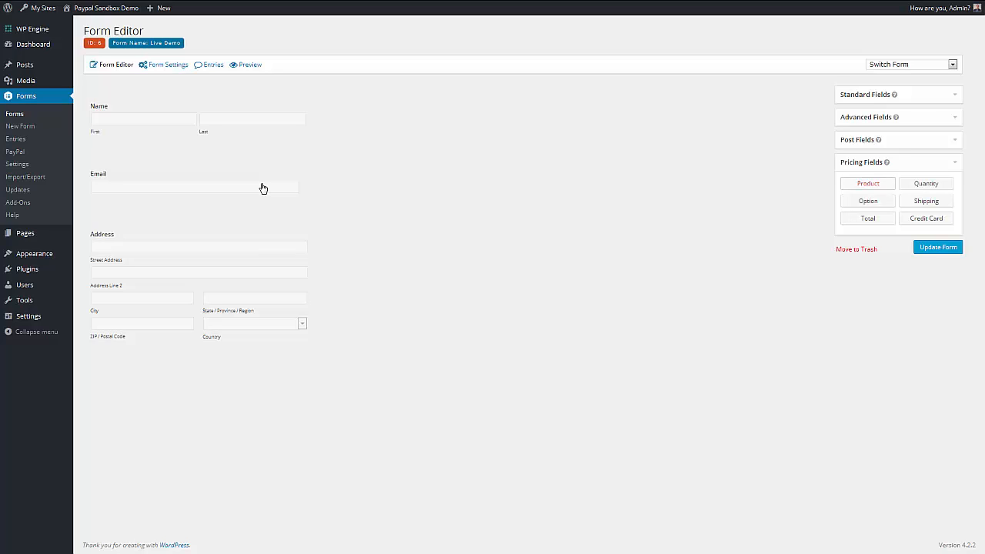
left_click(868, 183)
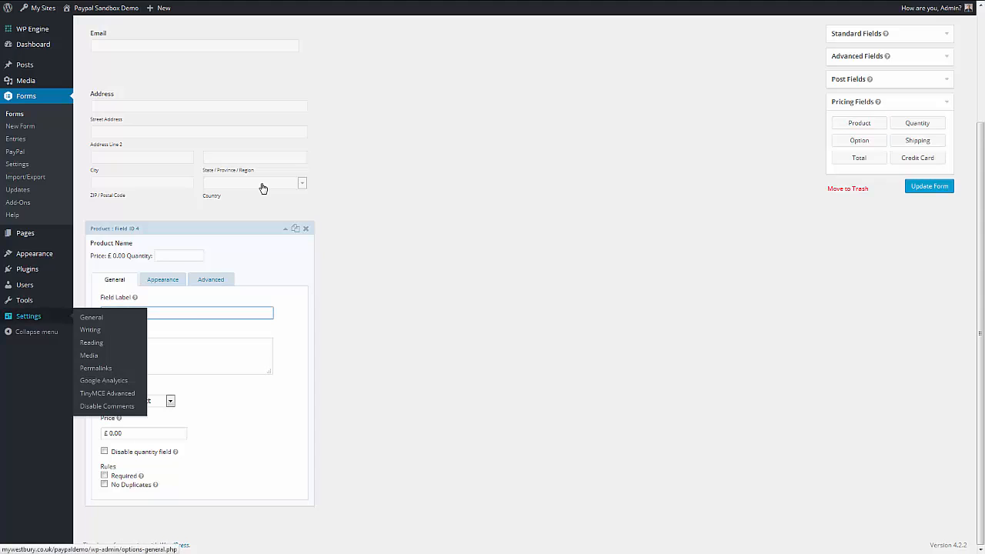
type("Big Widget")
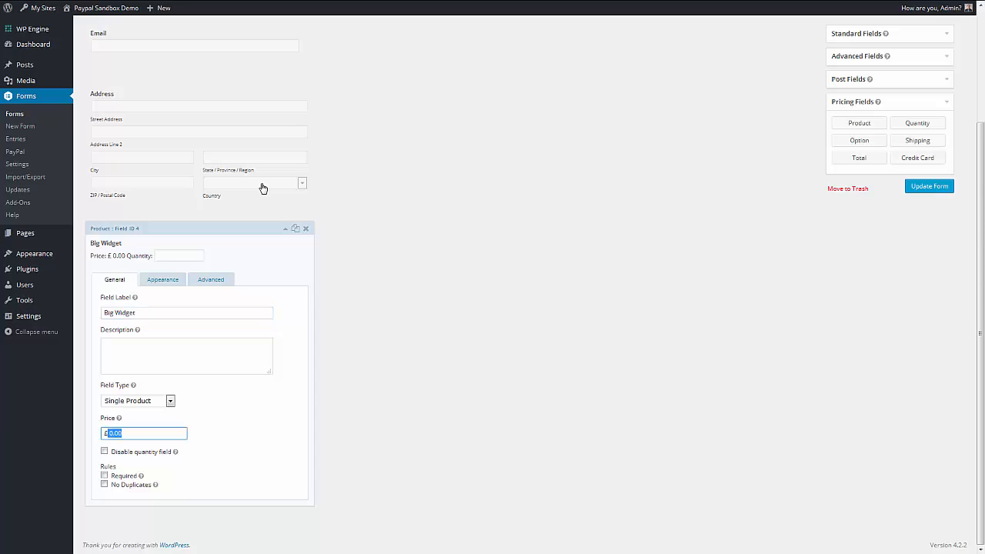
type("8.00")
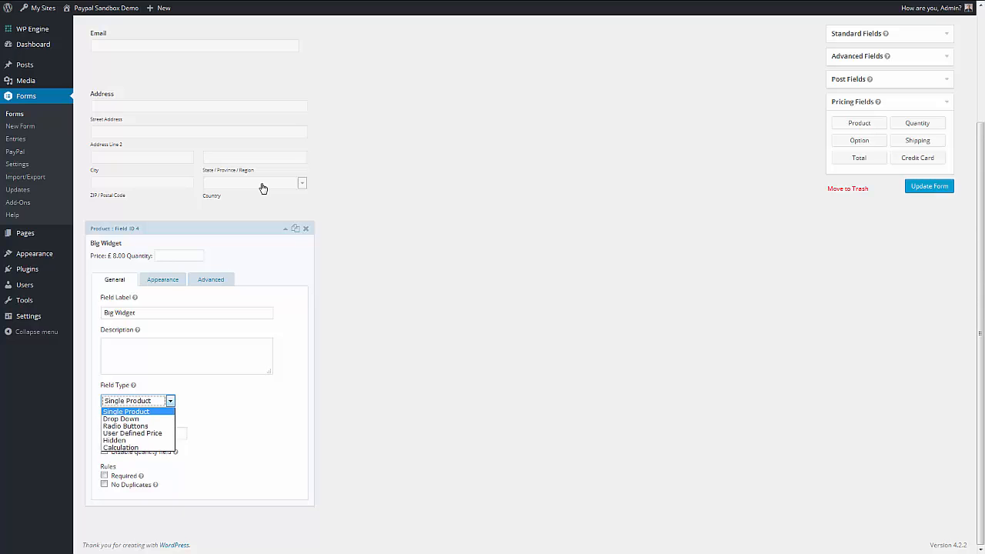
Make Big Widget a Drop Down with choice prices 2 and 4.00, and save the form.
left_click(121, 419)
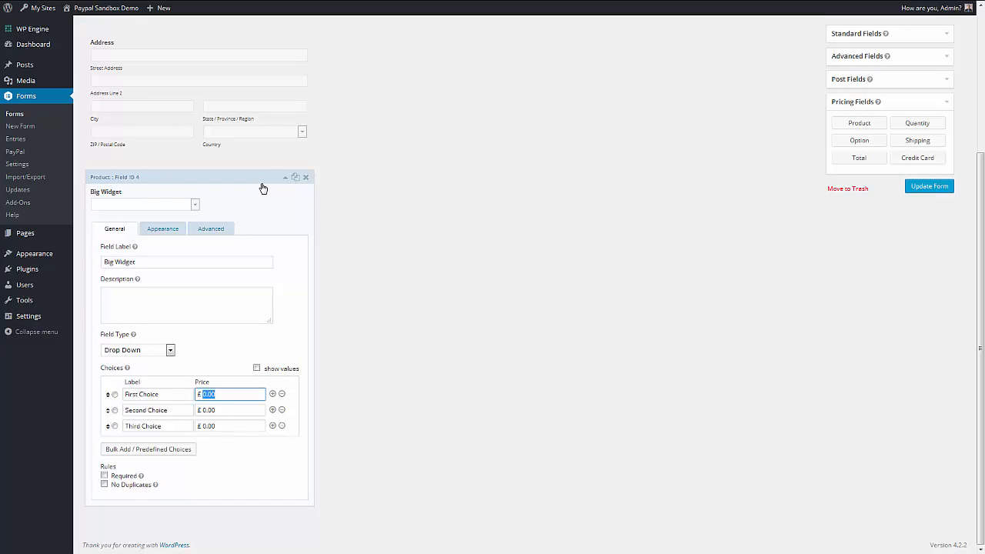
type("2")
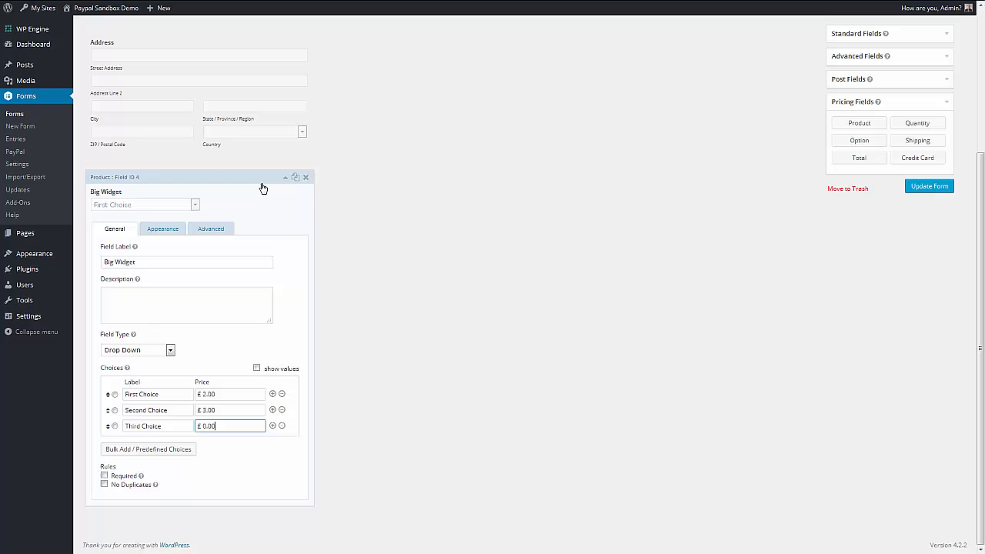
type("4")
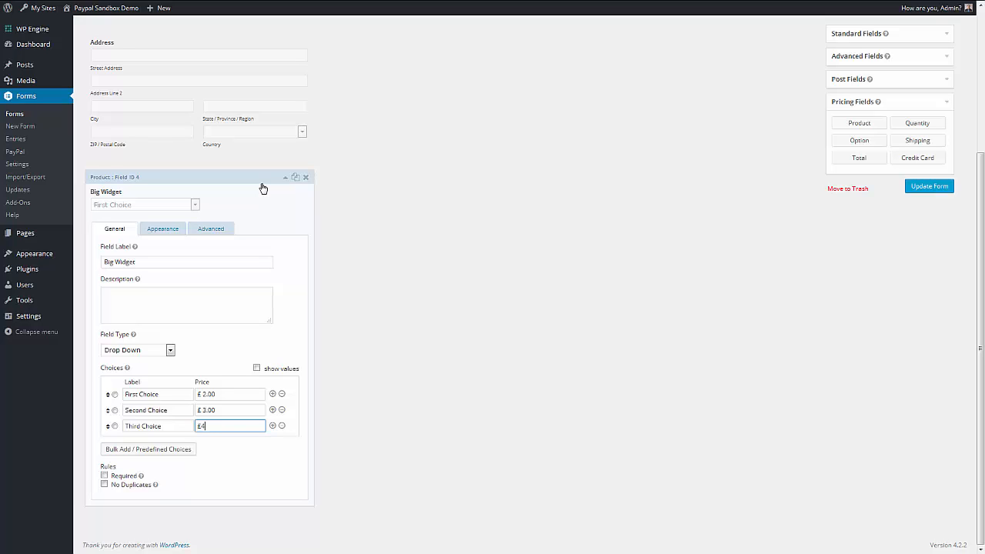
type(".00")
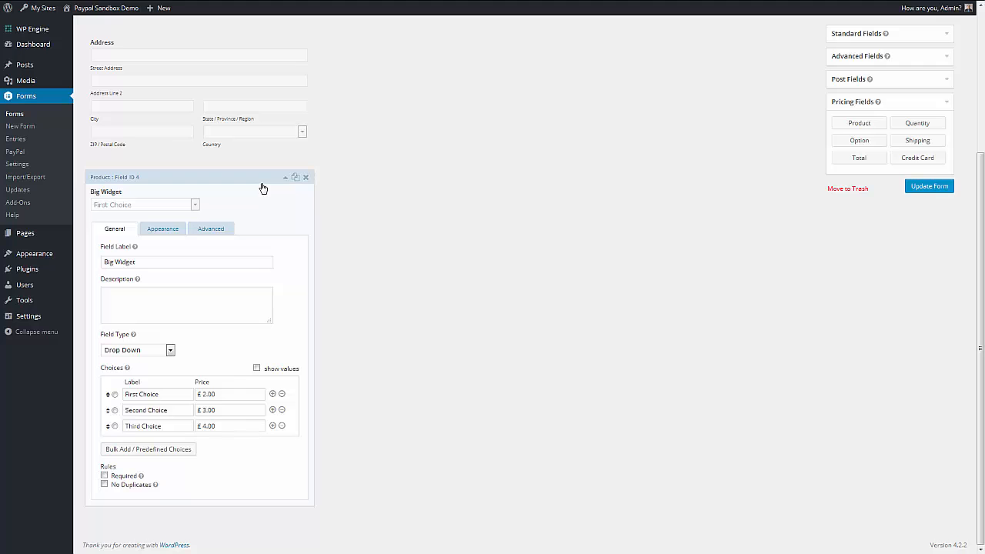
left_click(930, 185)
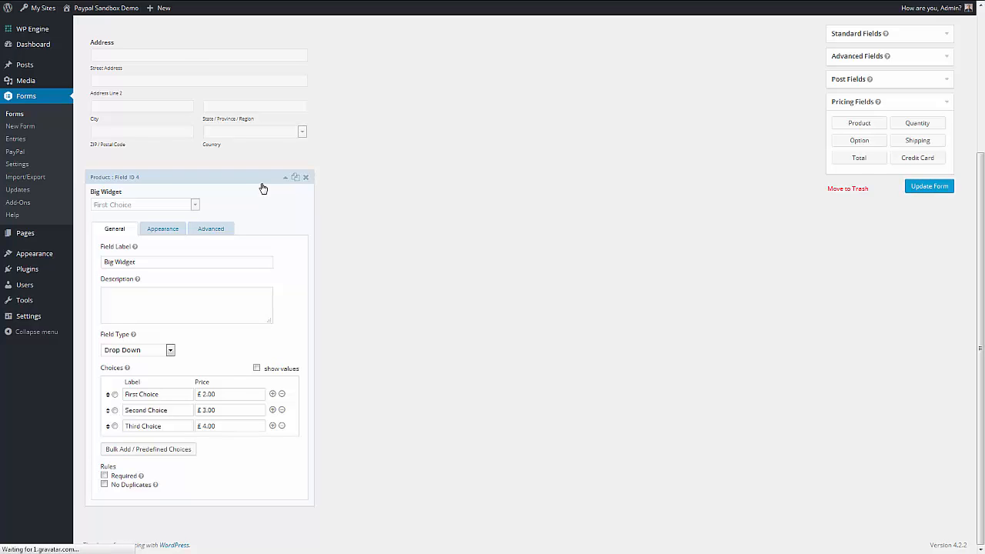
left_click(930, 185)
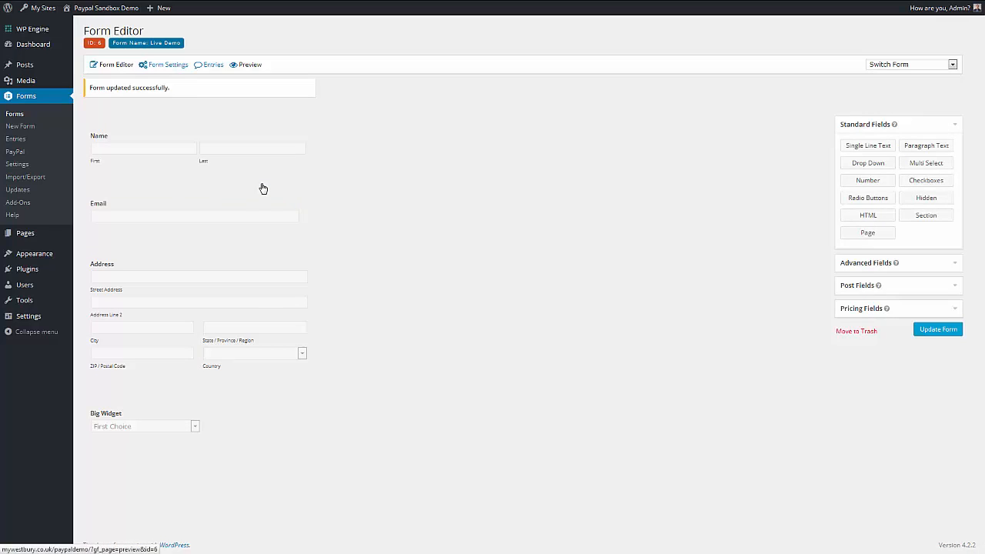
left_click(249, 65)
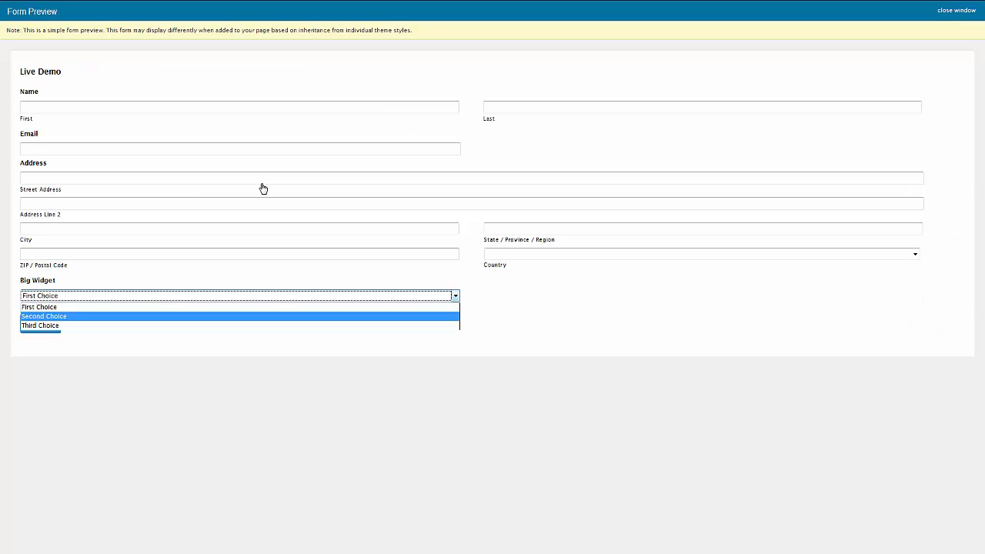
left_click(40, 327)
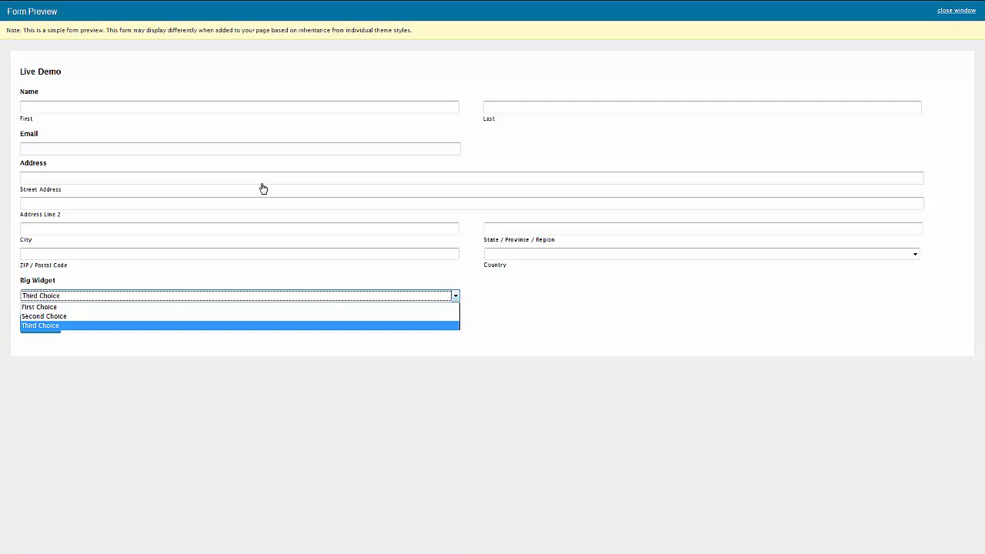
left_click(958, 9)
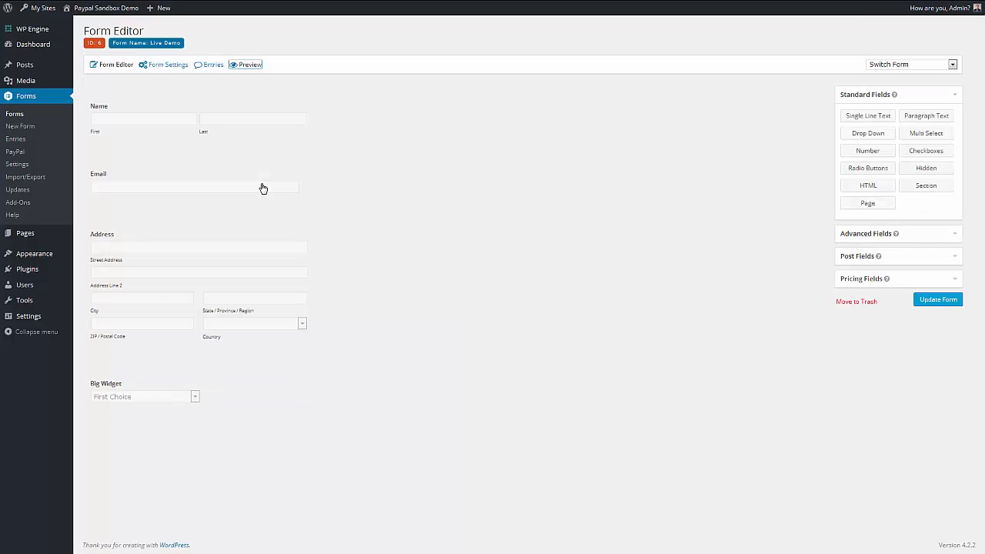
Add a Total field from Pricing Fields, save the form, and preview it.
left_click(861, 162)
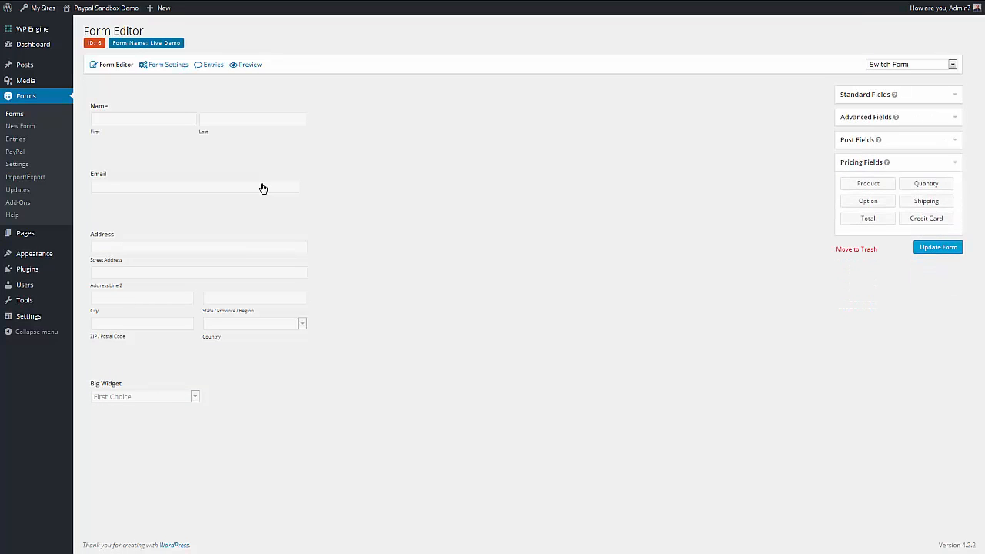
left_click(868, 218)
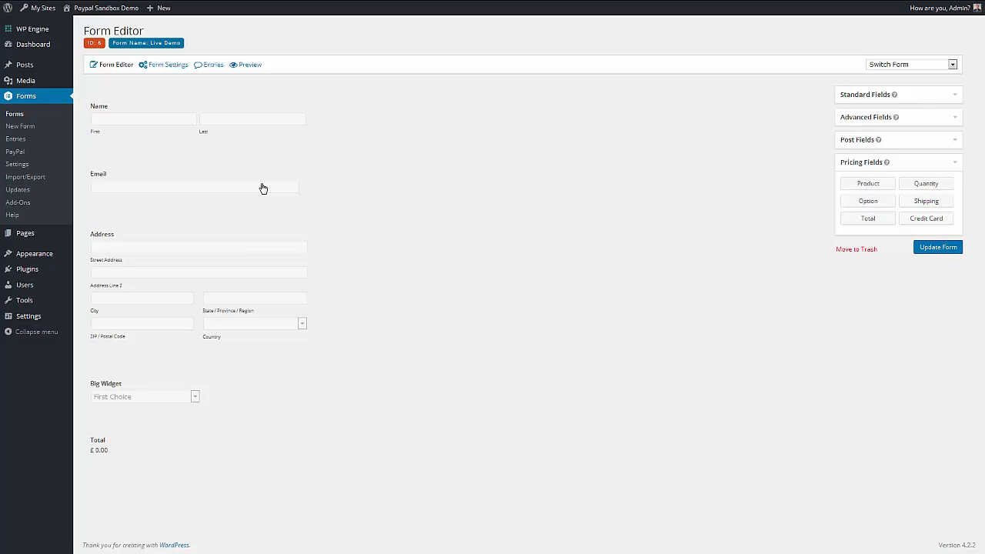
left_click(938, 247)
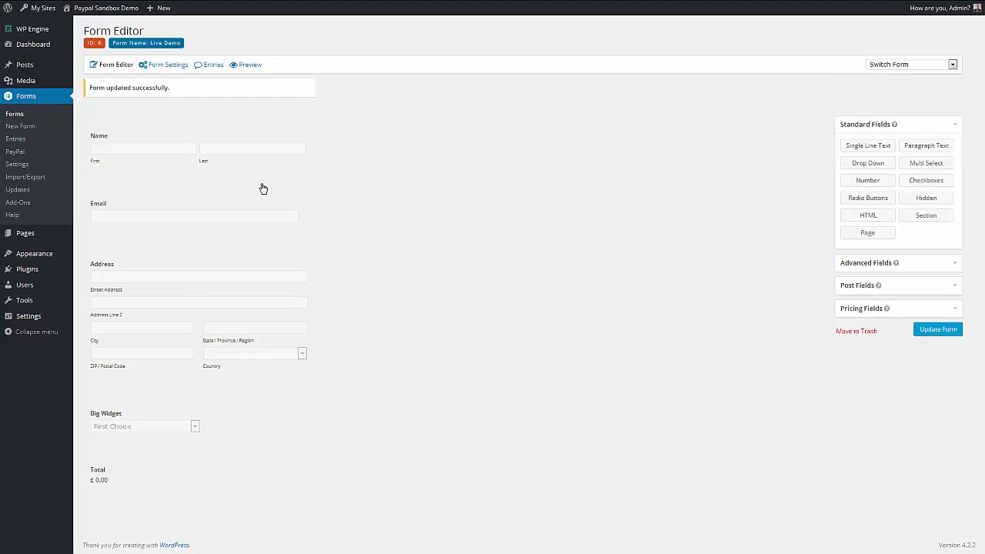
left_click(250, 65)
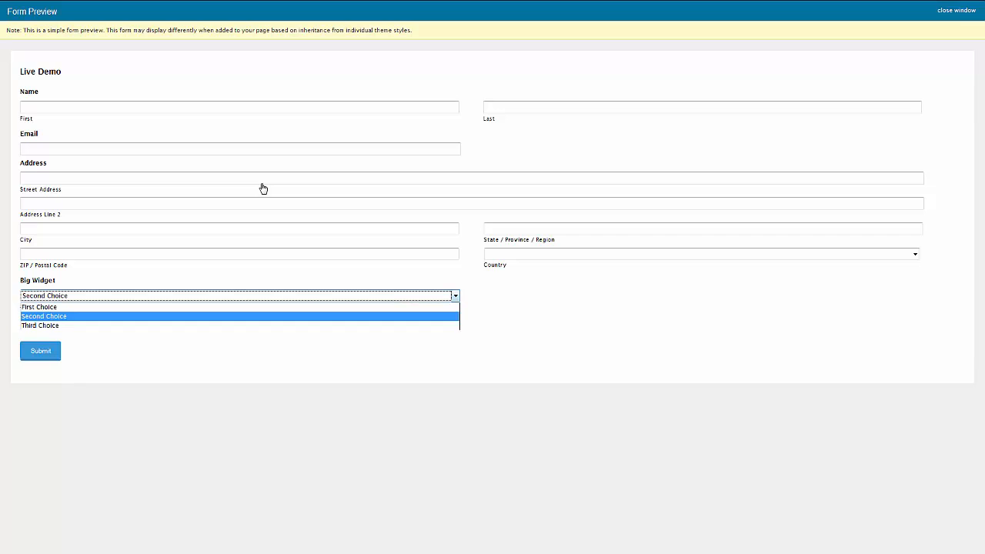
Pick First Choice for Big Widget to see the £2.00 total, then close the preview.
left_click(40, 325)
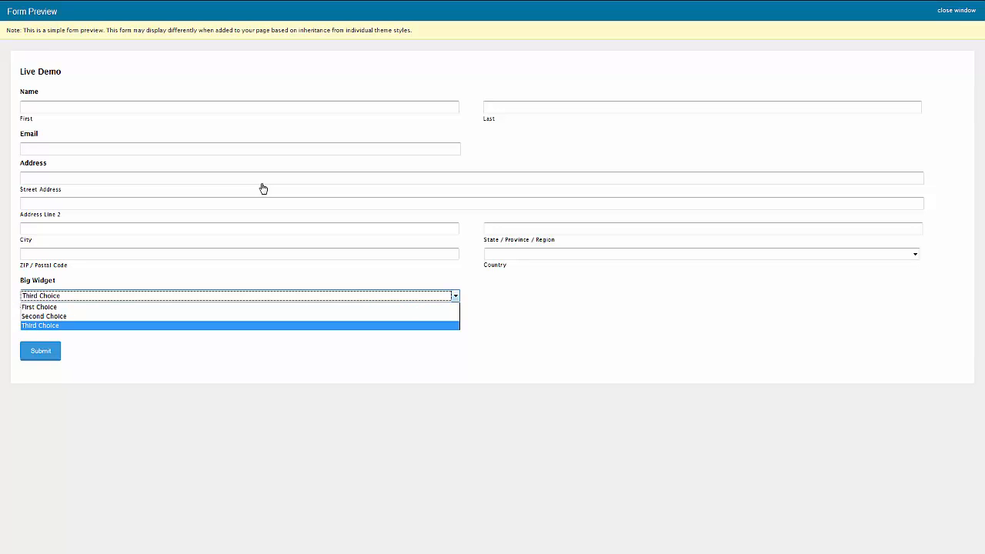
left_click(40, 308)
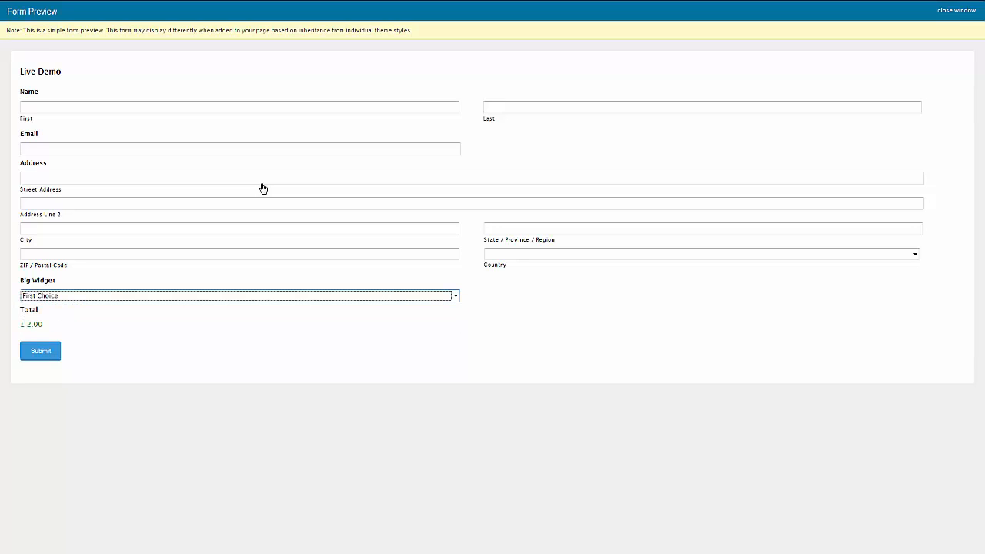
left_click(957, 10)
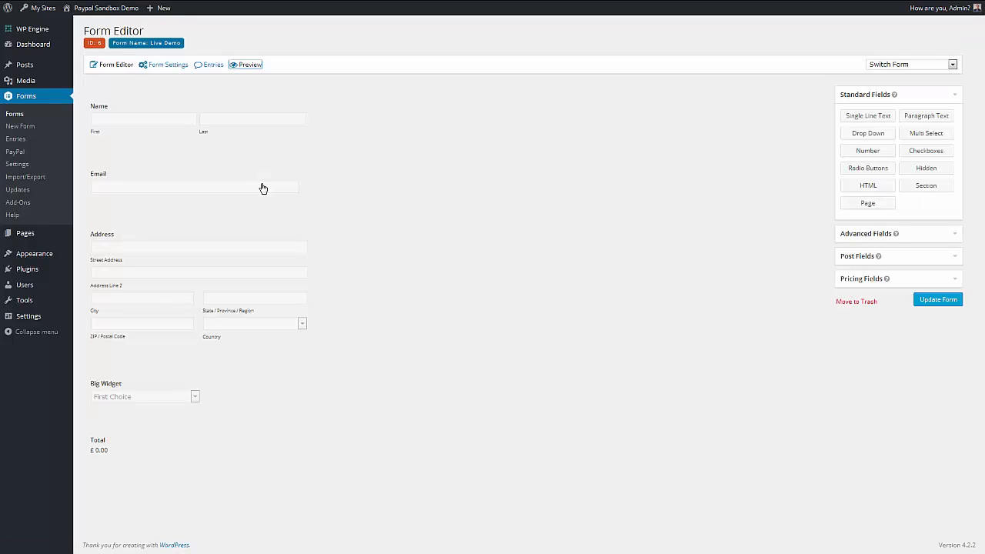
Add a Quantity field from Pricing Fields and preview the saved form.
left_click(105, 383)
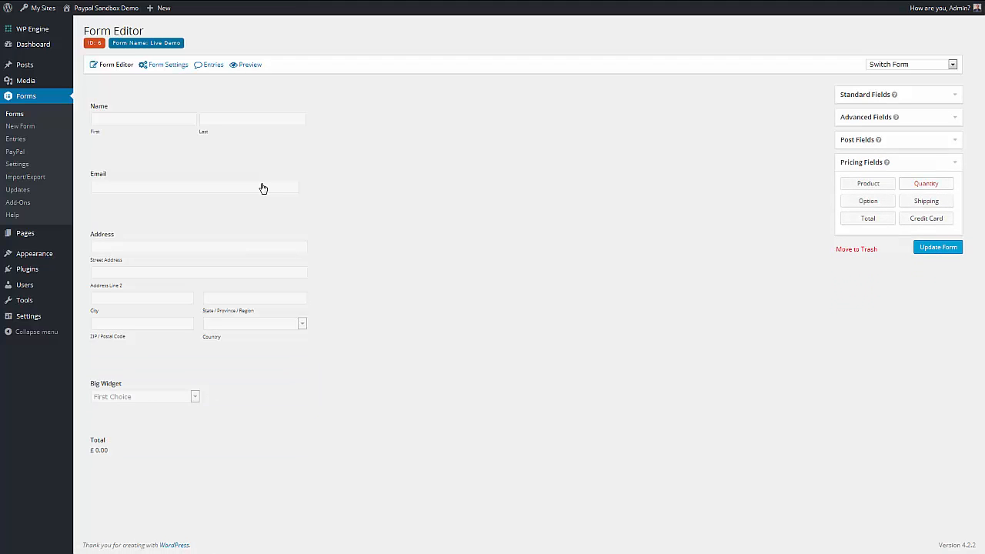
left_click(927, 183)
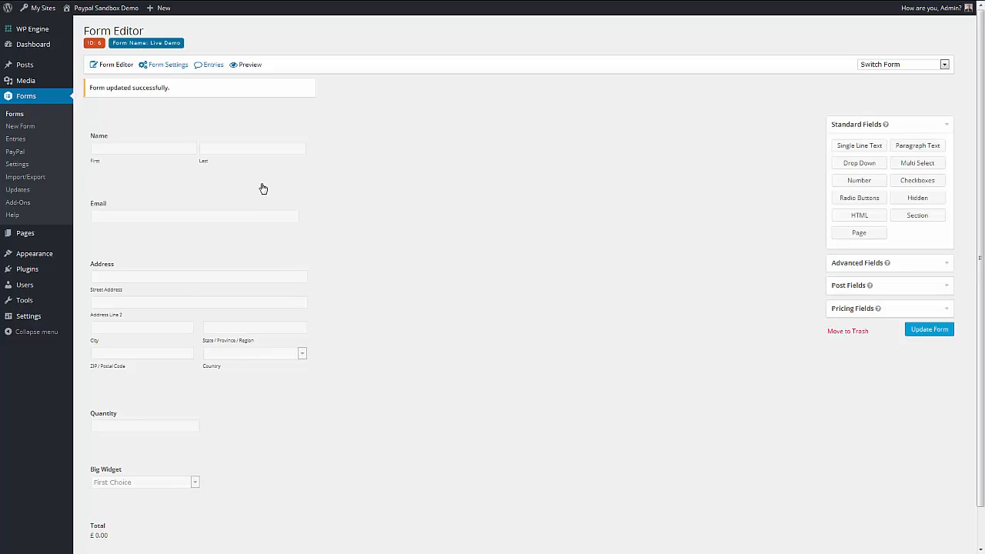
left_click(250, 64)
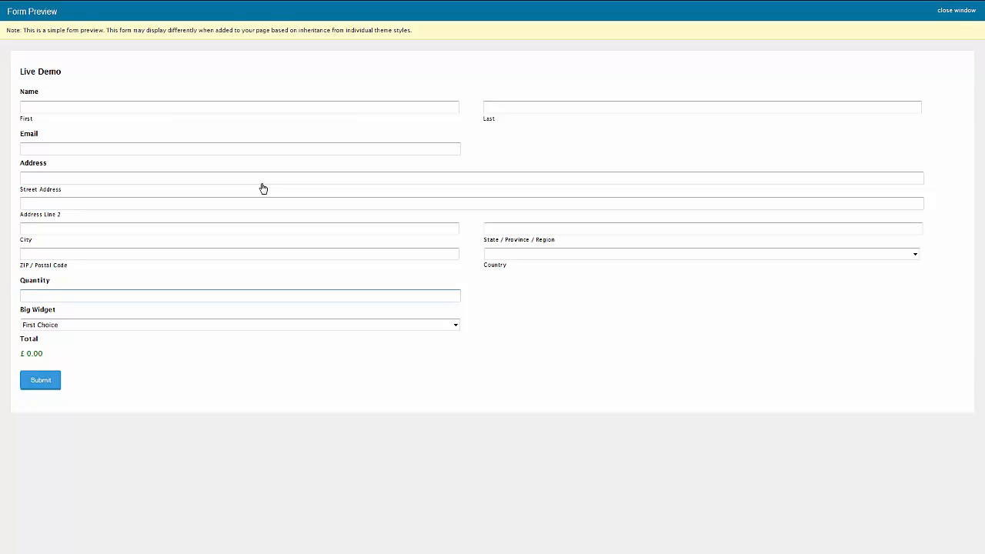
Test quantity 3 with Third Choice for a £12.00 total, then close the preview.
type("3")
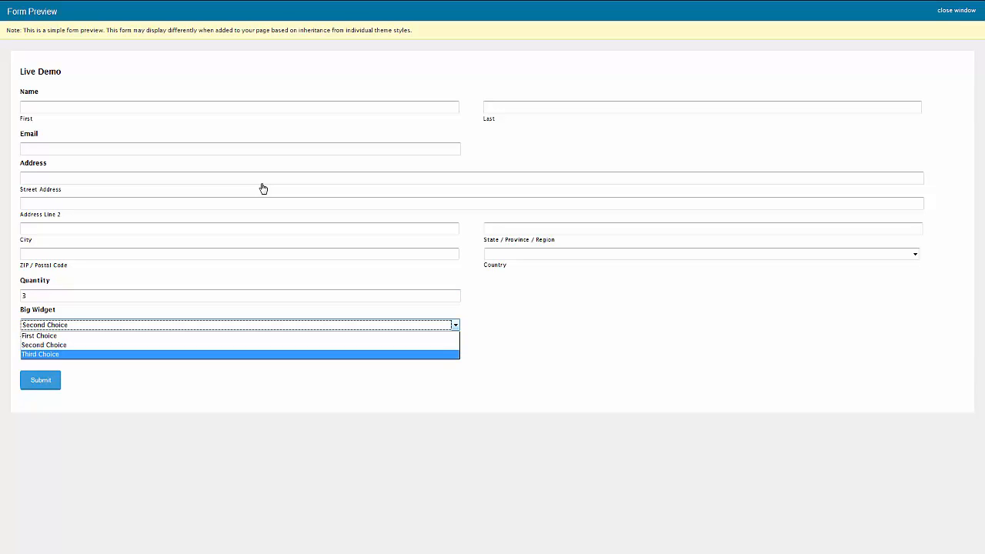
left_click(40, 354)
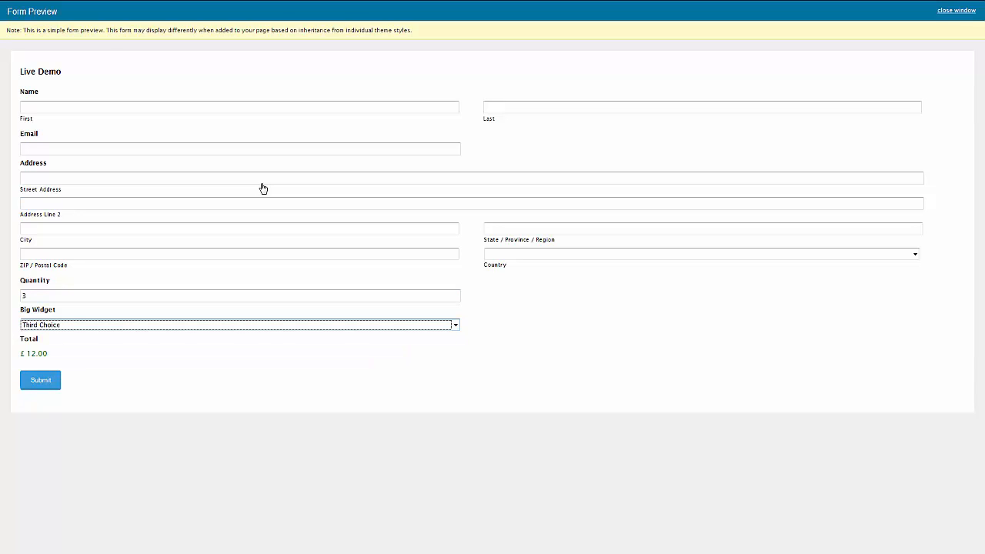
left_click(956, 9)
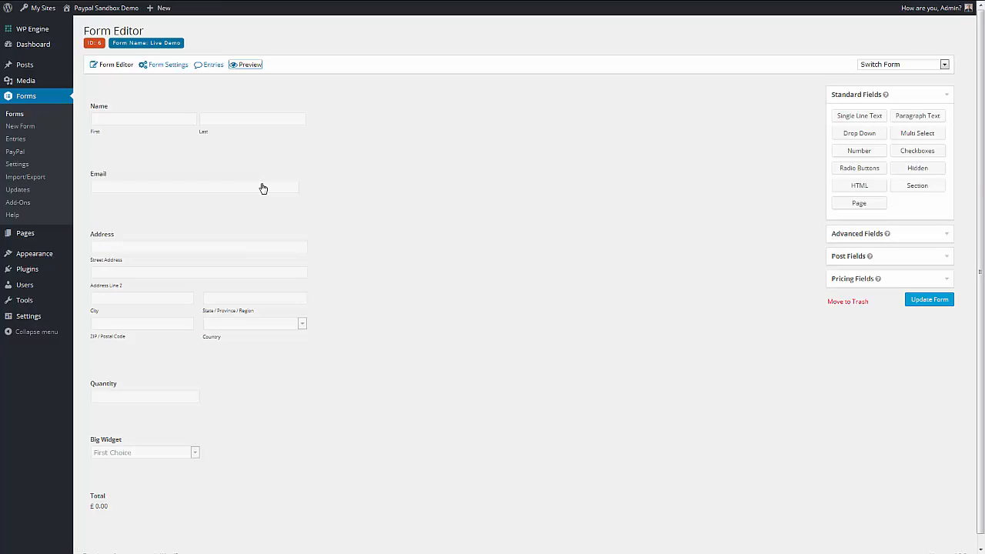
Add a Product field labelled Another Product.
scroll("down", 3)
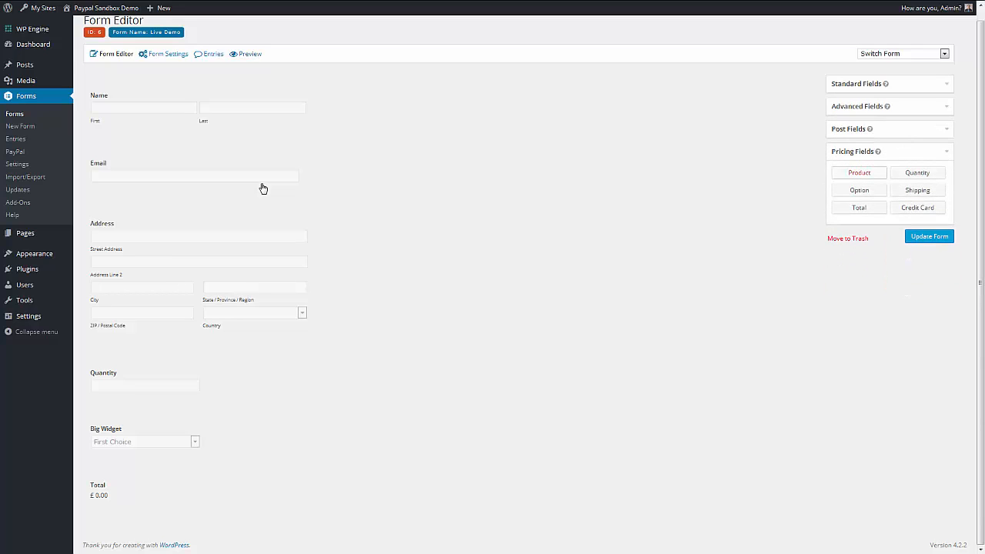
left_click(859, 172)
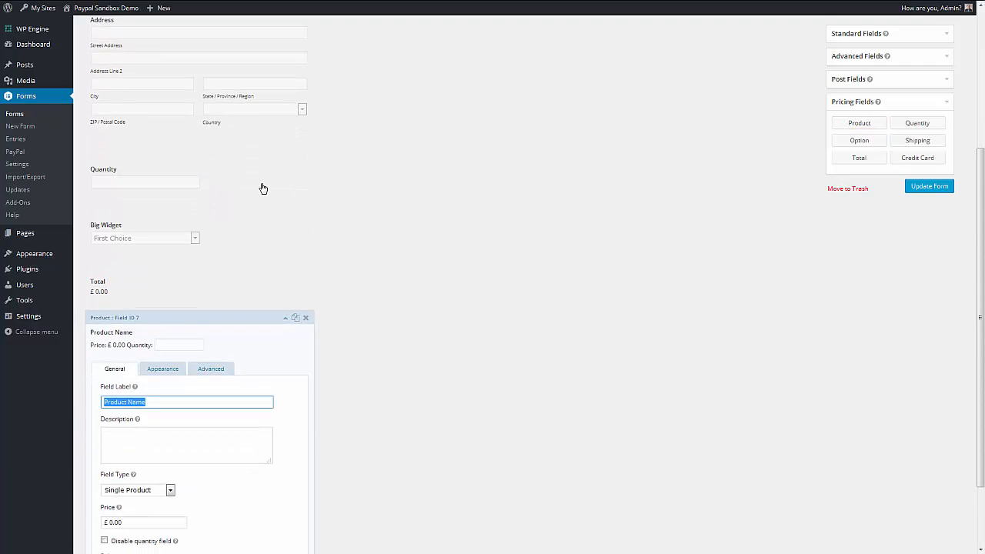
type("Another")
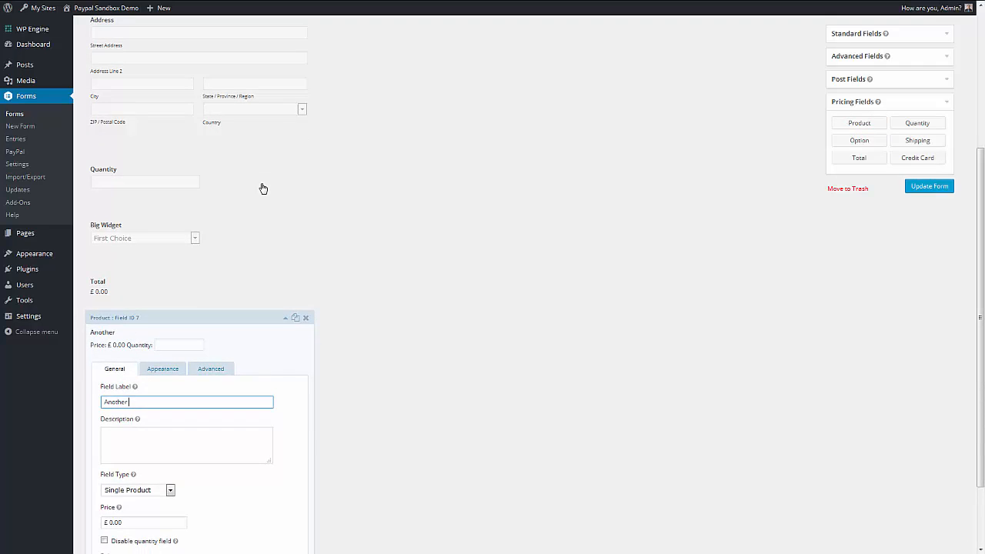
type("Product")
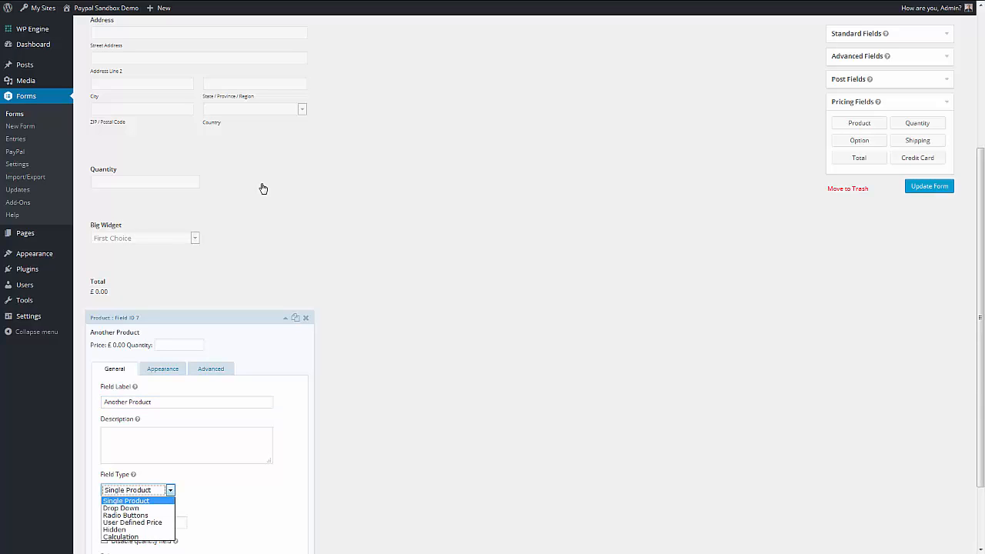
mouse_move(126, 514)
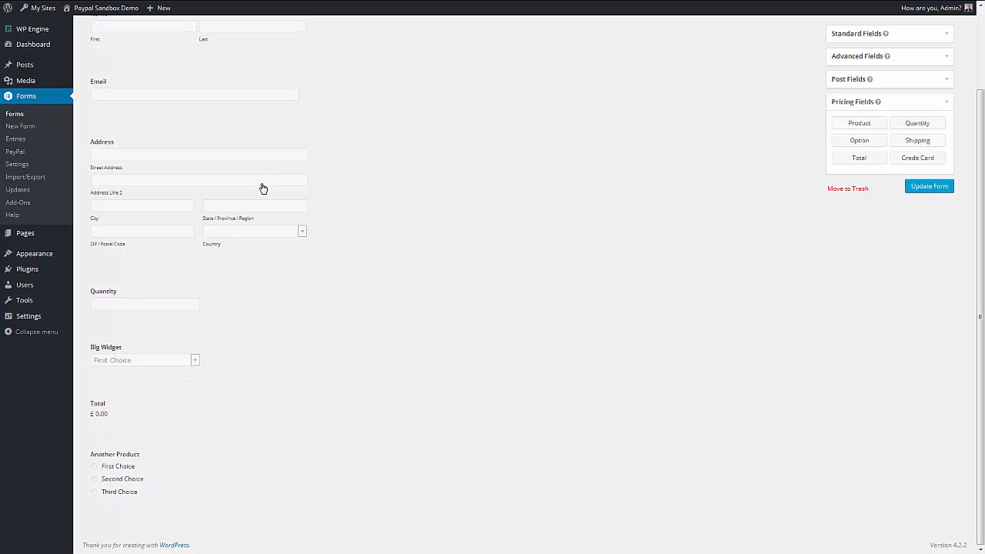
Add a second Quantity field, check its settings, and save the form.
left_click(918, 123)
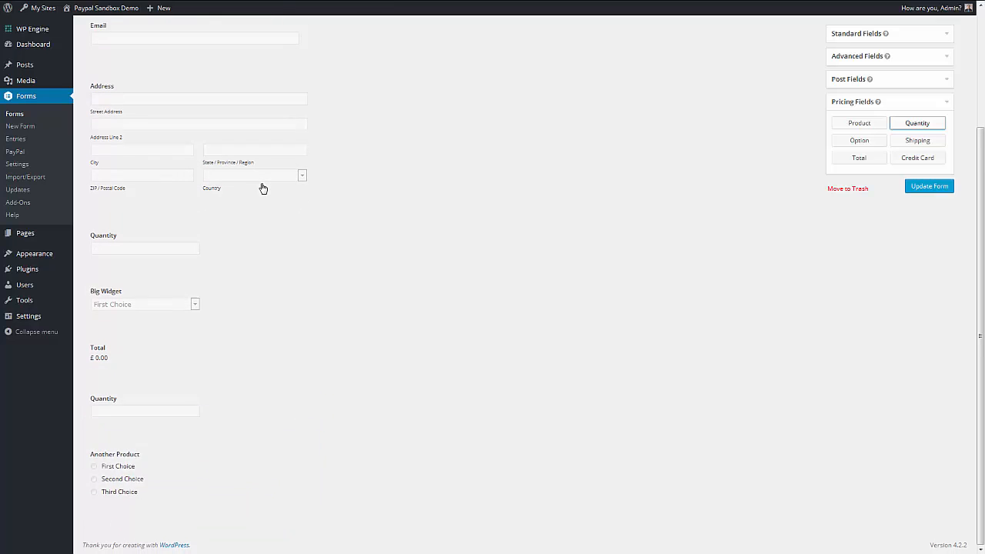
left_click(145, 403)
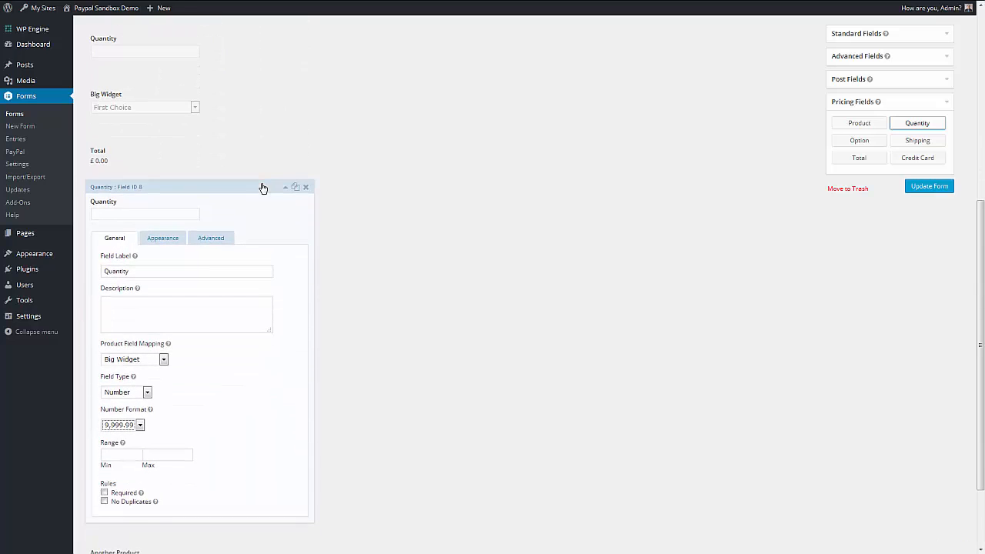
left_click(133, 358)
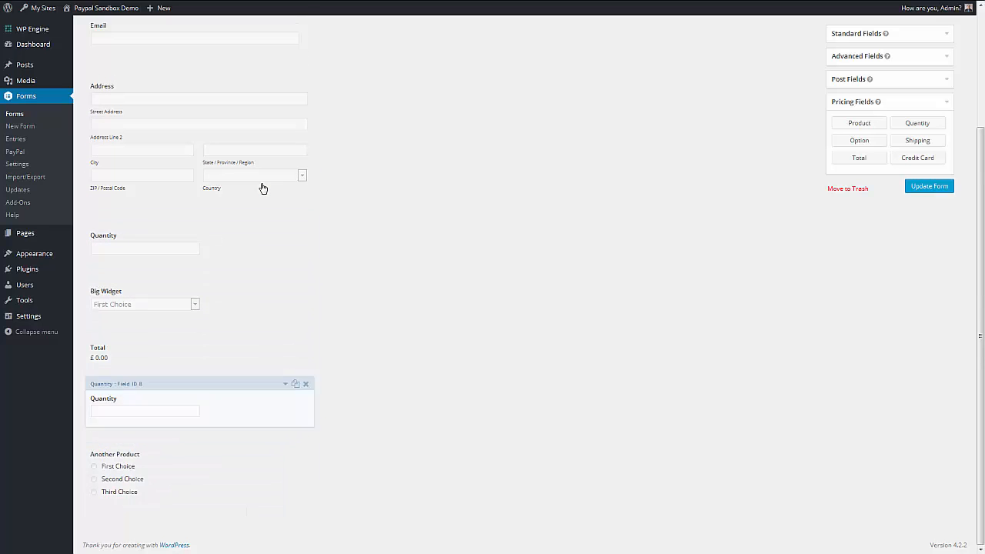
scroll("down", 3)
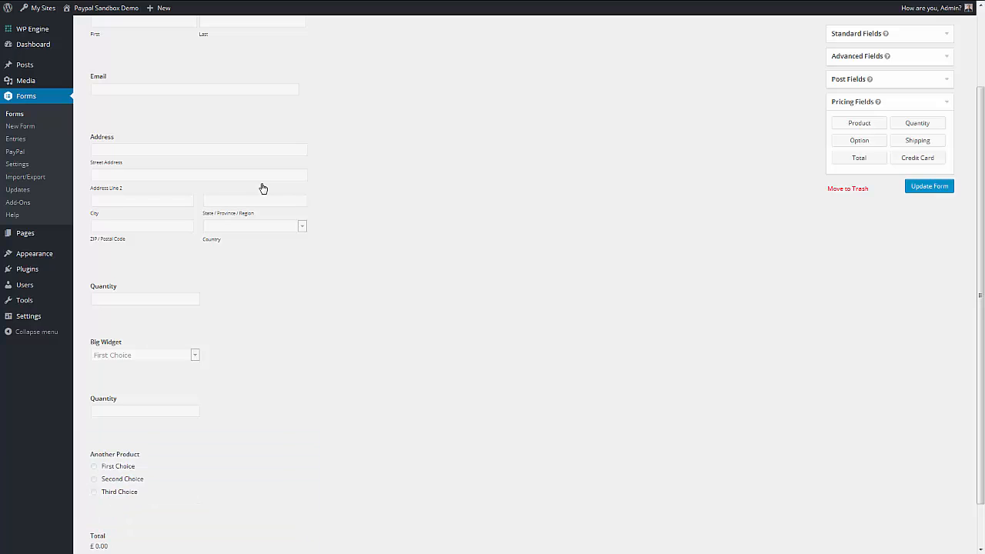
left_click(930, 186)
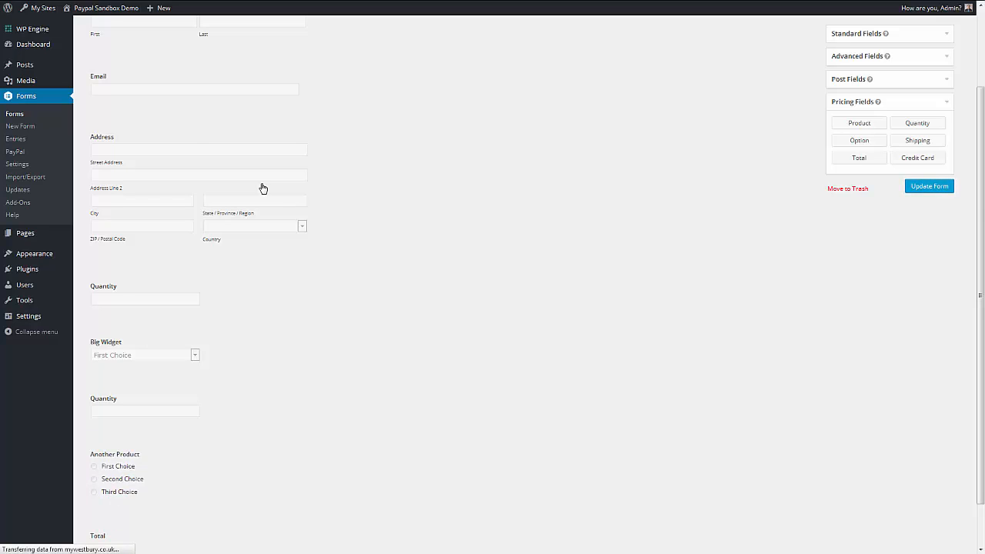
left_click(930, 187)
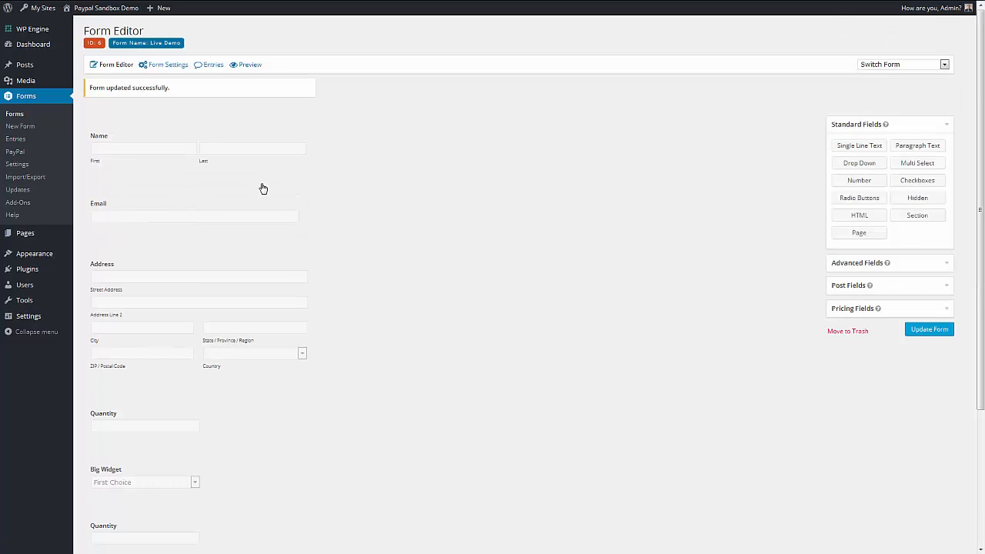
Preview the form with quantity 3, Second Choice, and second quantity 5 for £9.00.
left_click(250, 65)
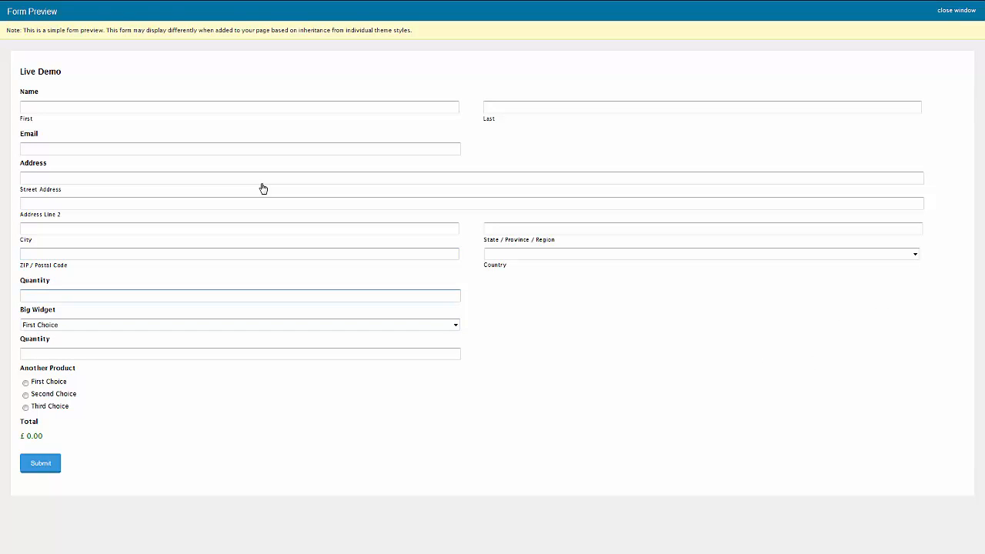
type("3")
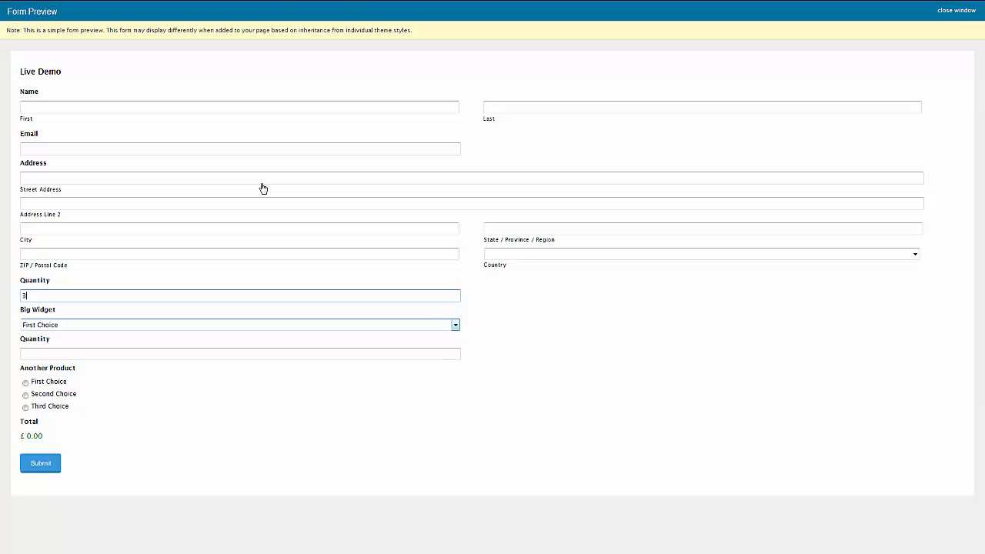
left_click(240, 323)
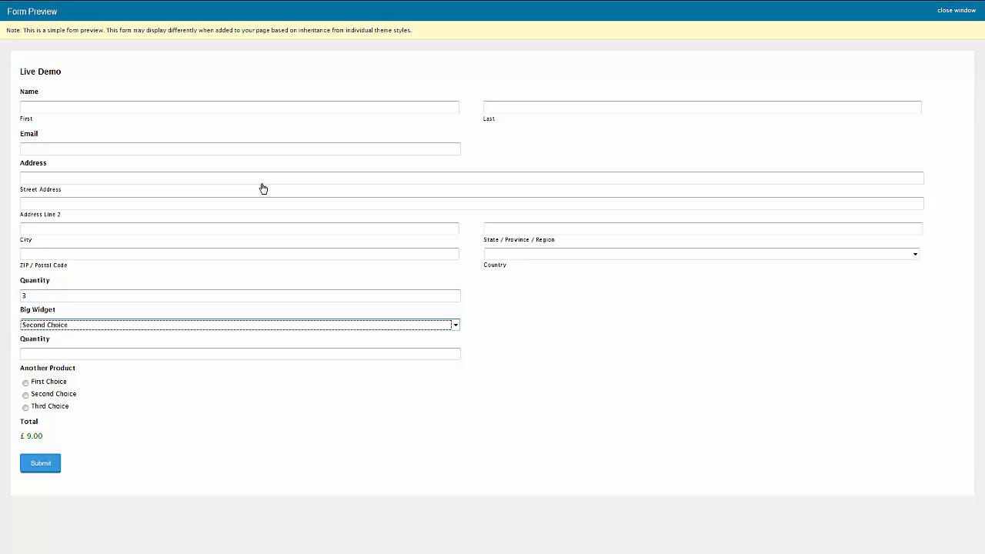
left_click(238, 354)
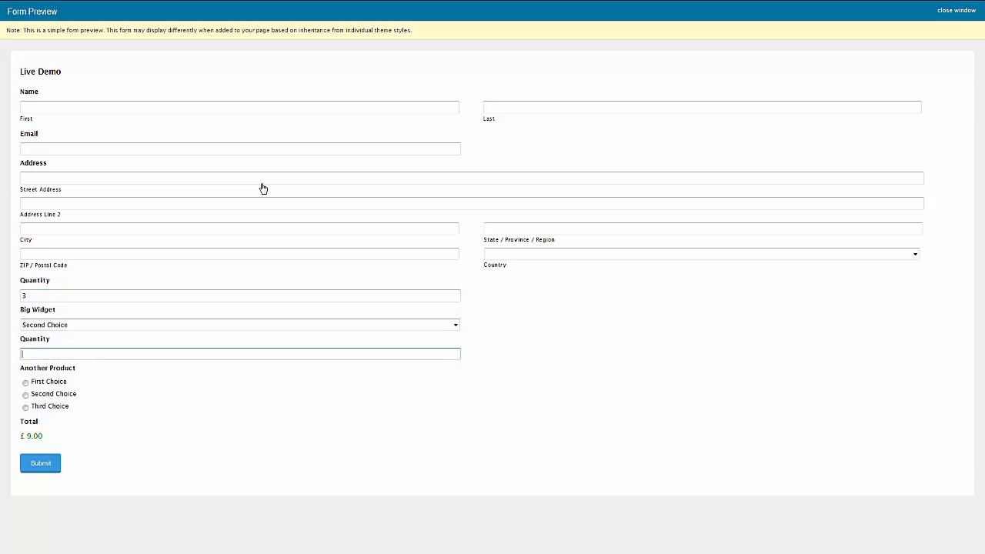
type("5")
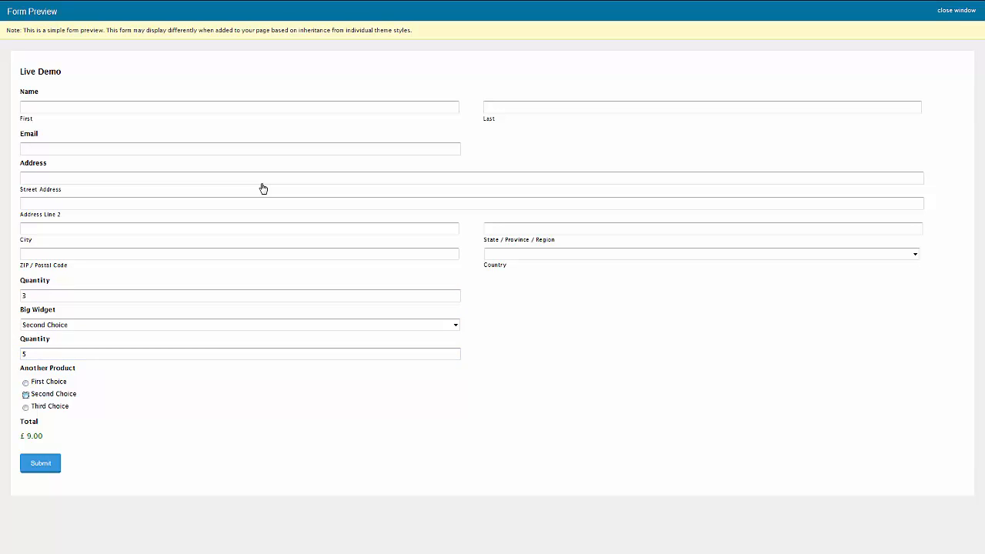
Try Another Product's First and Second Choice radios, see no change, and close the preview.
left_click(25, 382)
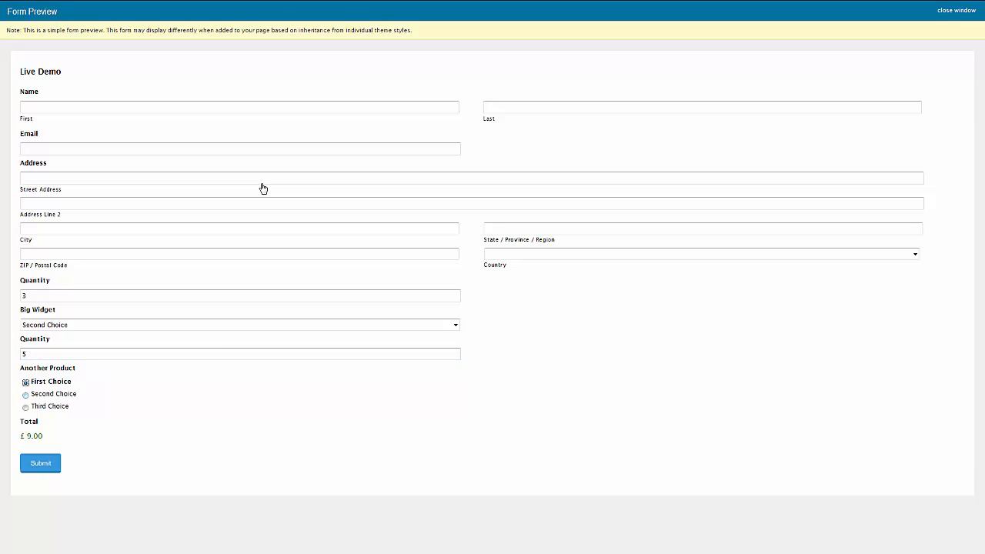
left_click(24, 395)
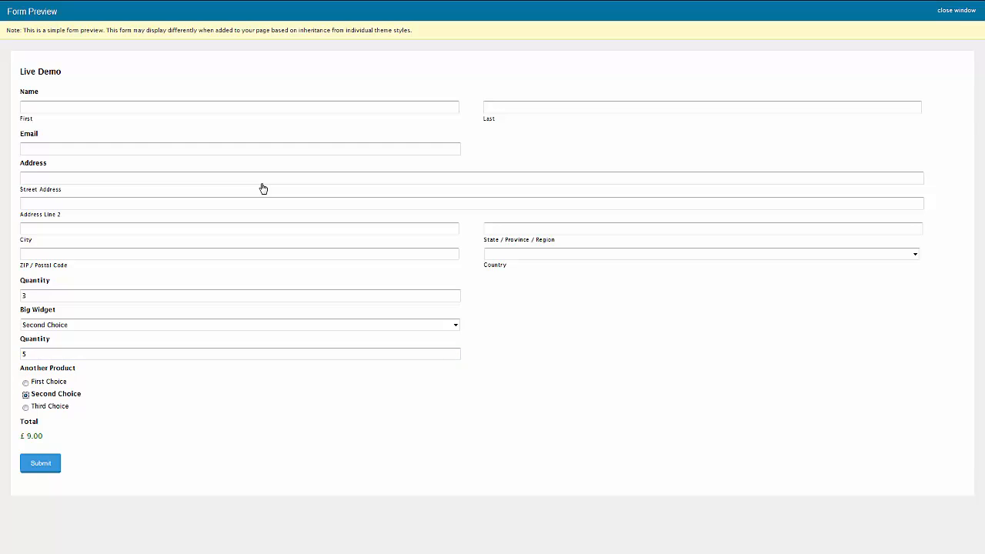
left_click(239, 352)
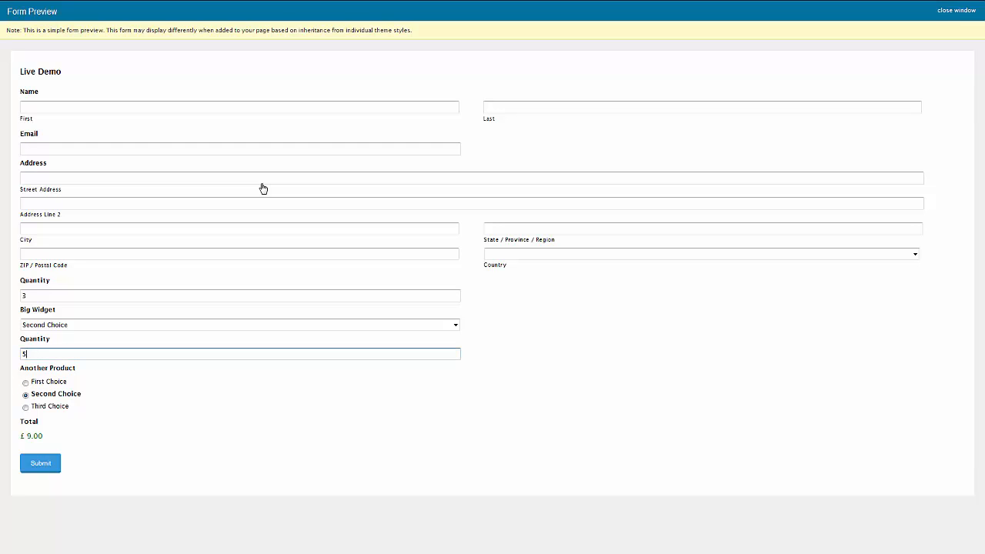
left_click(958, 10)
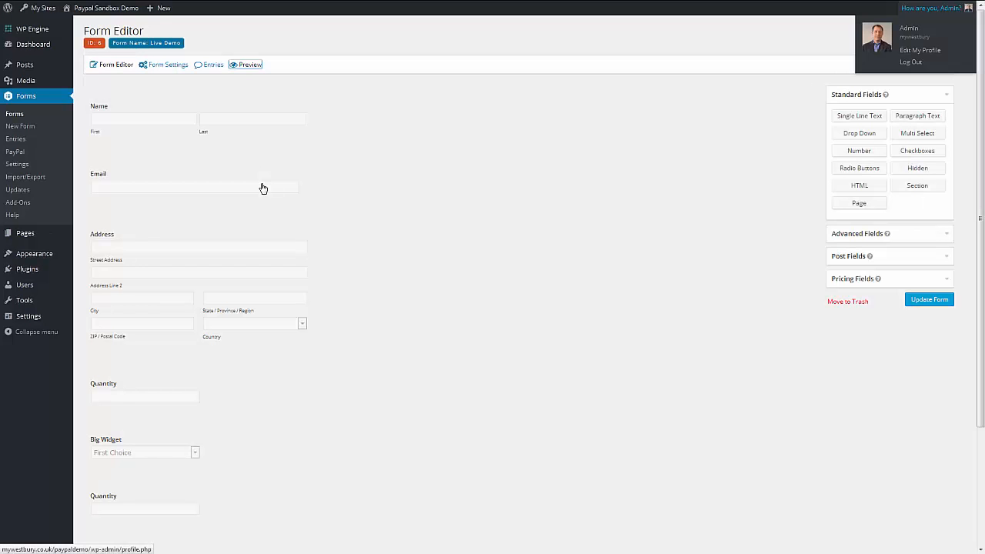
Price Another Product's choices from £10, save the form, and preview it.
scroll("down", 3)
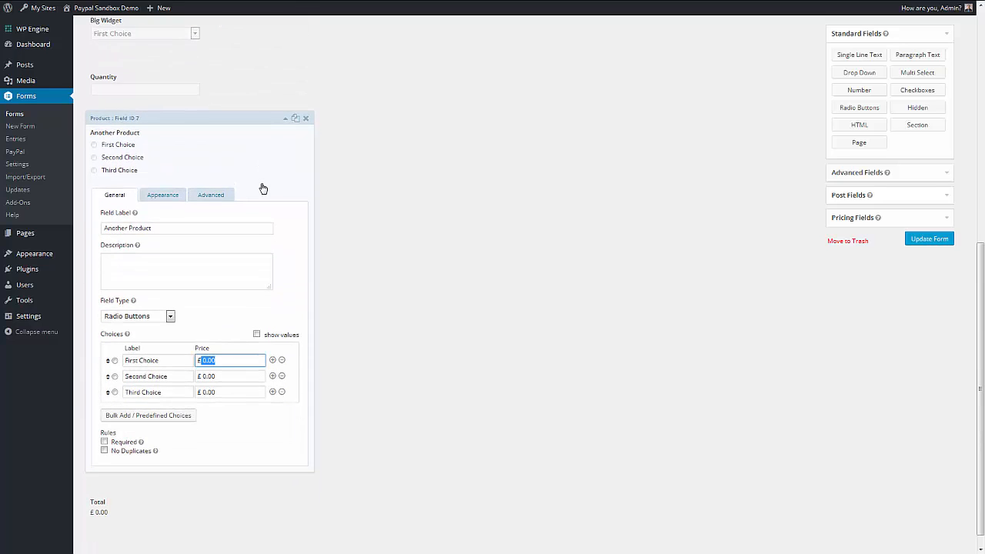
type("10")
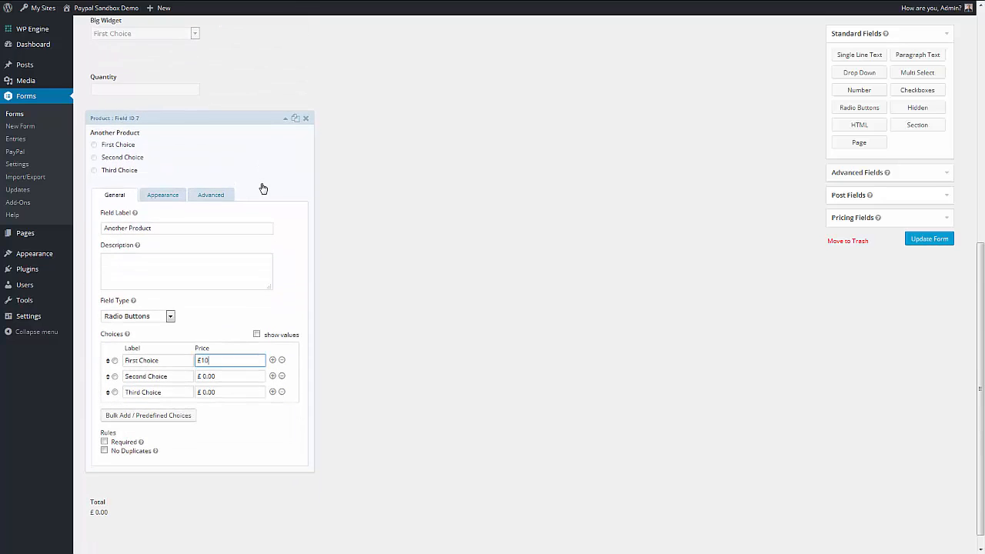
left_click(229, 376)
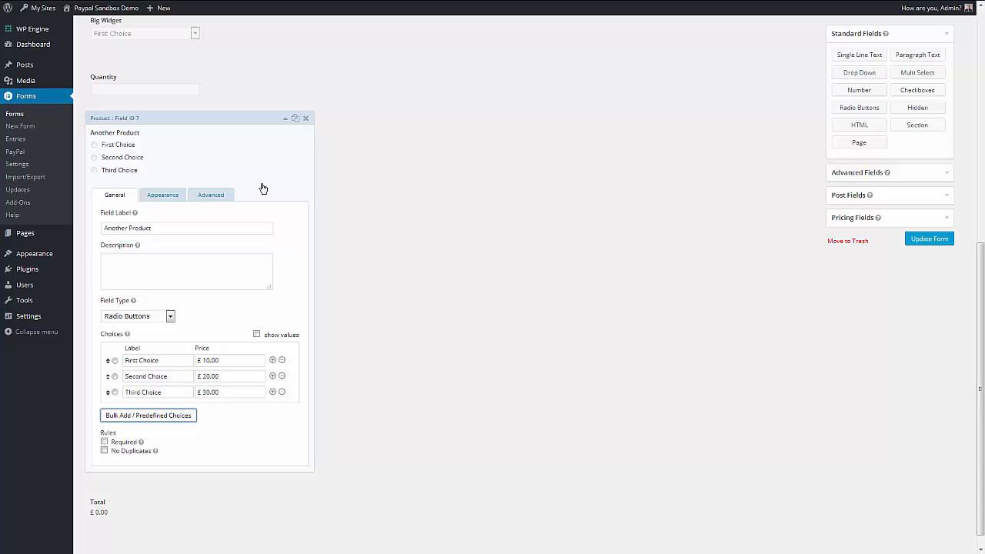
left_click(929, 239)
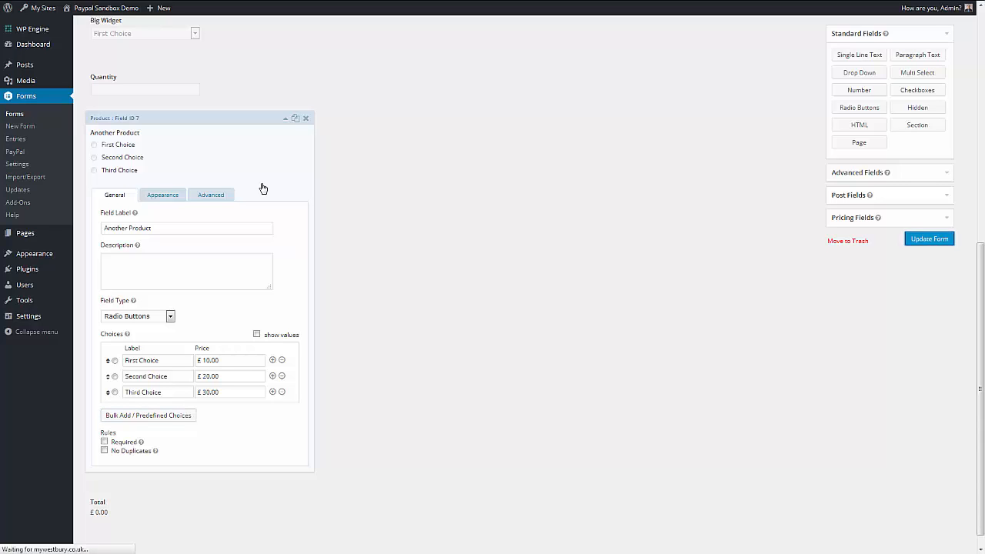
left_click(930, 238)
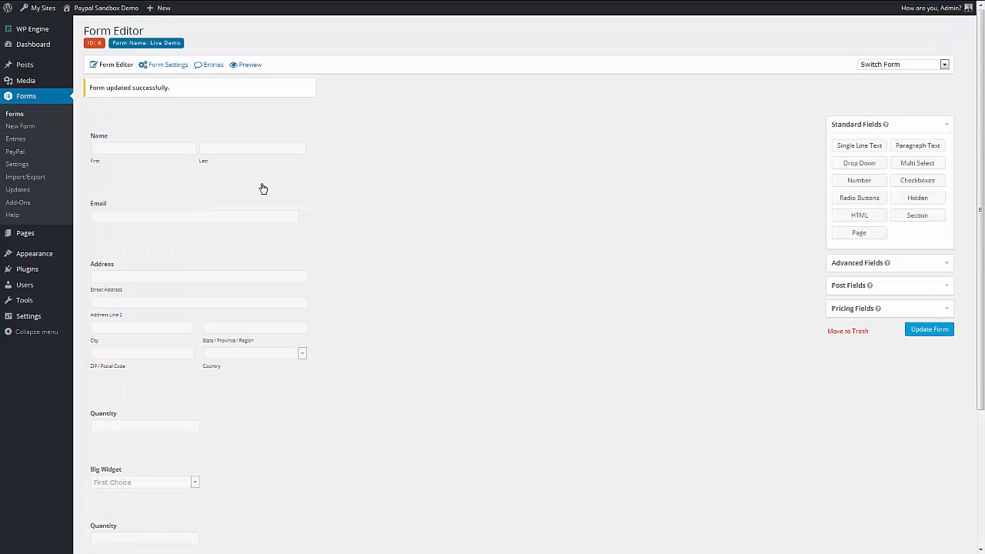
left_click(246, 65)
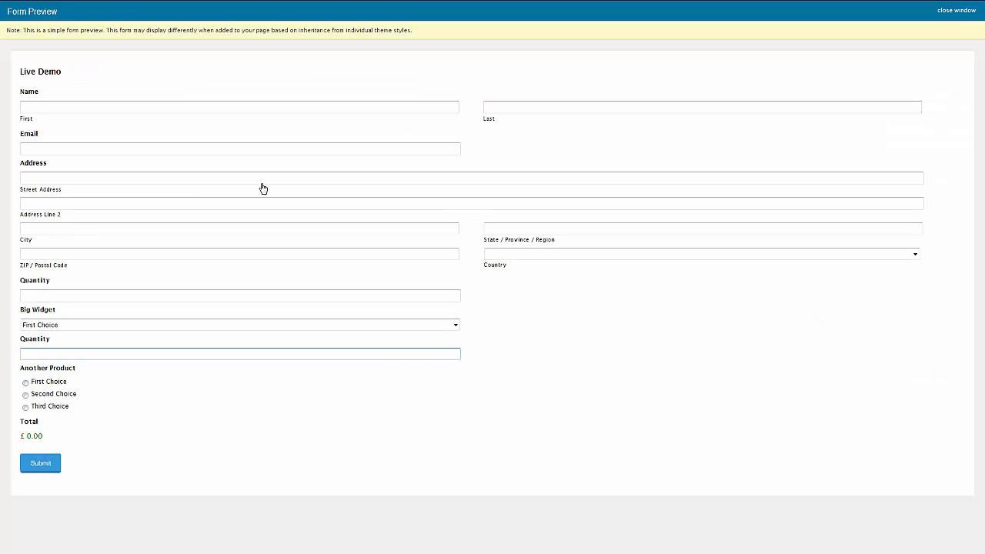
Test quantities 3 and 2 with Another Product Second Choice and Big Widget Third Choice for £68.00, then close the preview.
type("3")
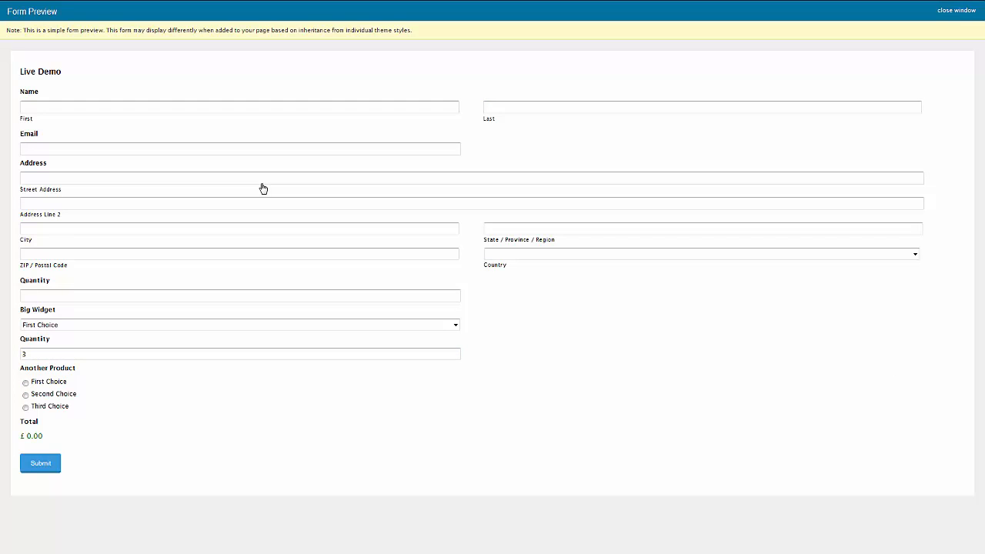
left_click(24, 395)
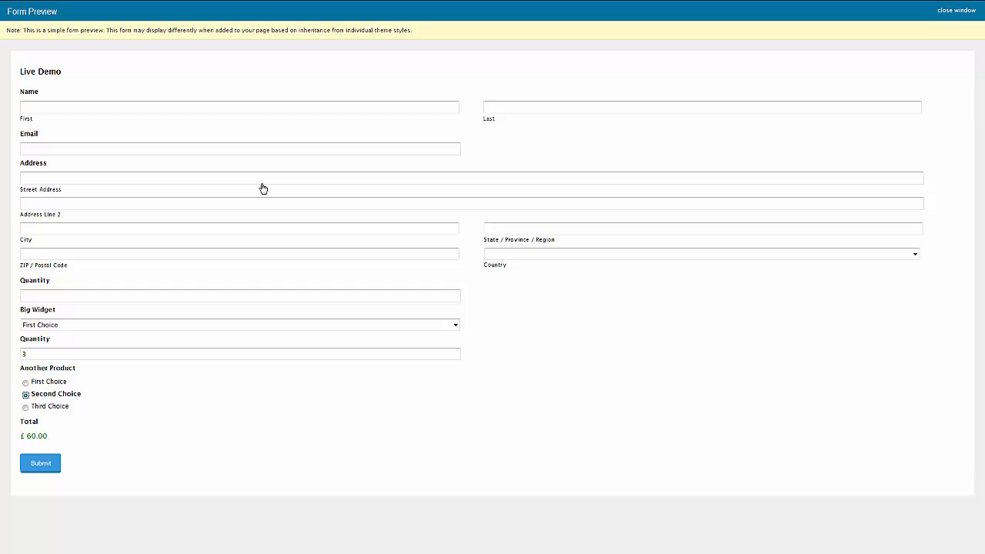
type("2")
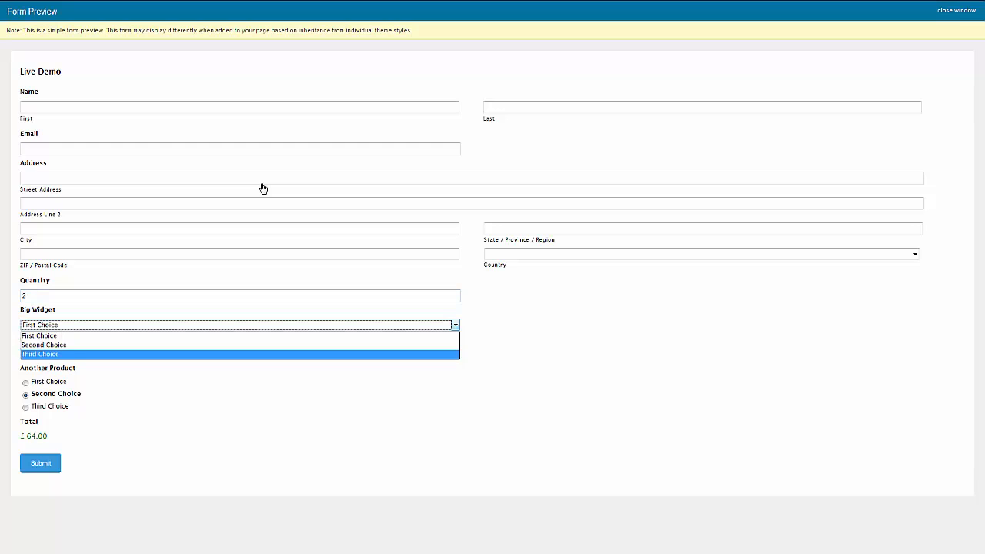
left_click(40, 354)
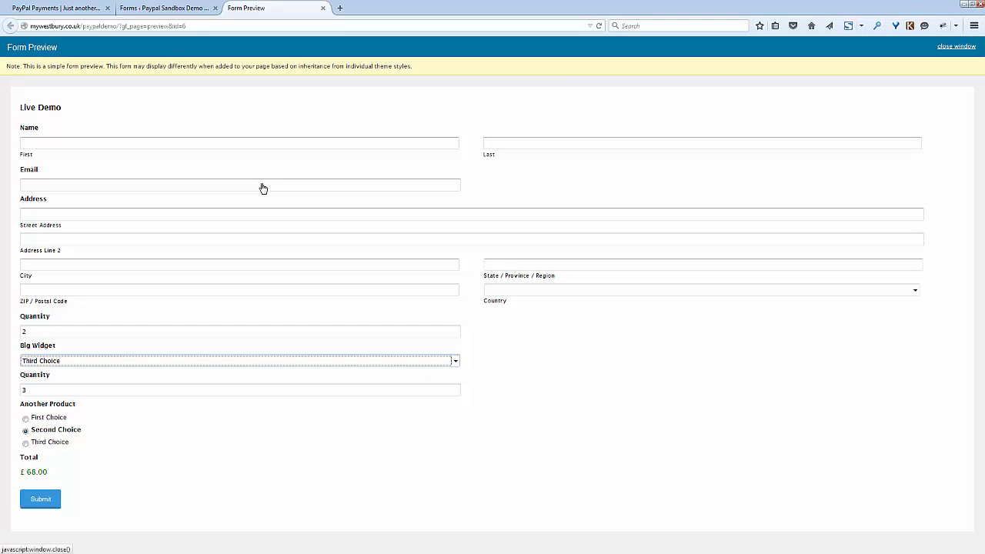
left_click(956, 47)
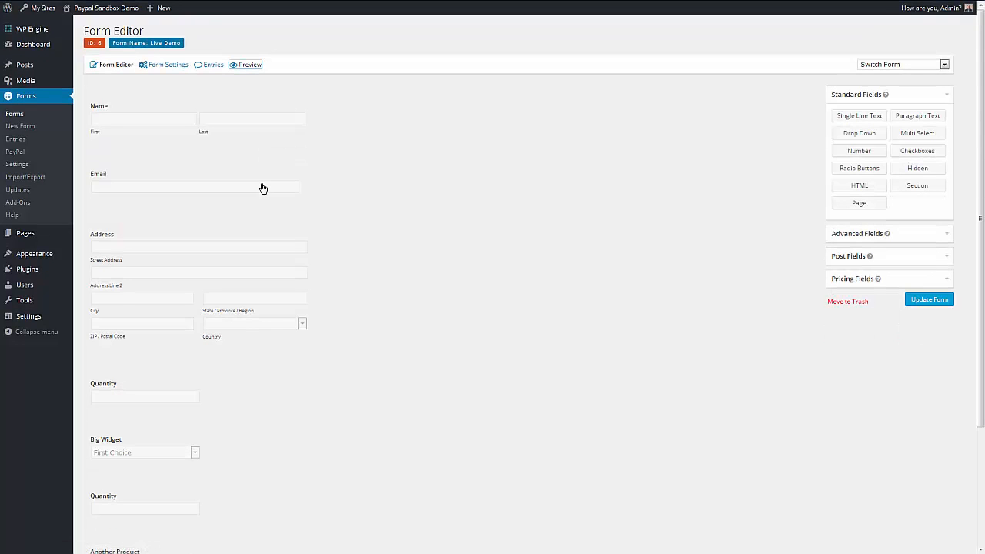
Save the form and go to Form Settings > Confirmations.
scroll("down", 3)
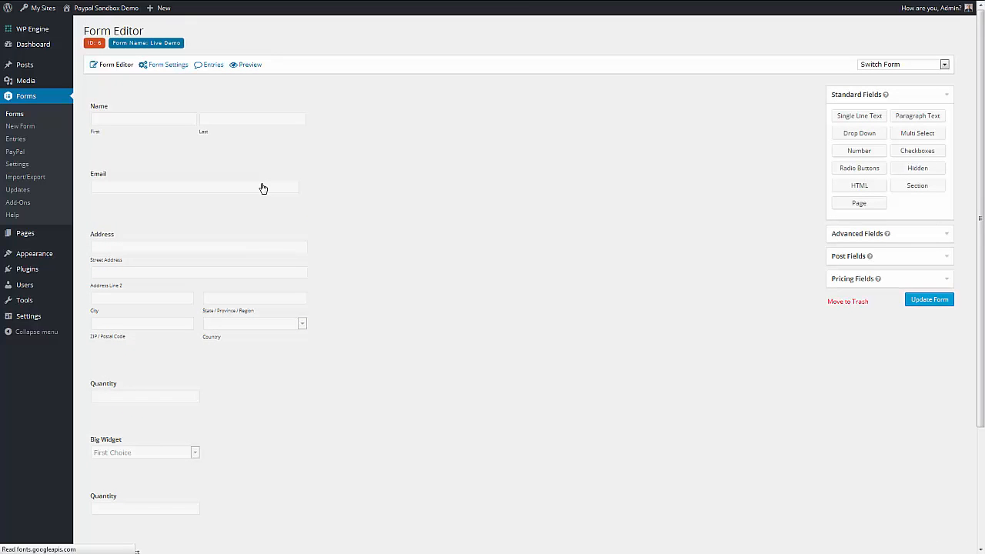
left_click(928, 299)
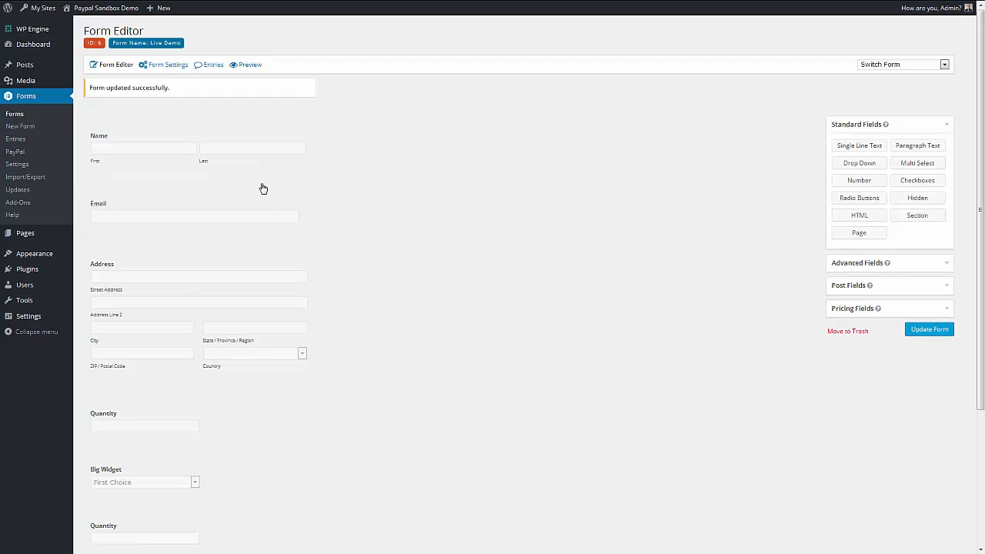
left_click(168, 64)
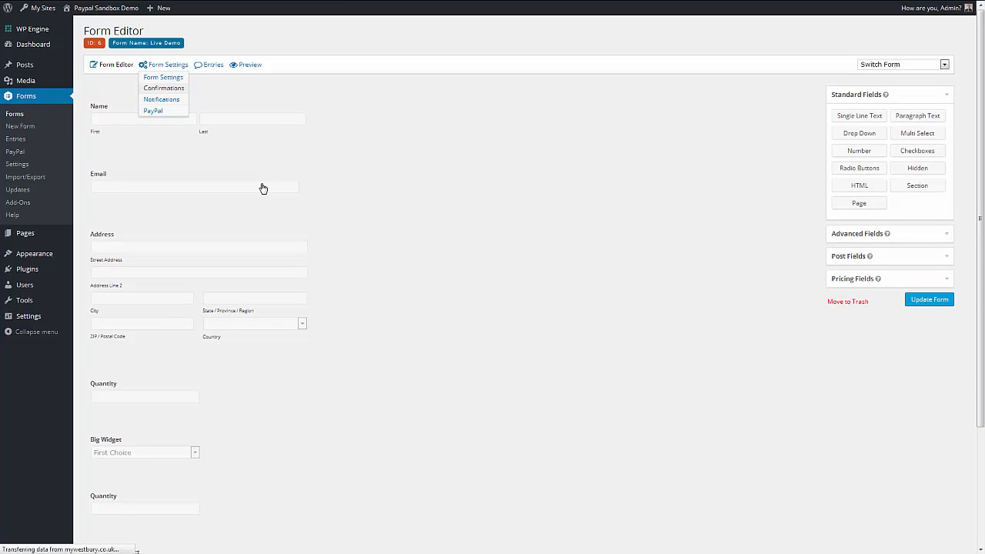
left_click(163, 87)
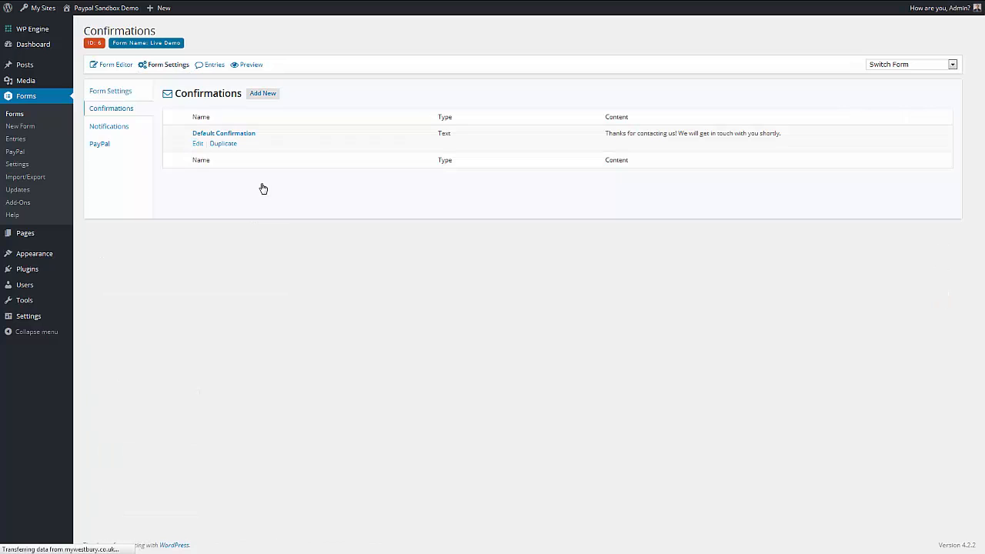
Change the Default Confirmation message to 'thank you for your order' and save it.
left_click(197, 145)
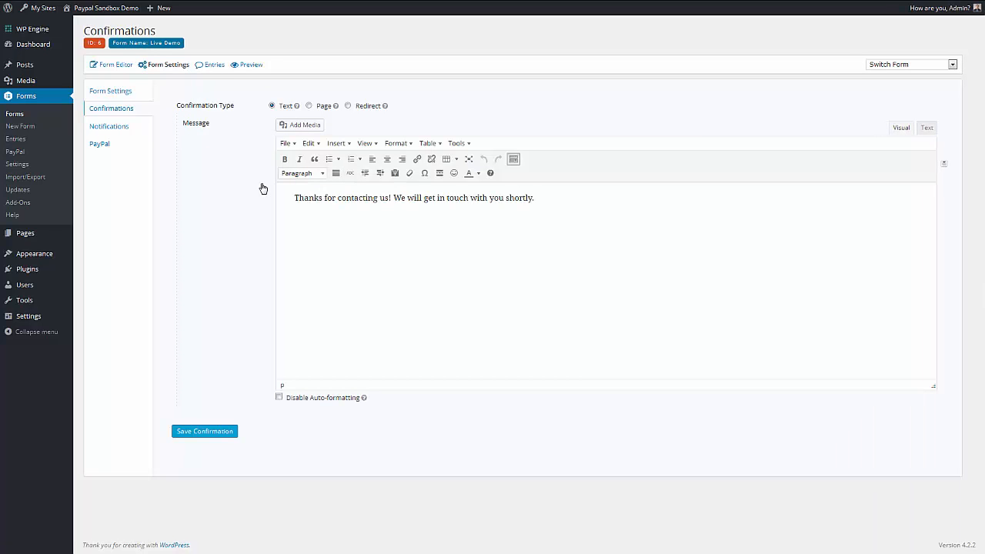
left_click(534, 197)
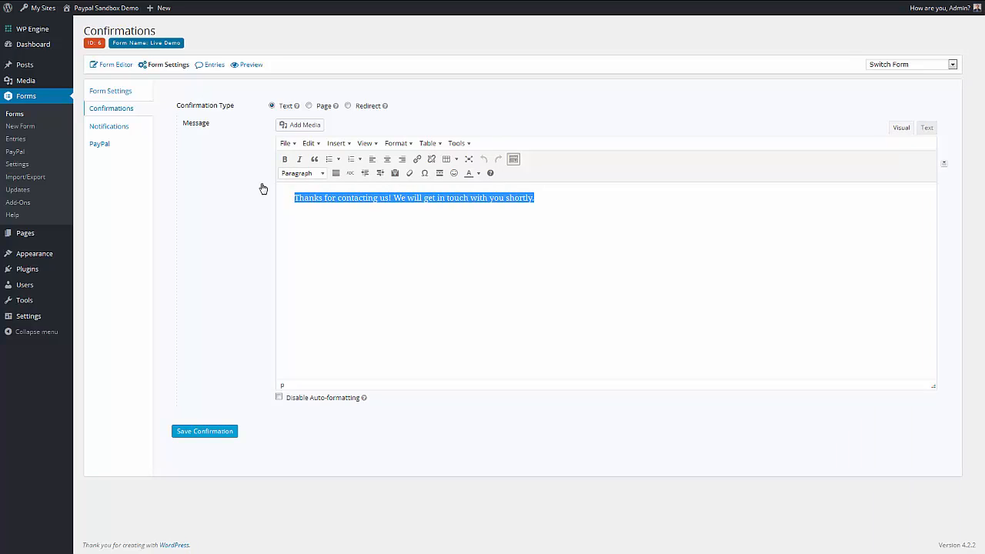
type("thank you for your order")
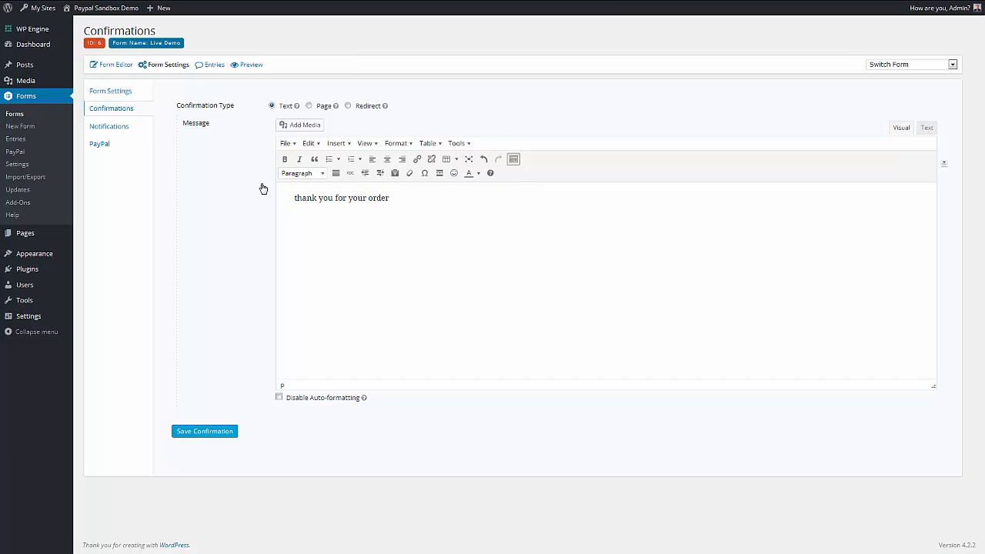
left_click(205, 431)
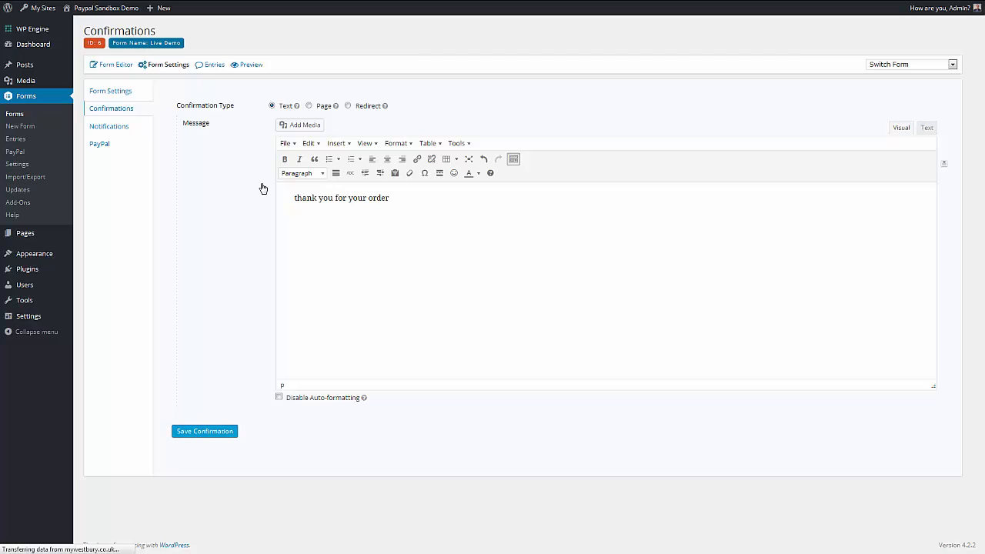
left_click(204, 431)
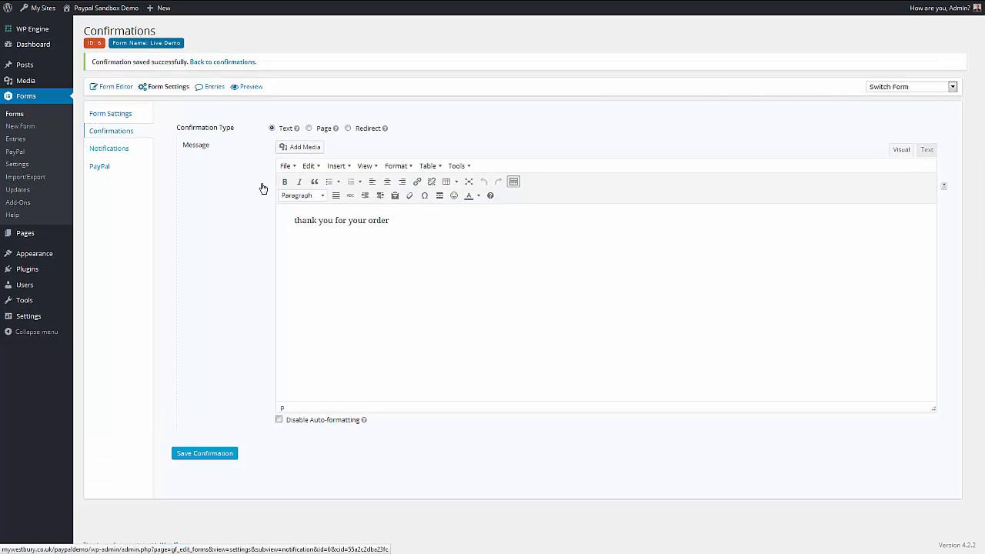
left_click(108, 147)
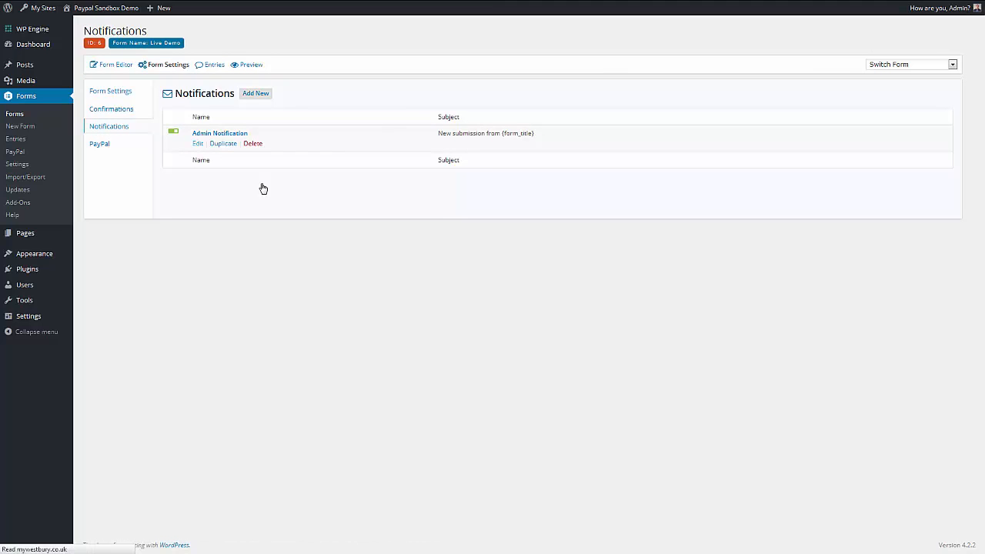
Review the Admin Notification, then go to the form's PayPal feeds page.
left_click(218, 132)
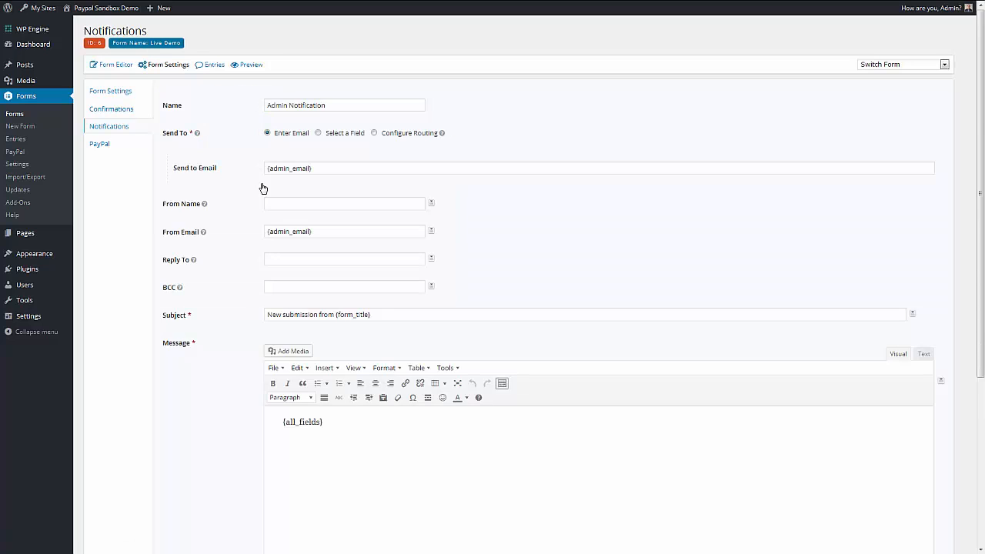
mouse_move(99, 145)
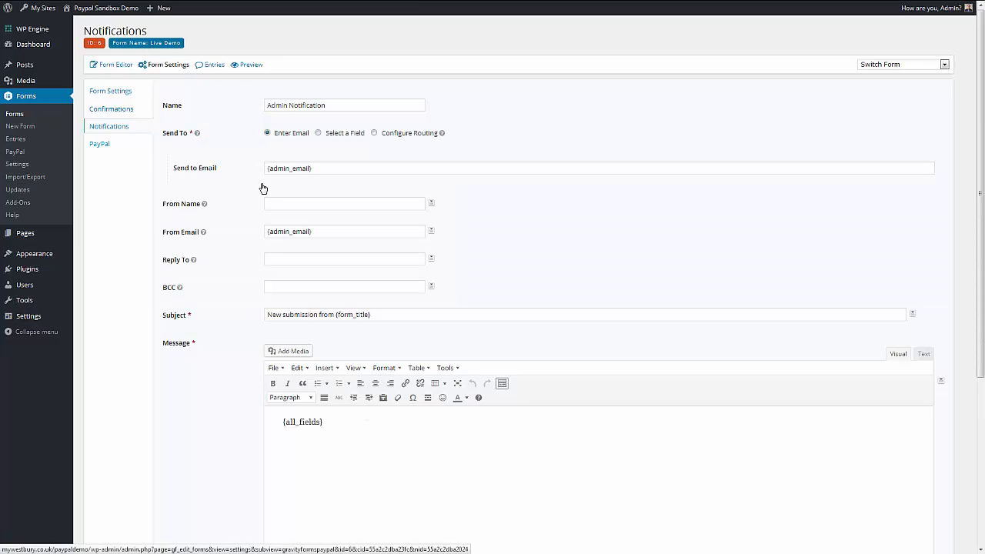
left_click(98, 145)
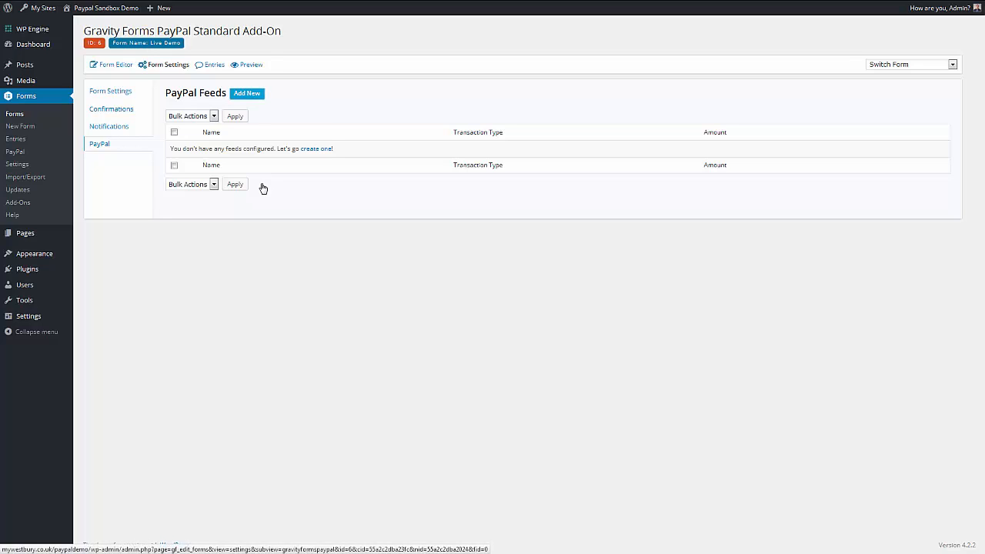
Create PayPal Feed 1 with the saved PayPal email and Products and Services transaction type.
left_click(246, 94)
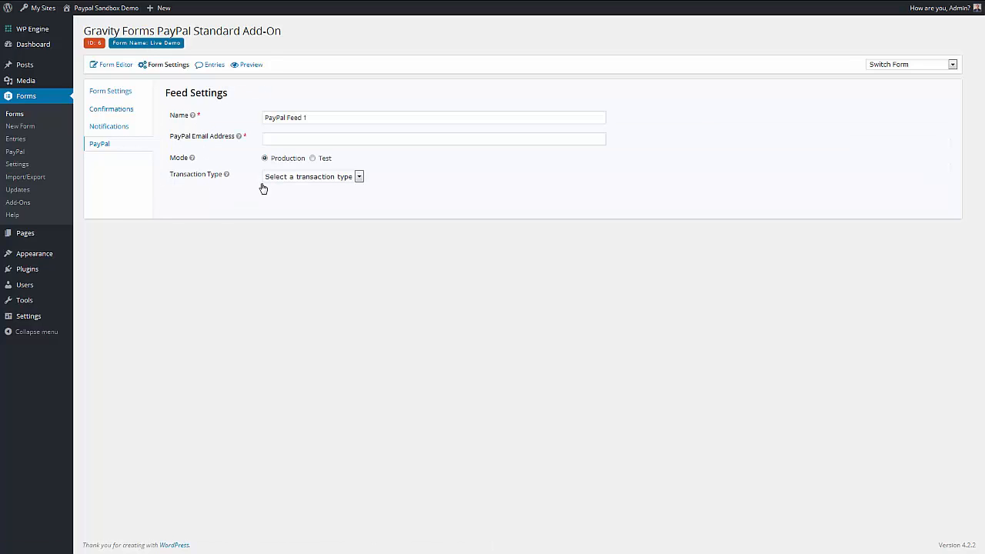
left_click(434, 139)
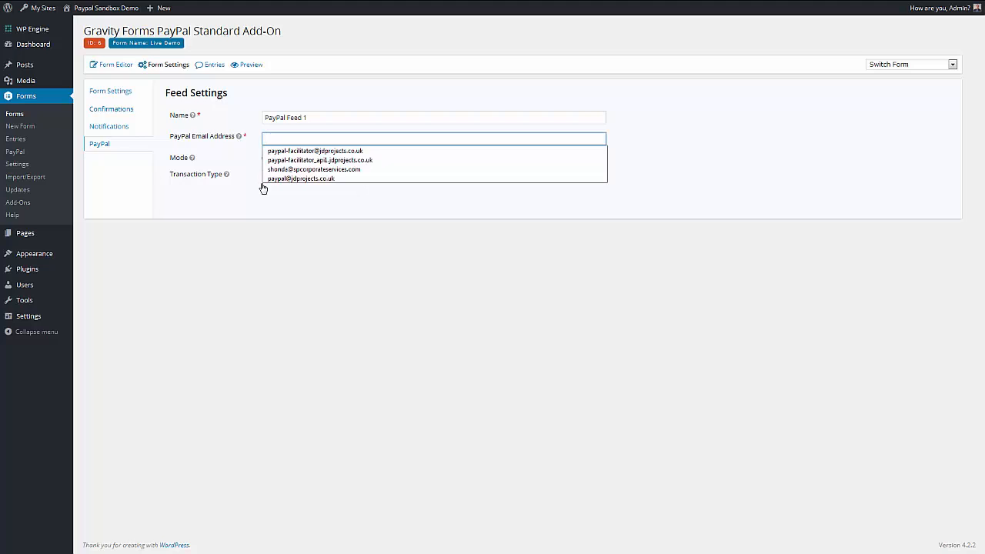
left_click(314, 151)
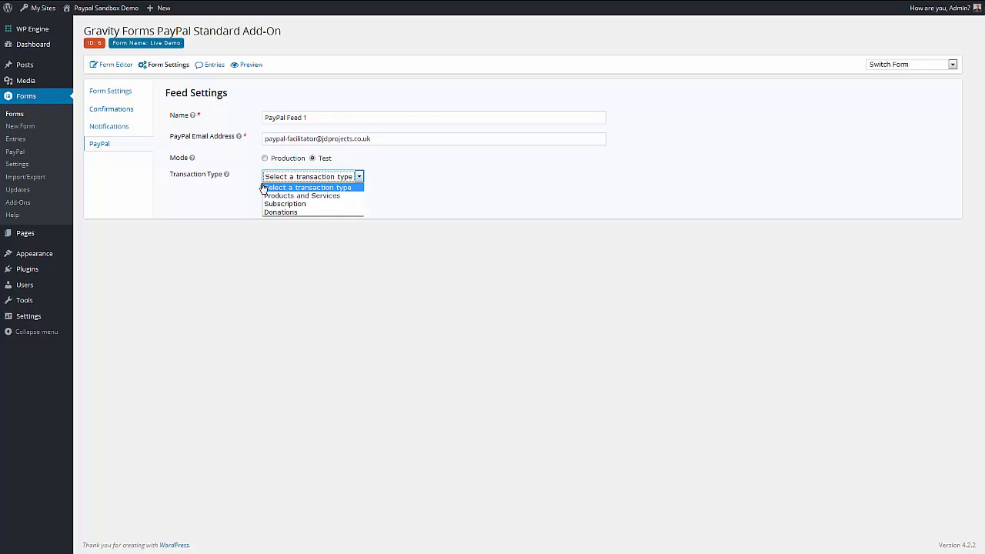
left_click(302, 195)
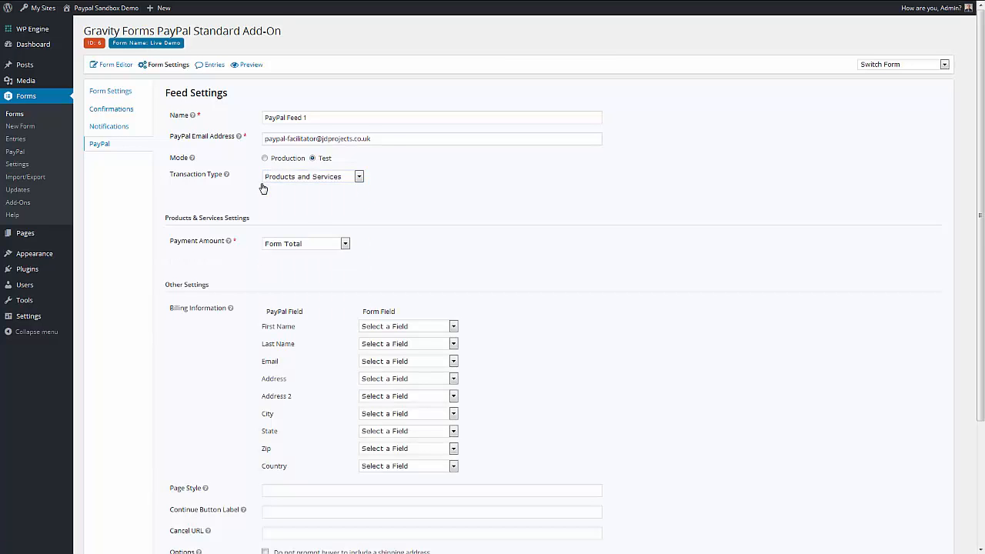
Map the feed's First Name, Last Name and Email to the form's name and email fields.
scroll("down", 3)
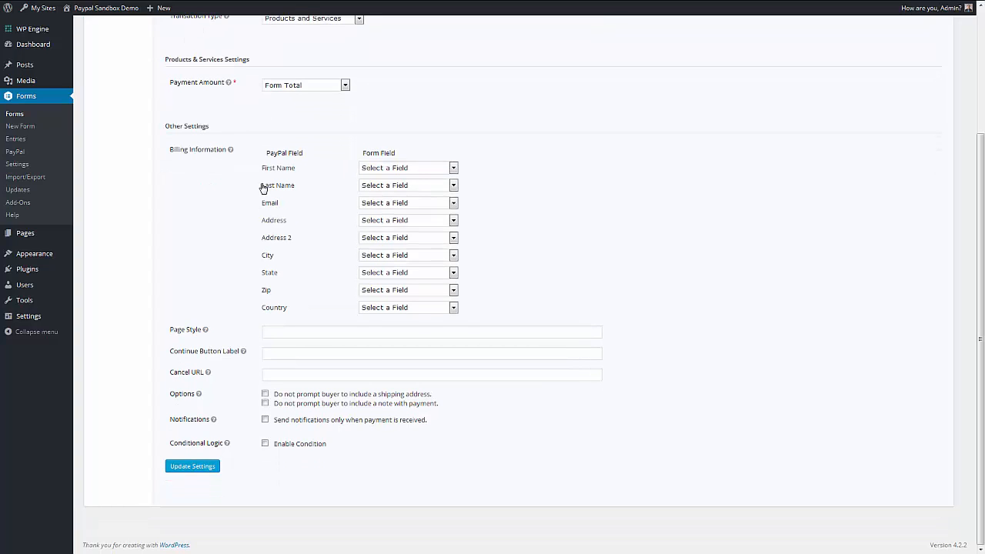
left_click(403, 168)
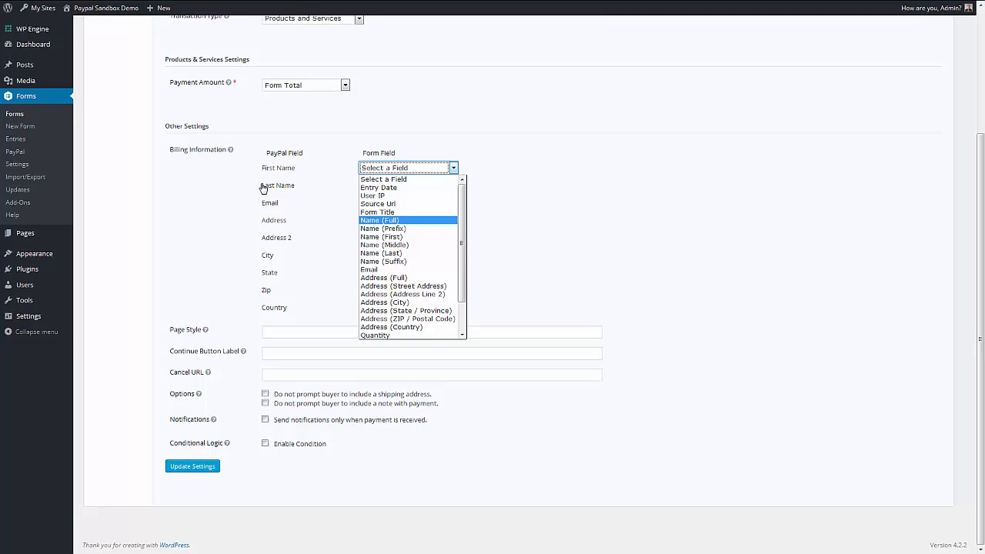
left_click(382, 237)
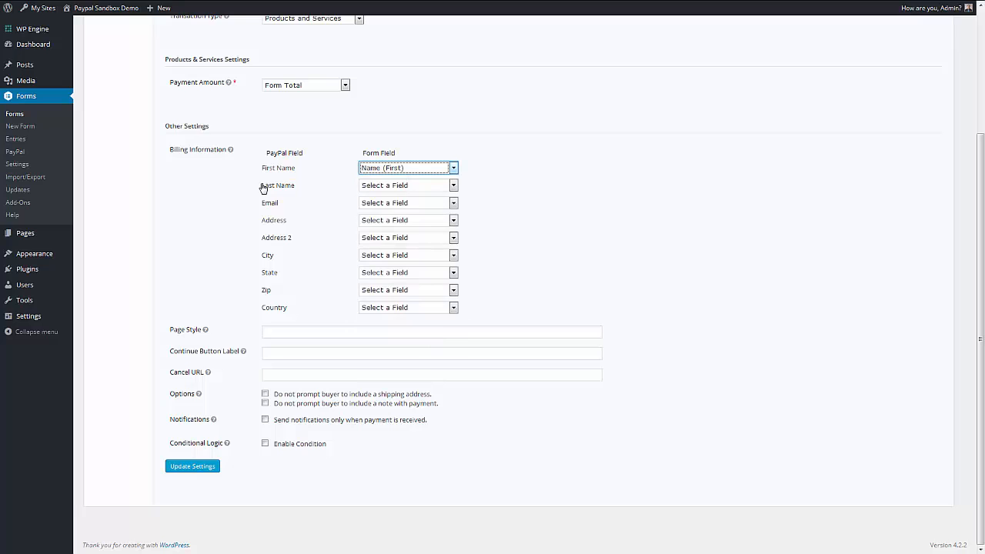
left_click(408, 185)
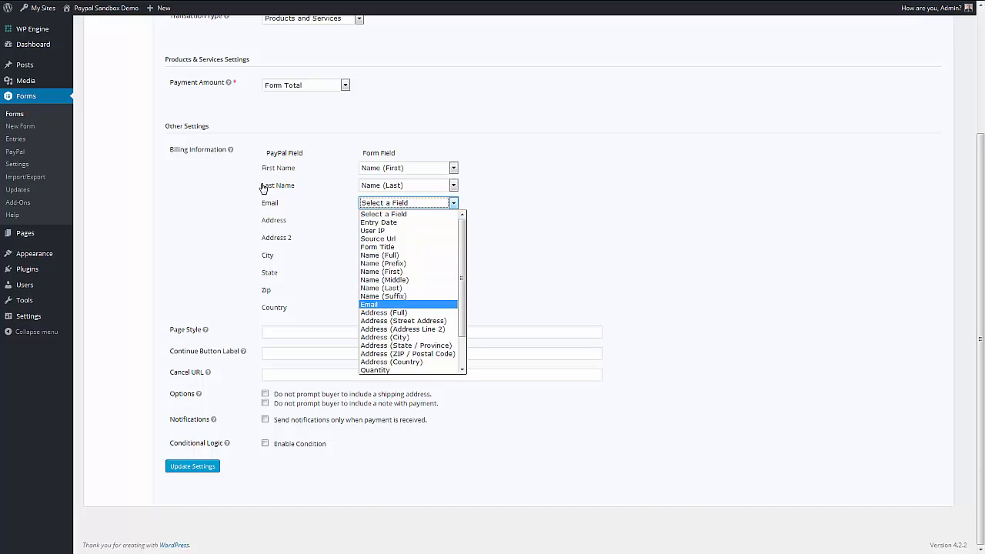
left_click(369, 304)
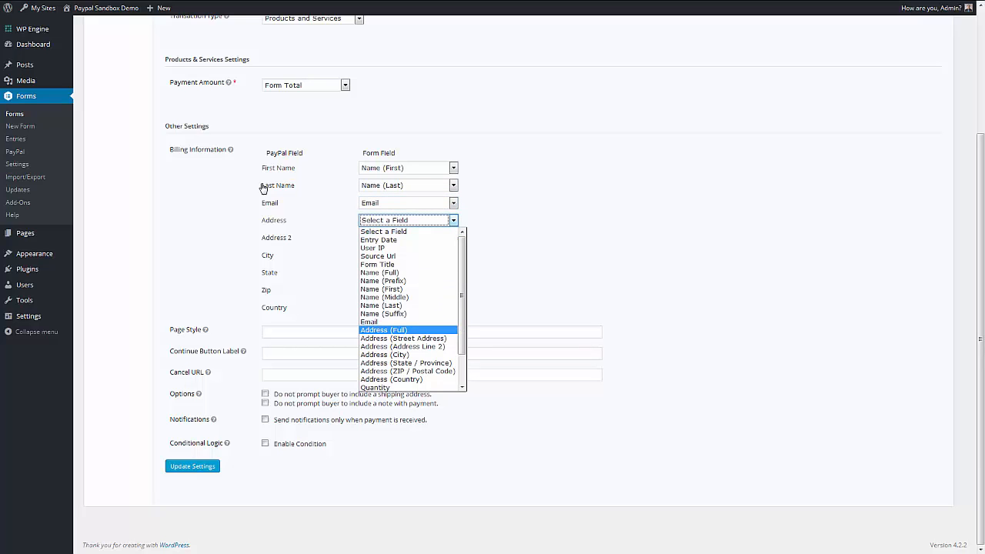
Map address, address 2, city and country to the form's address parts, disable payment notes, and save the feed.
left_click(404, 339)
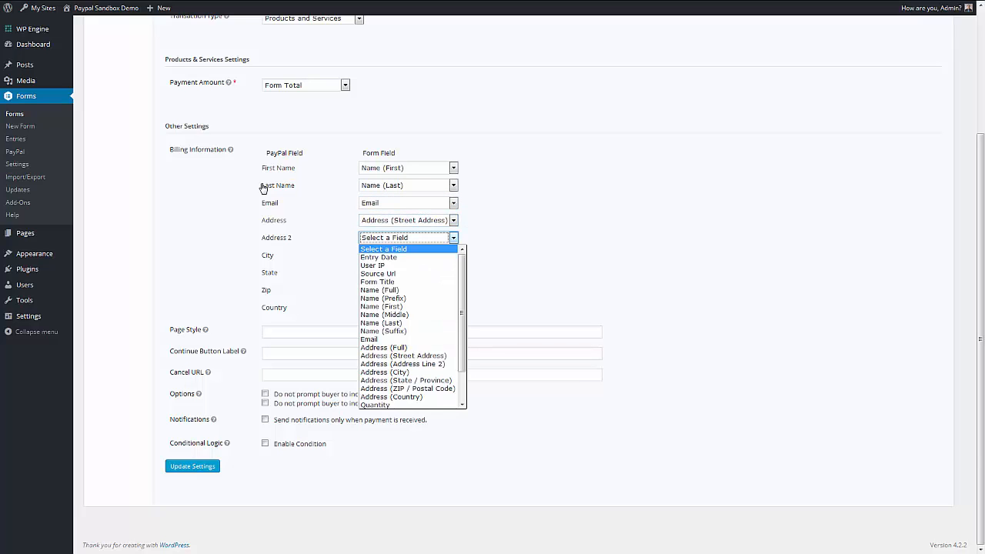
left_click(402, 364)
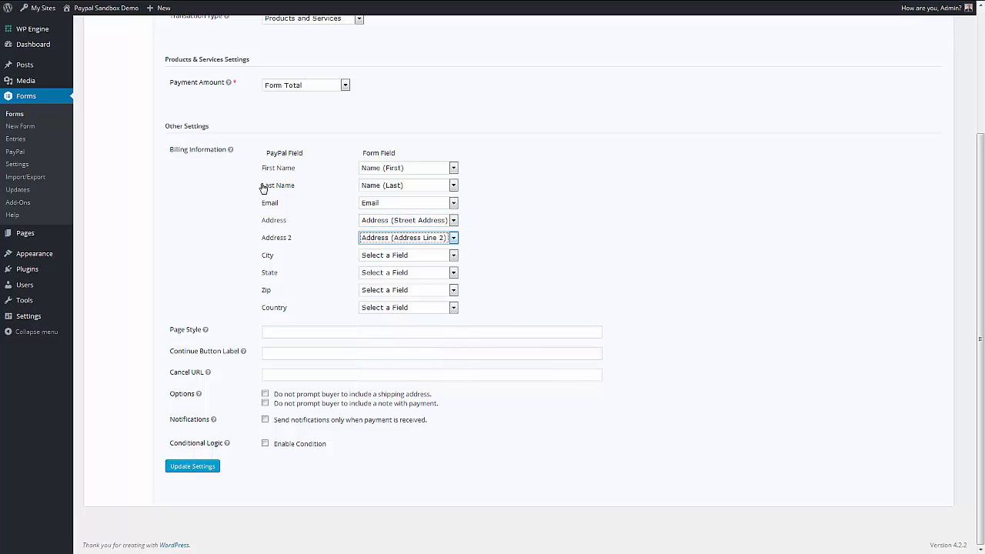
left_click(408, 256)
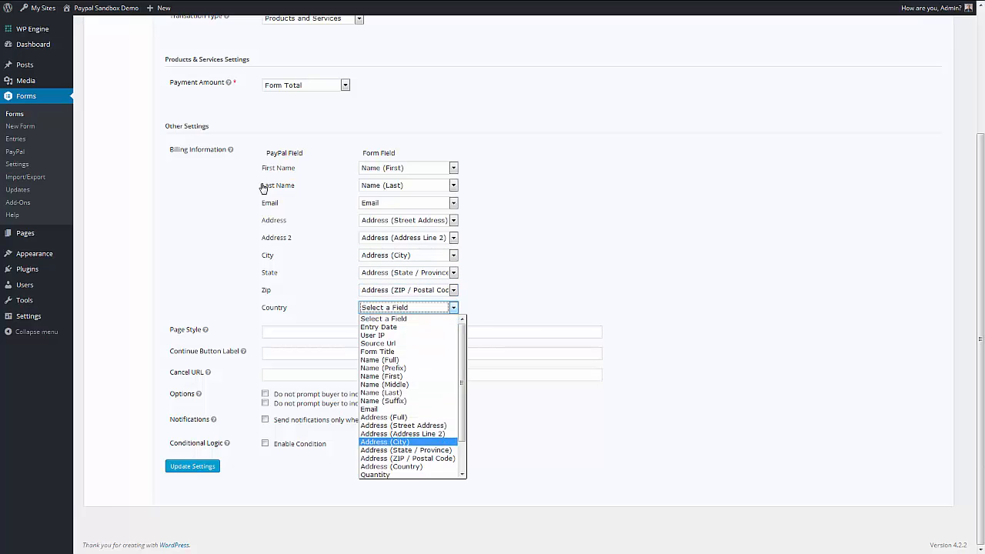
mouse_move(391, 466)
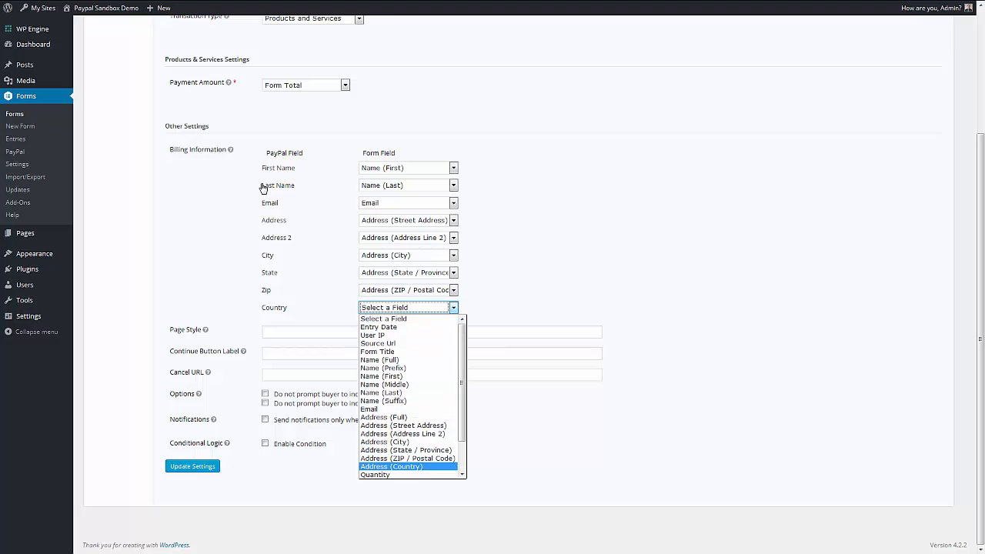
left_click(391, 466)
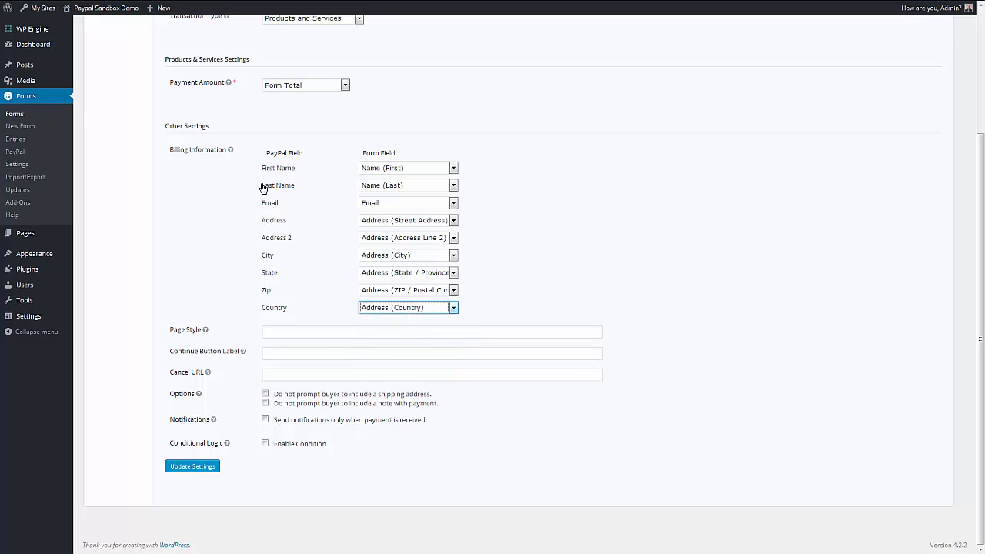
left_click(264, 394)
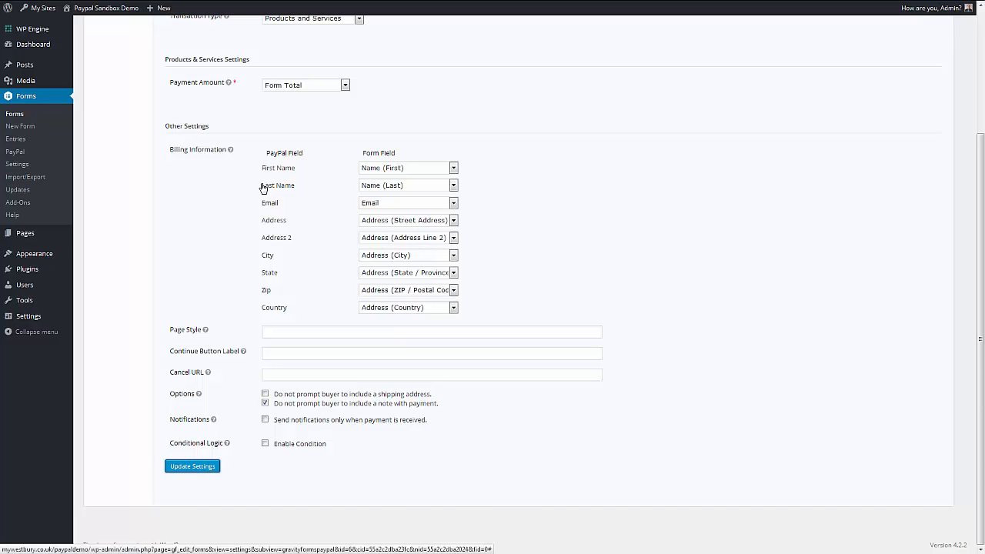
left_click(191, 465)
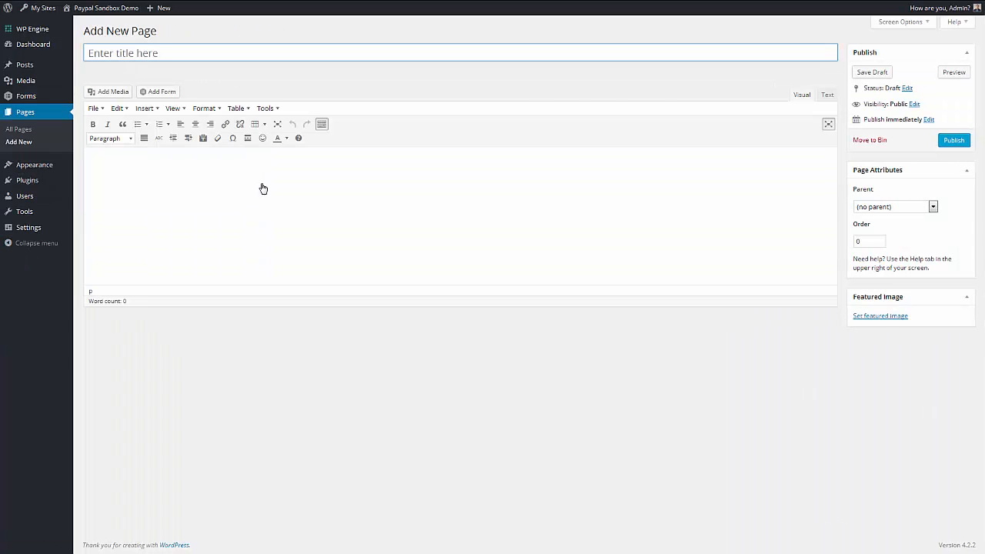
Publish a page titled 'demo' containing the Live Demo form shortcode and view it on the site.
type("demo")
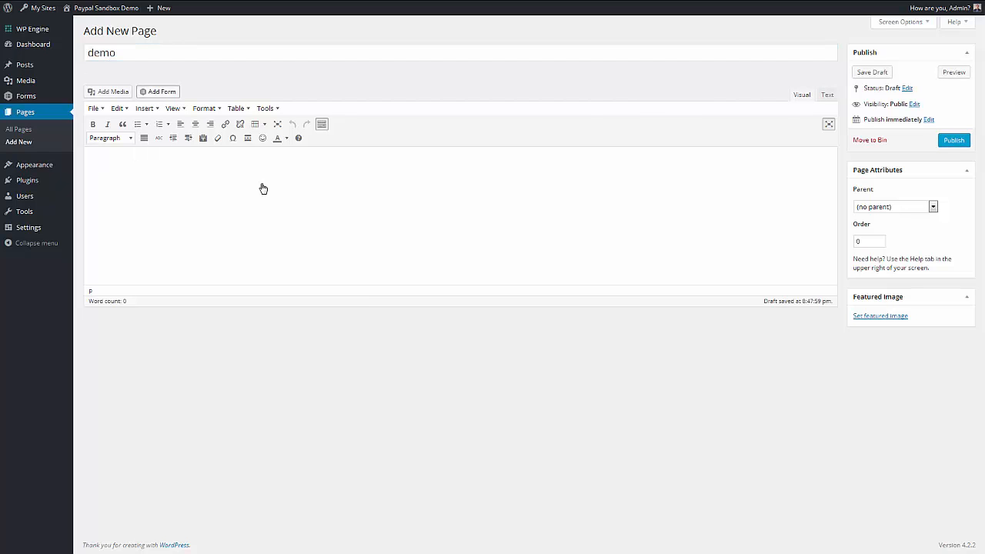
left_click(157, 92)
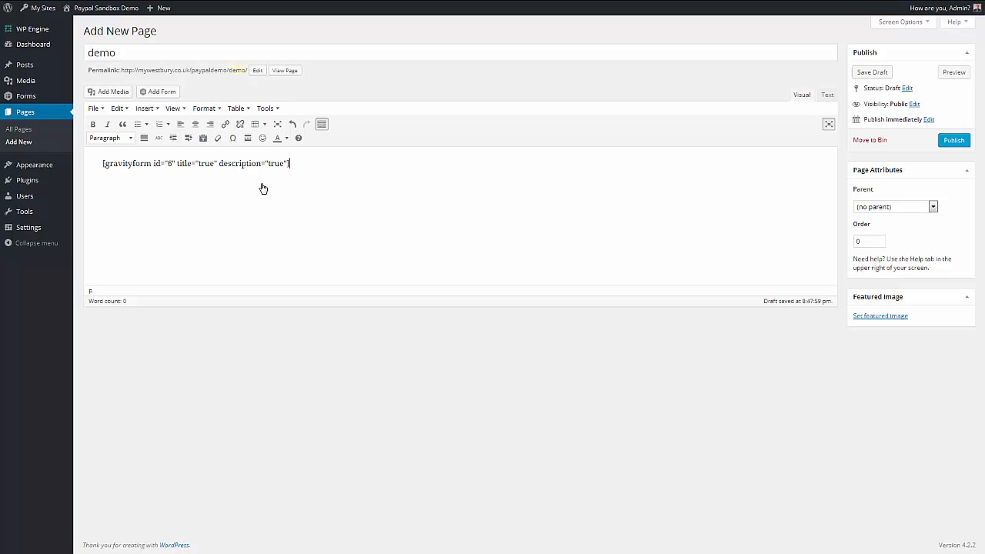
left_click(954, 139)
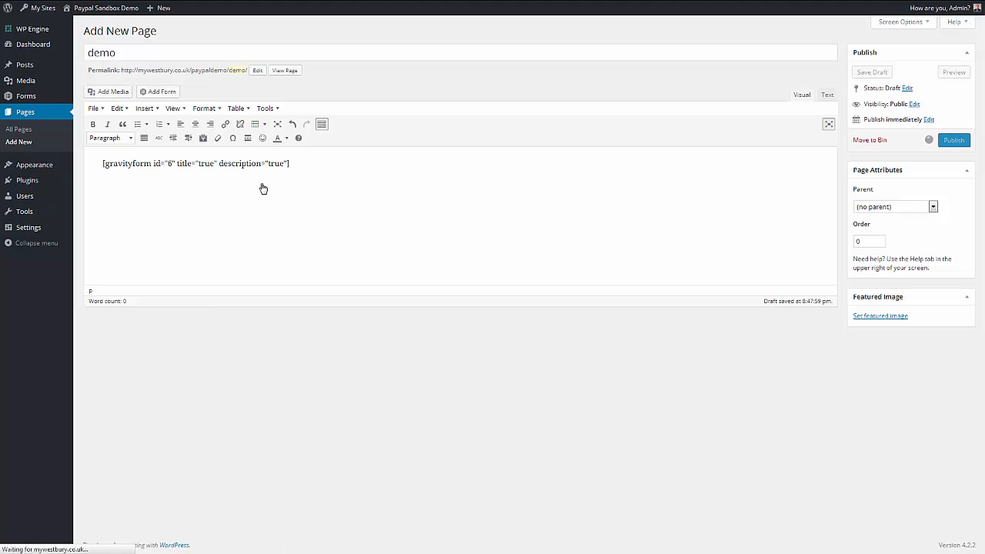
left_click(955, 139)
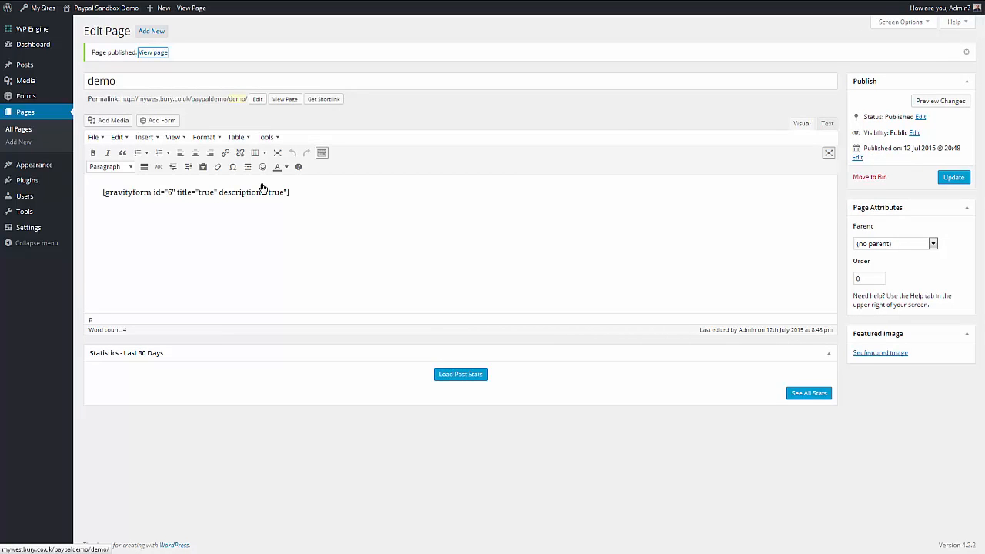
left_click(152, 52)
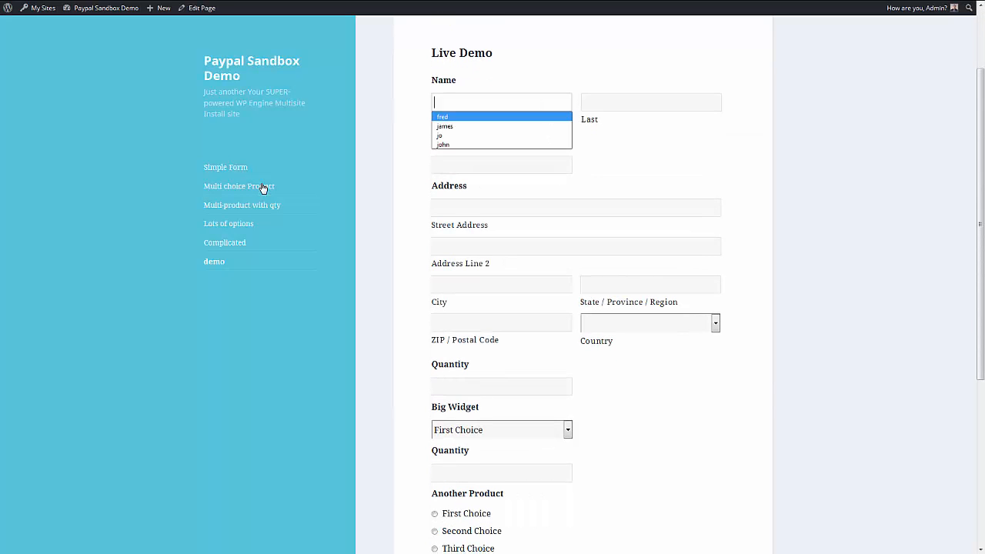
type("testy")
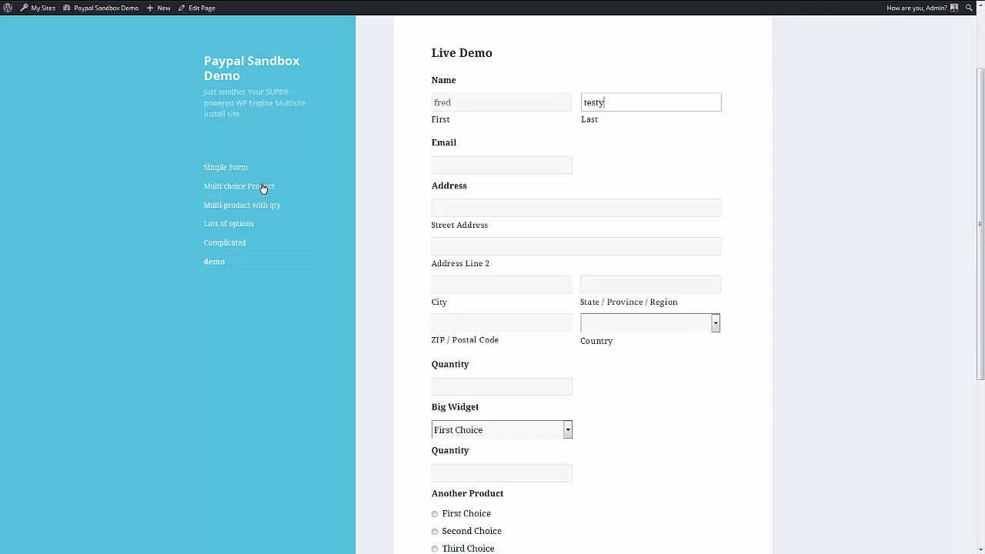
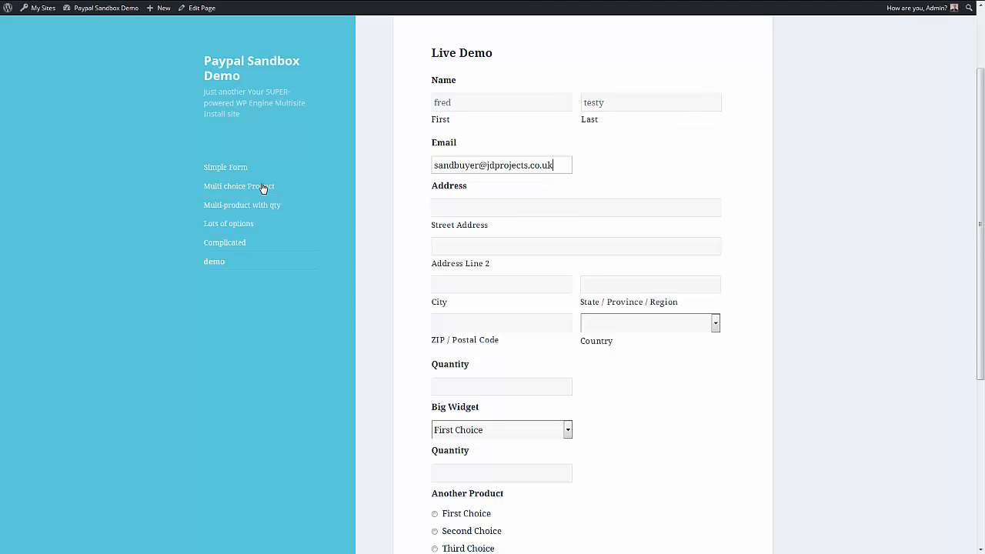
scroll("down", 3)
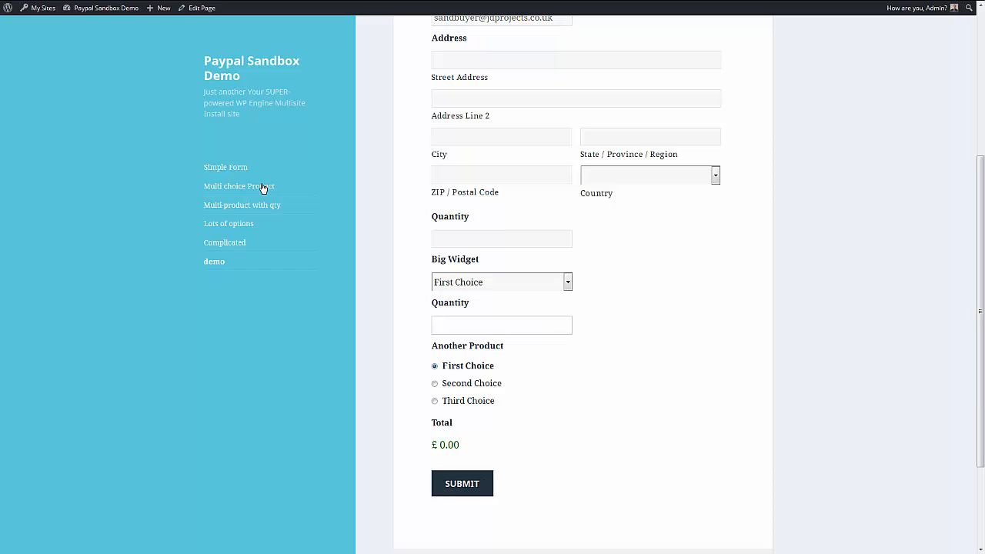
type("3")
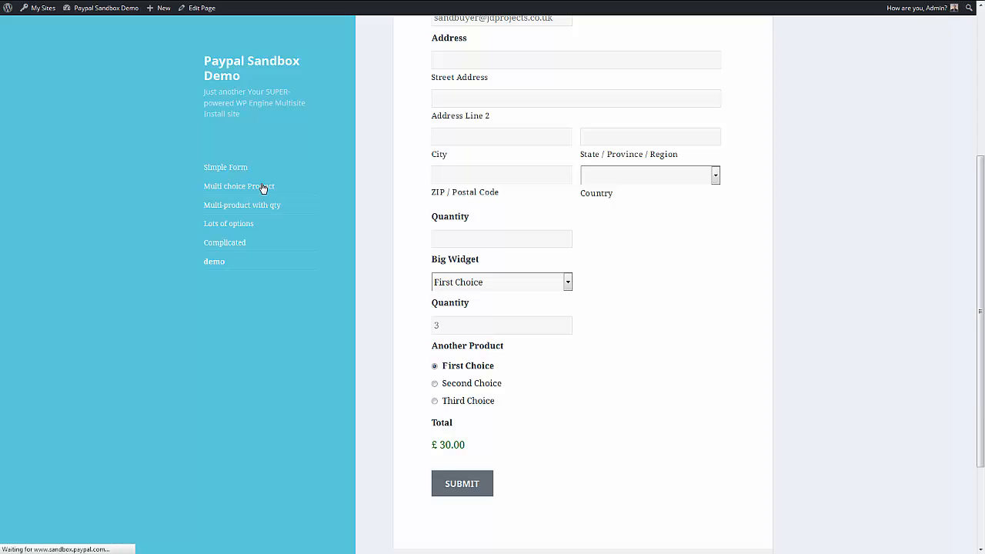
left_click(462, 484)
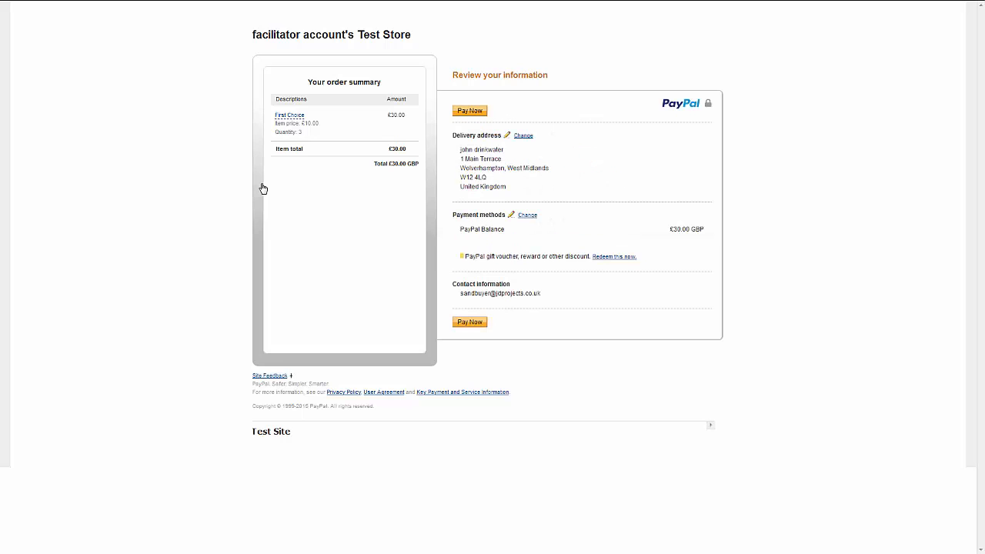
Pay the £30.00 sandbox order and return past the security warning to the store's thank-you page.
left_click(470, 111)
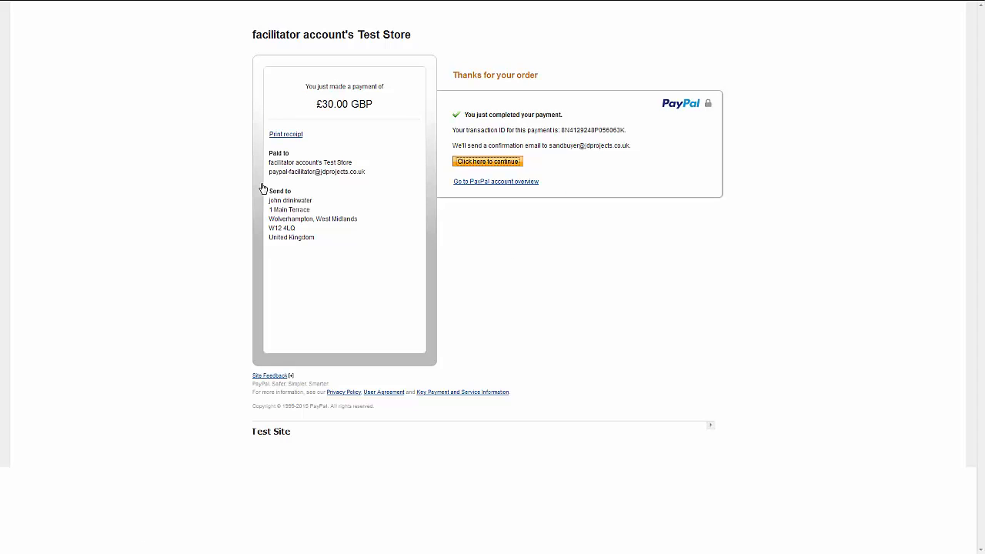
left_click(487, 161)
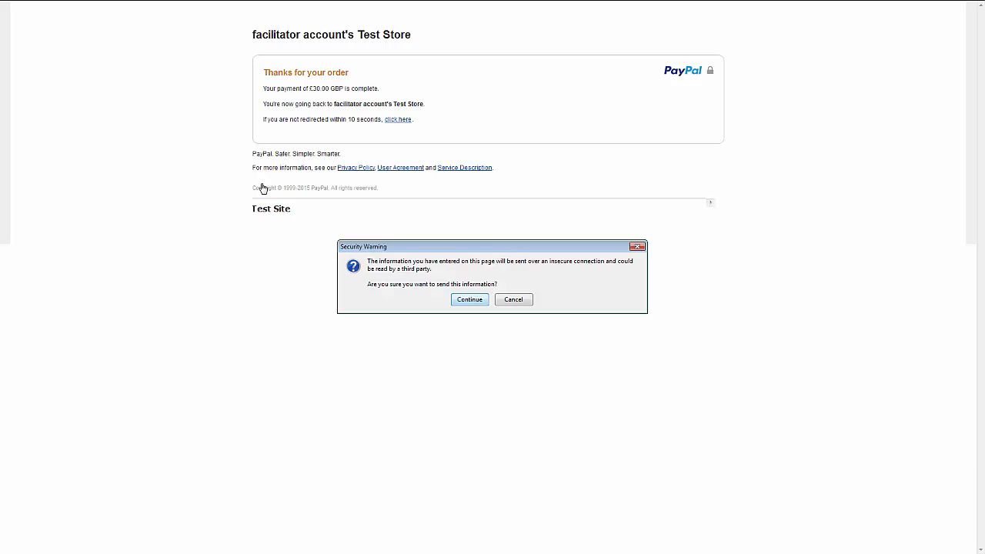
left_click(470, 298)
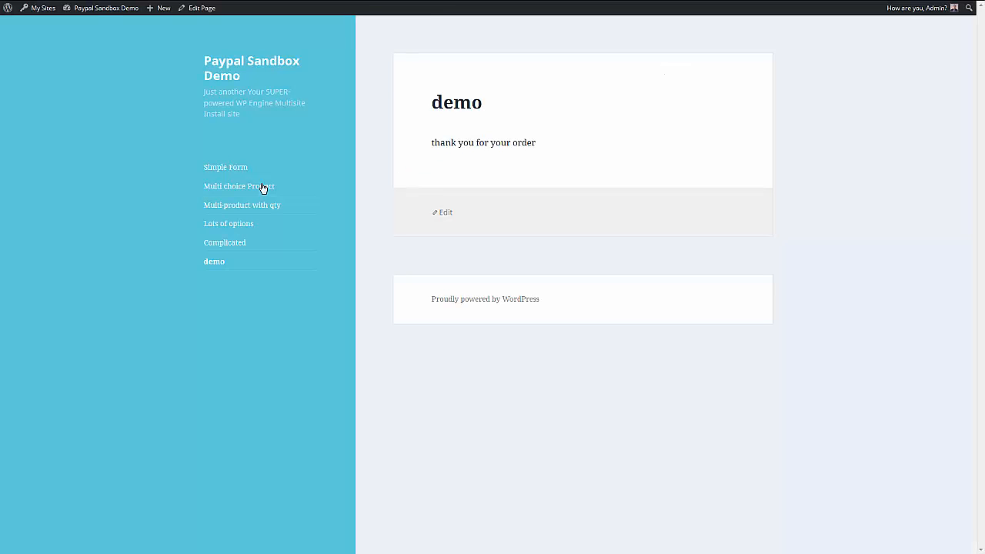
Highlight the thank-you text, then return to the site's admin dashboard.
triple_click(484, 142)
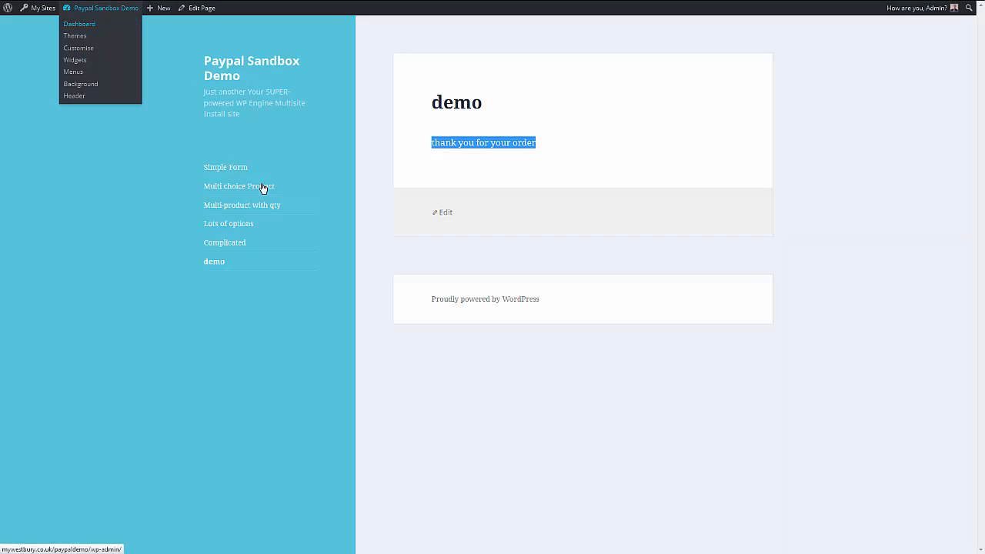
left_click(79, 23)
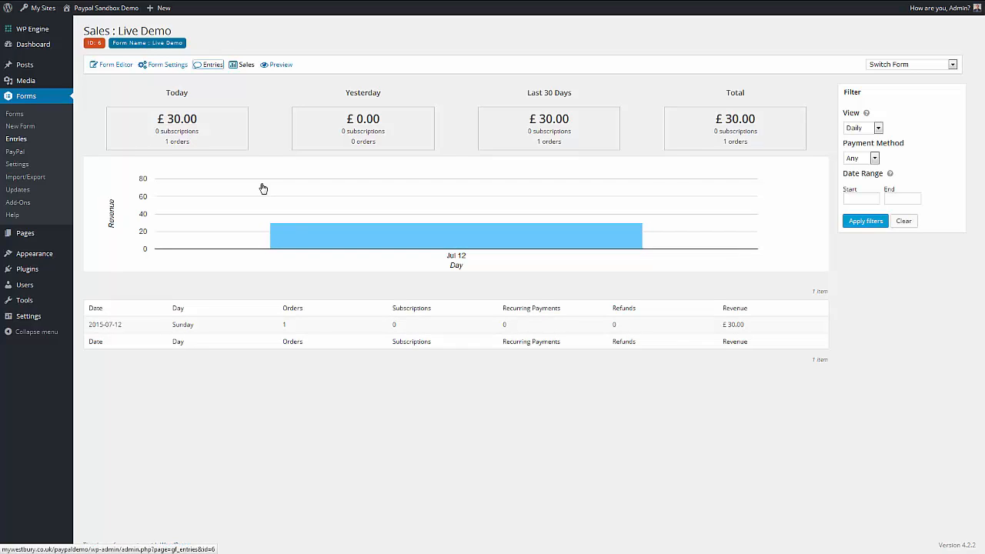
Open the Live Demo entries and view entry #14 showing the paid £30.00 PayPal order.
left_click(213, 65)
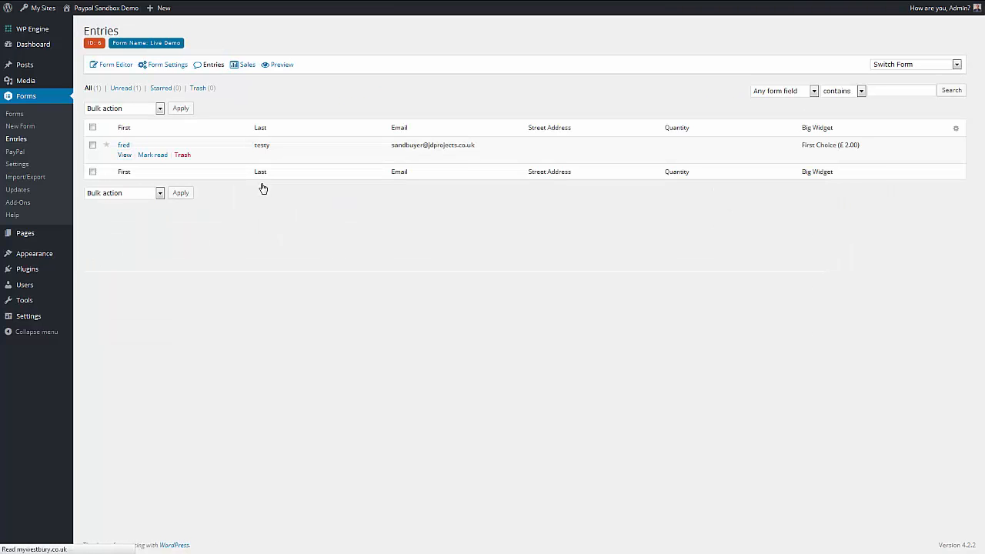
left_click(123, 154)
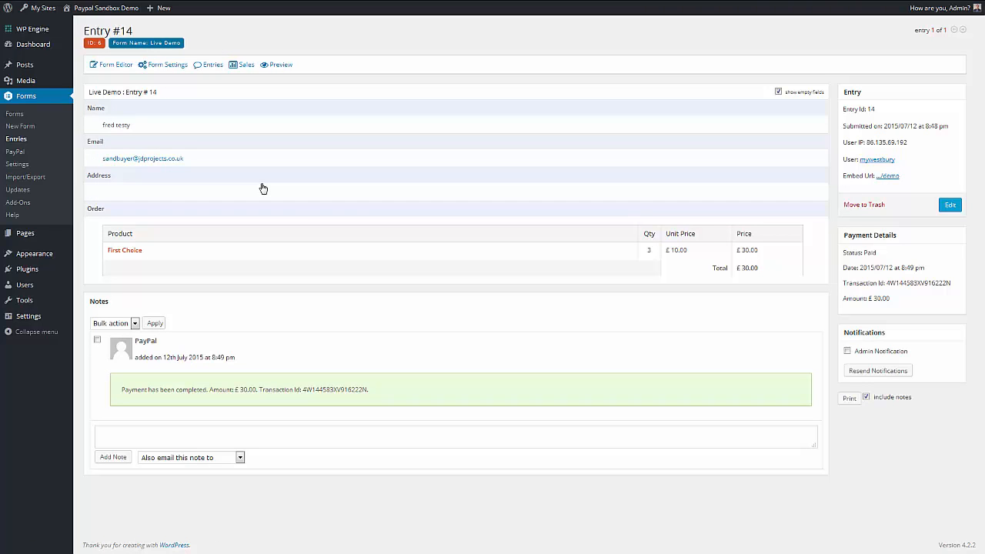